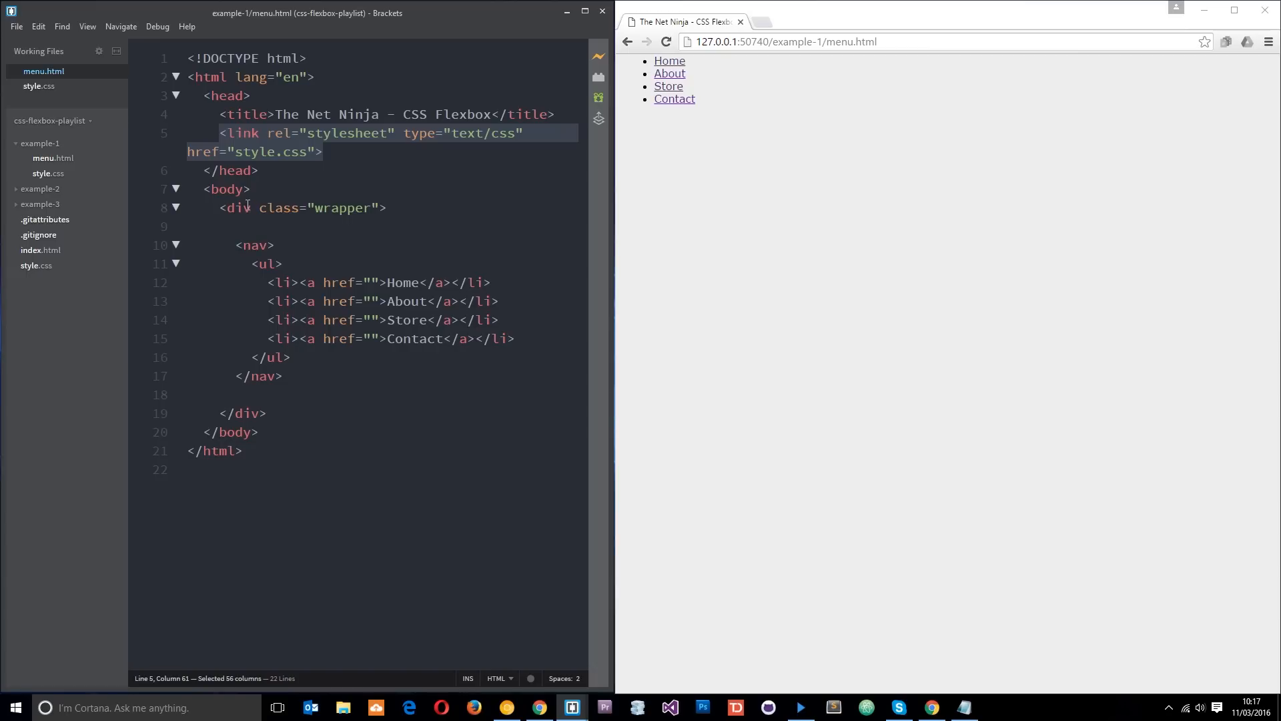
mouse_move(934, 36)
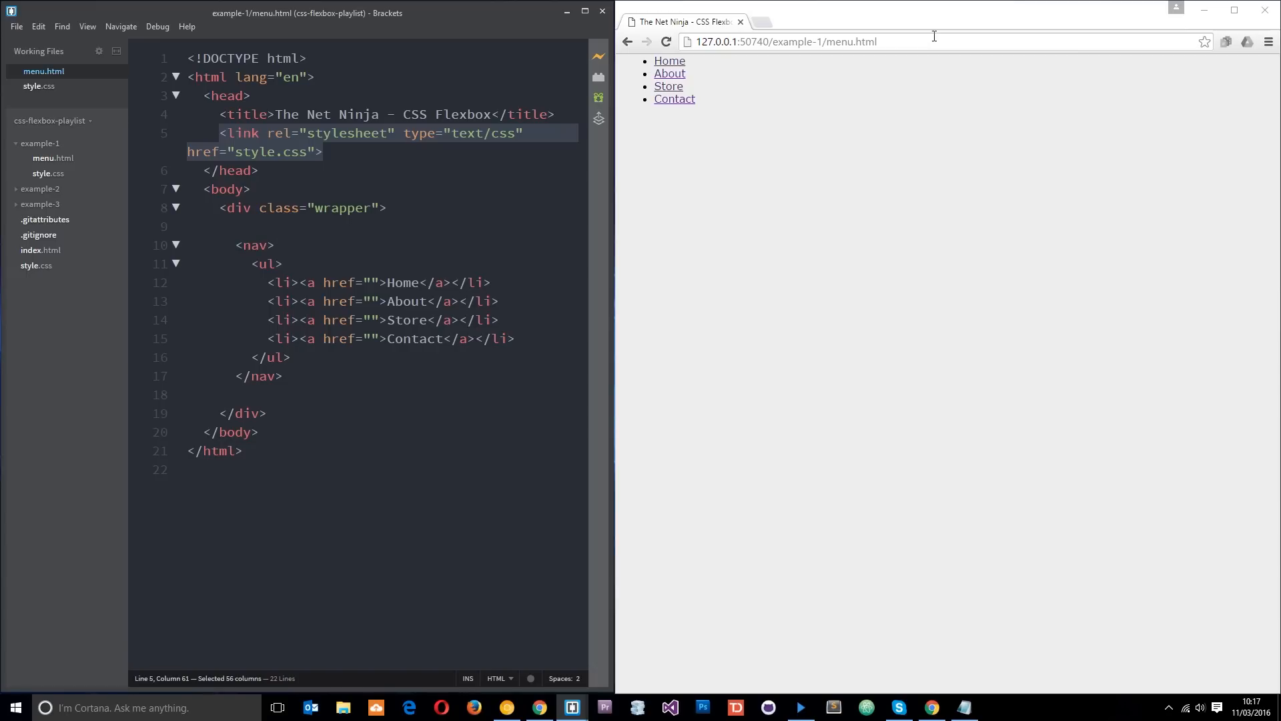
mouse_move(240, 243)
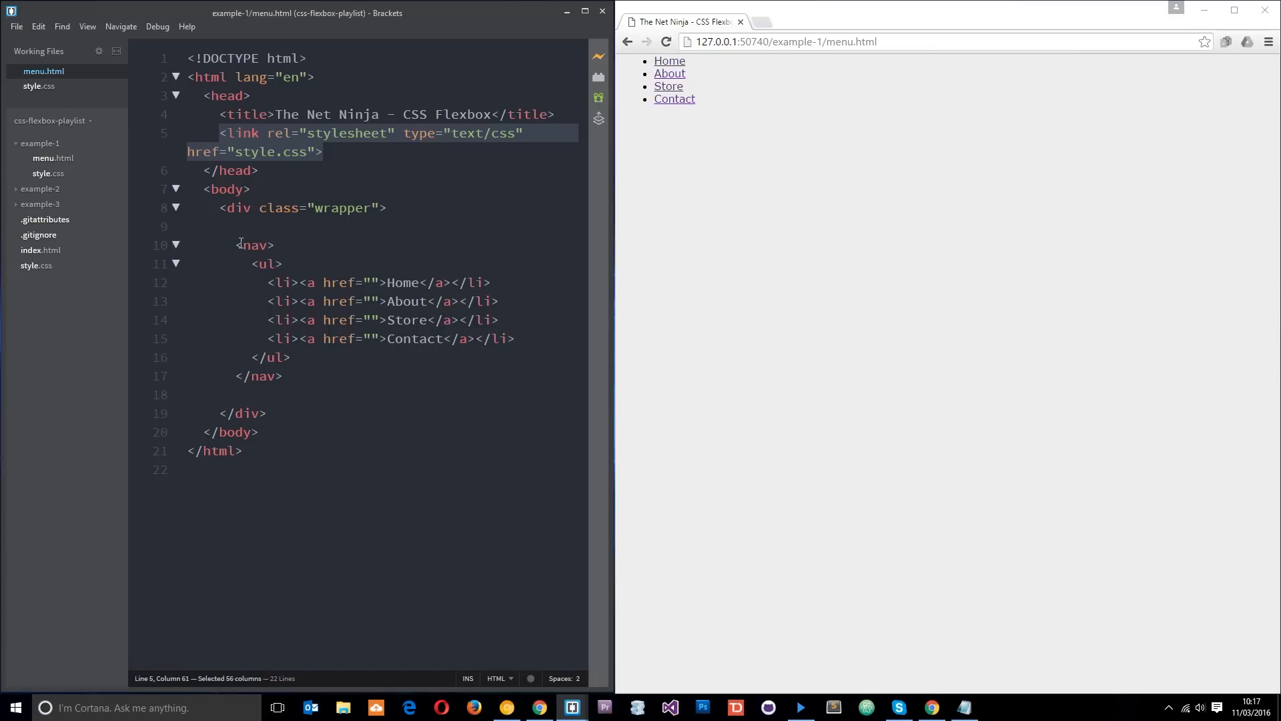
Check the nav markup, switch to style.css and settle the cursor under the menu base styles comment.
double_click(254, 244)
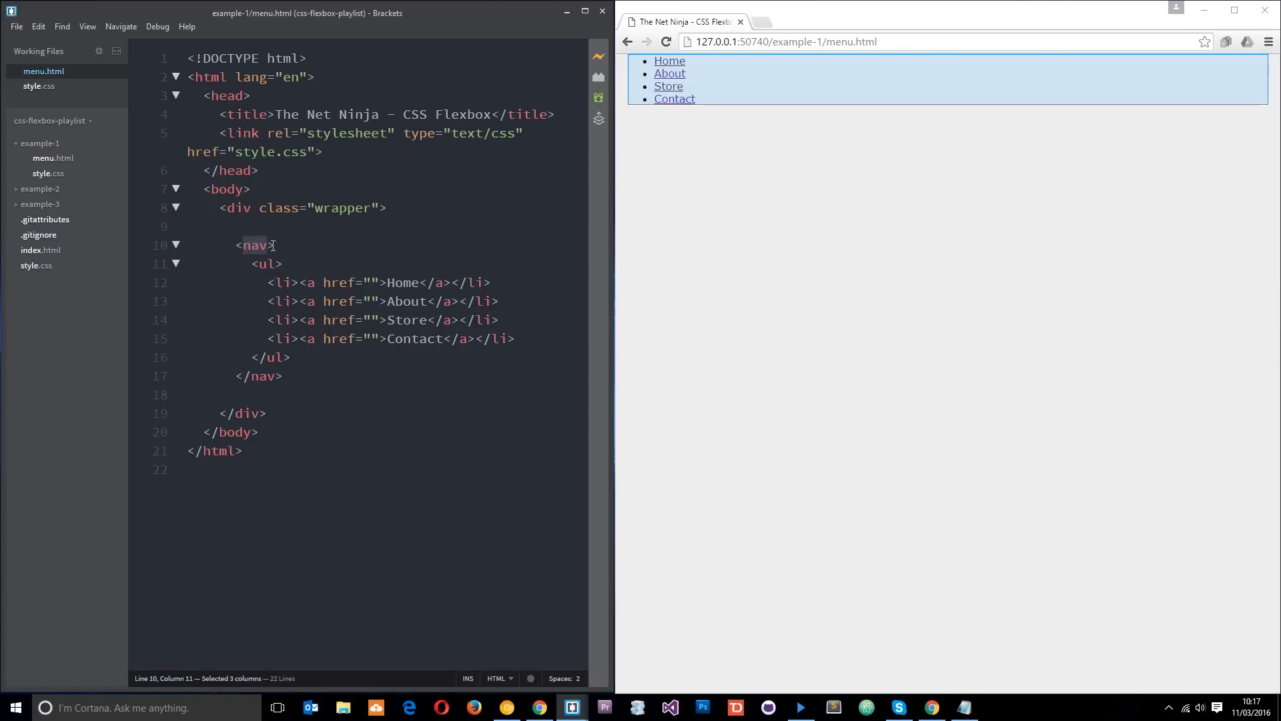
left_click(279, 283)
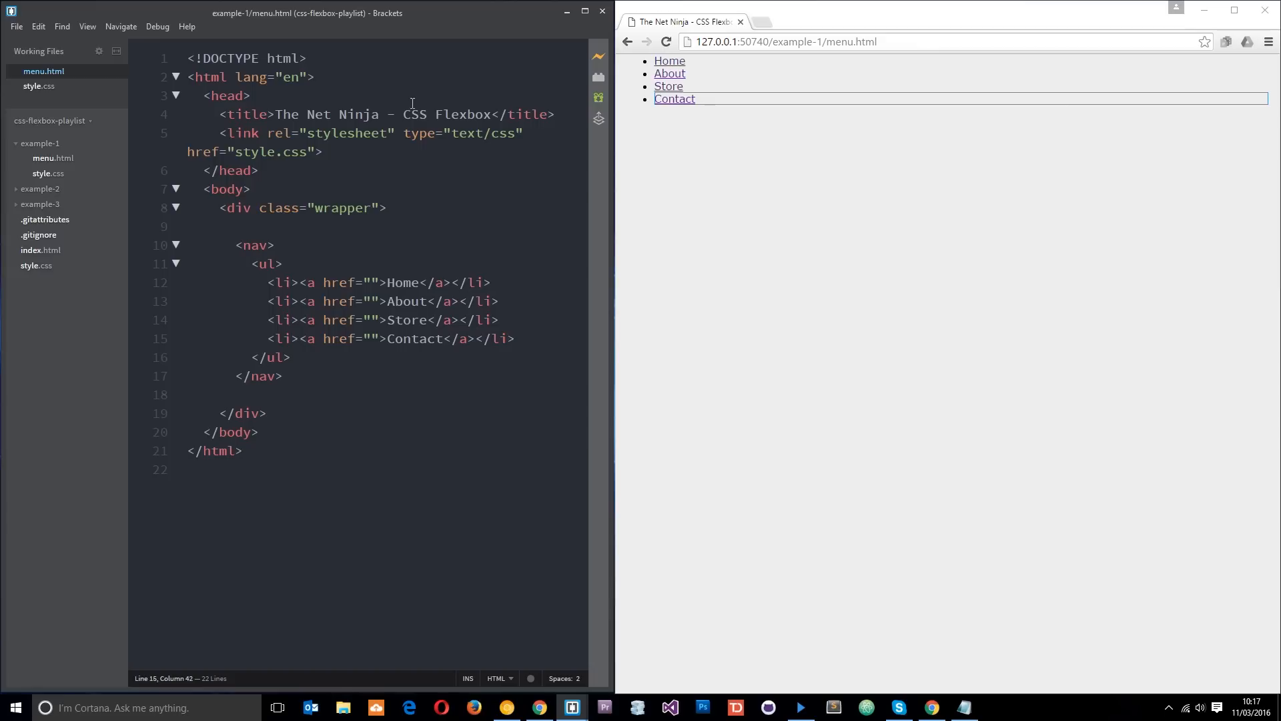
left_click(38, 85)
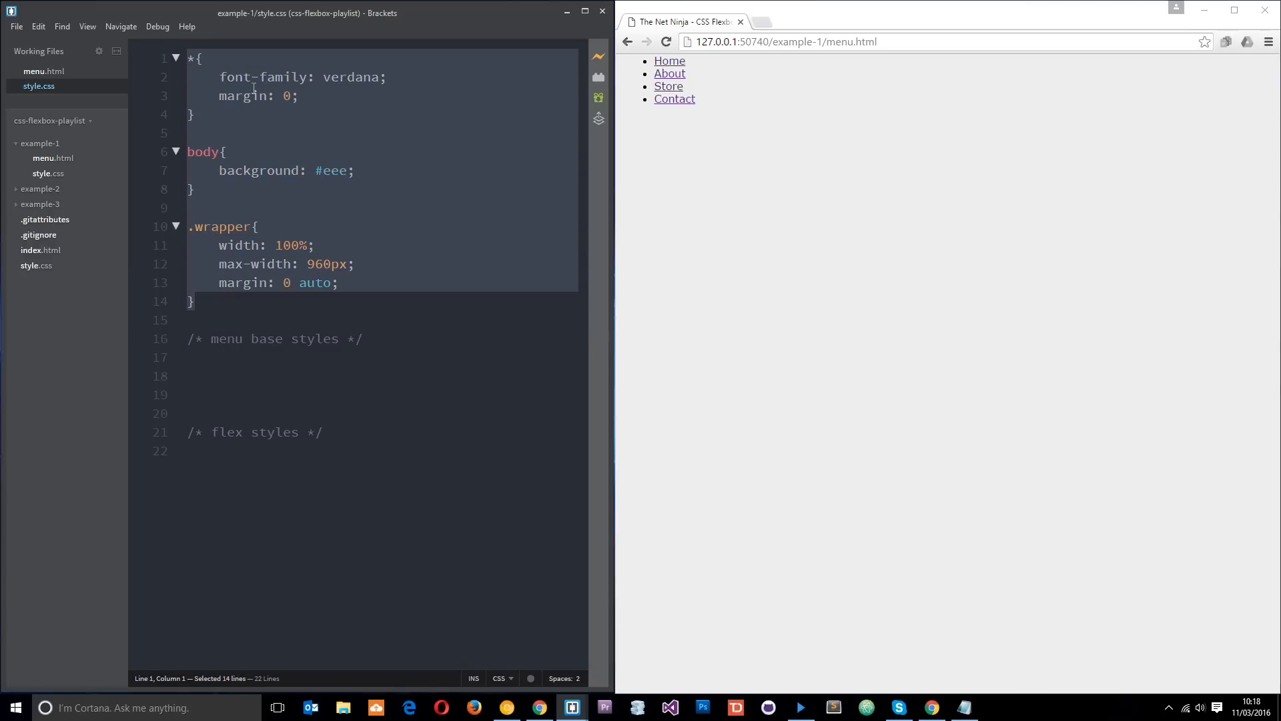
mouse_move(211, 344)
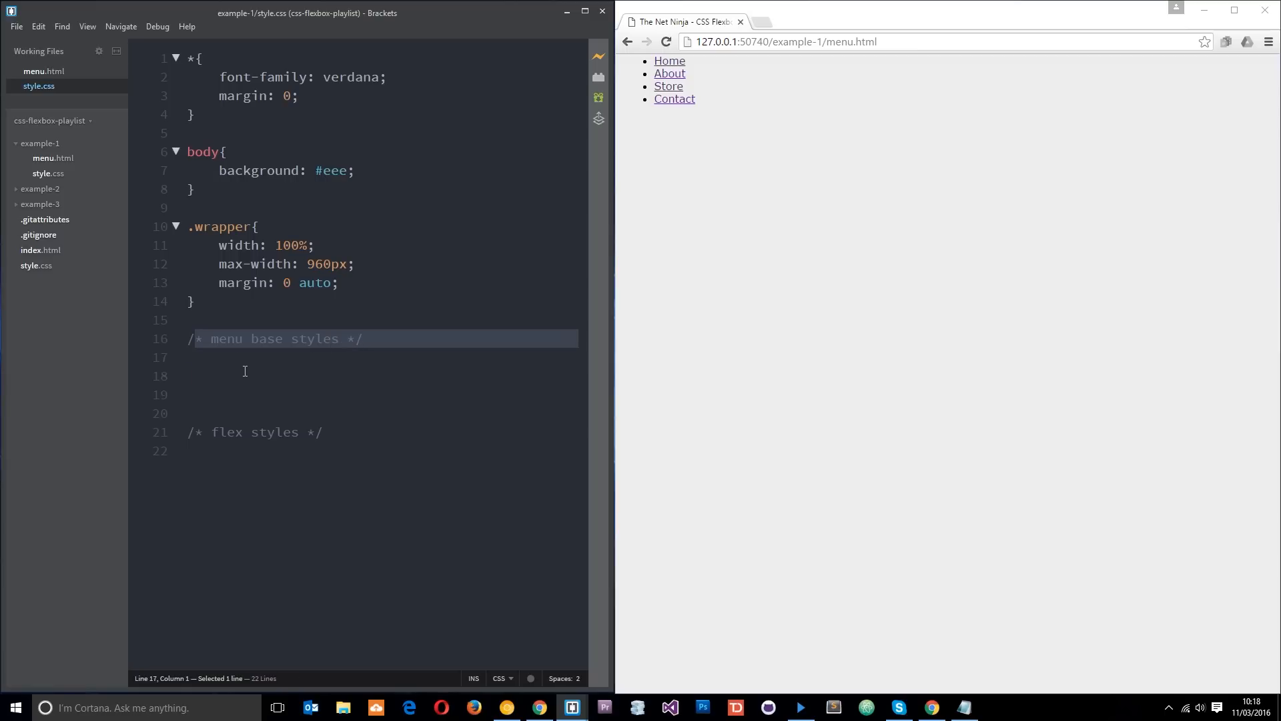
left_click(372, 315)
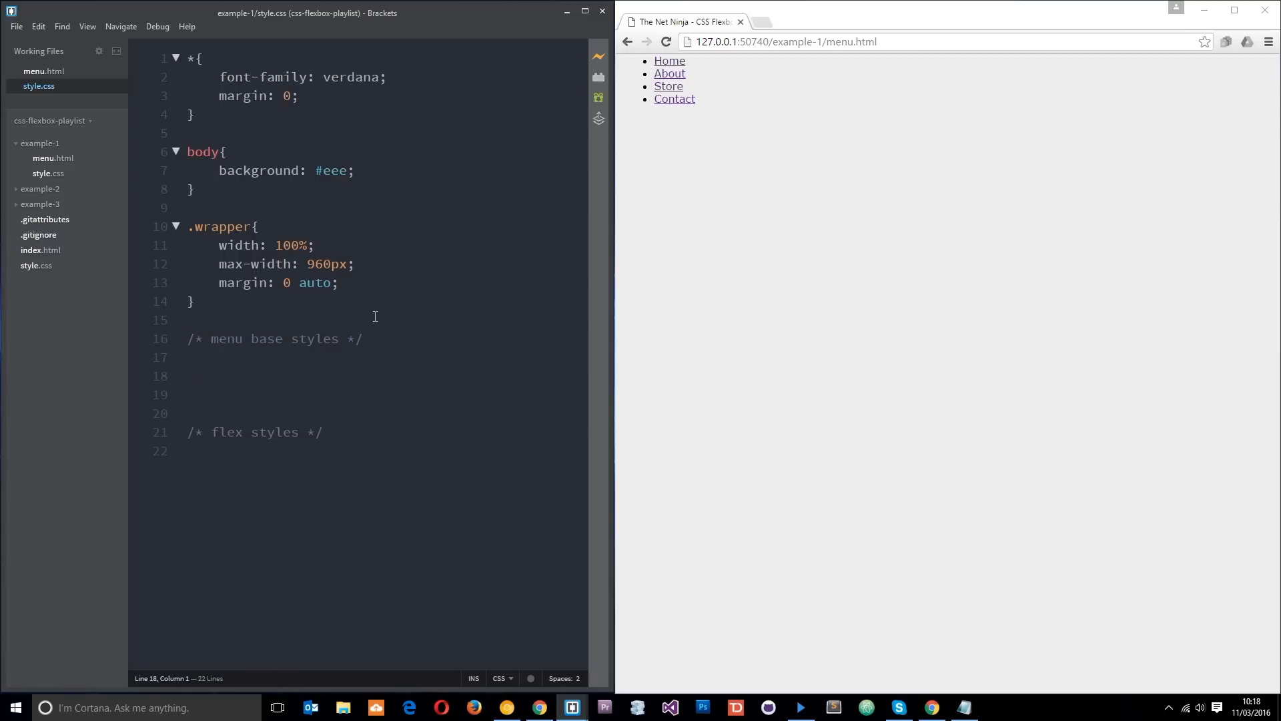
left_click(289, 450)
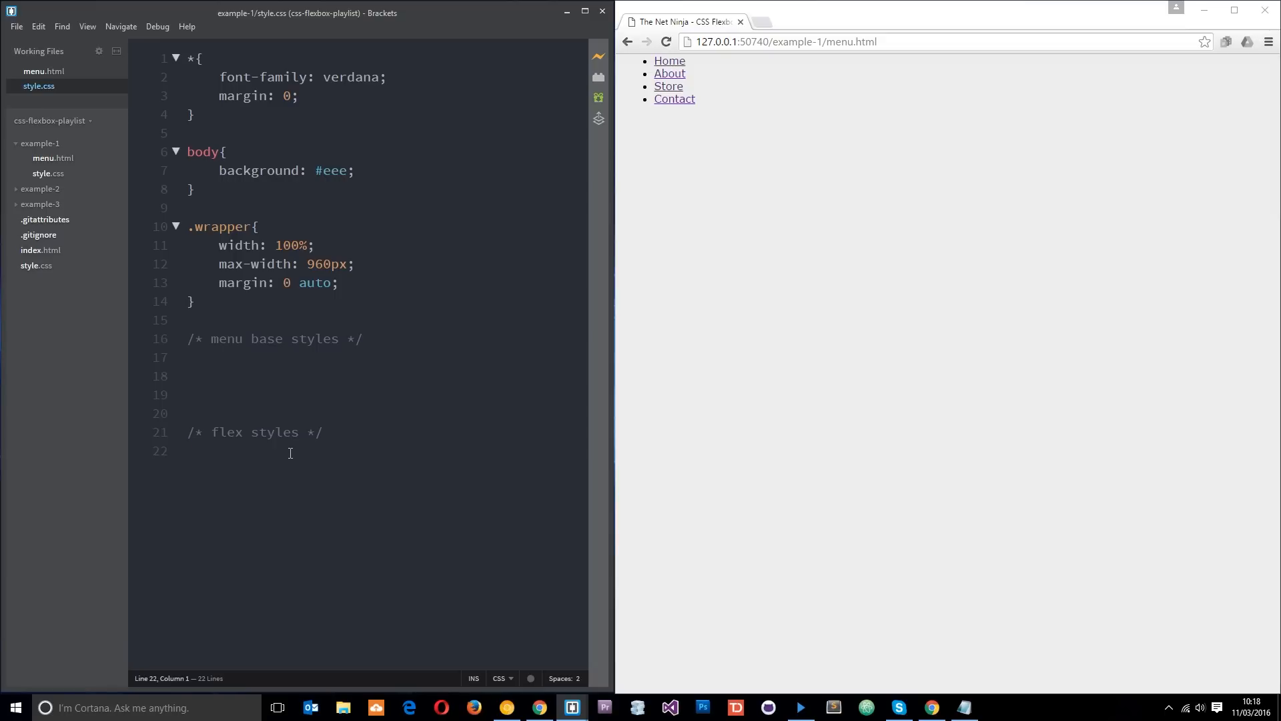
left_click(252, 367)
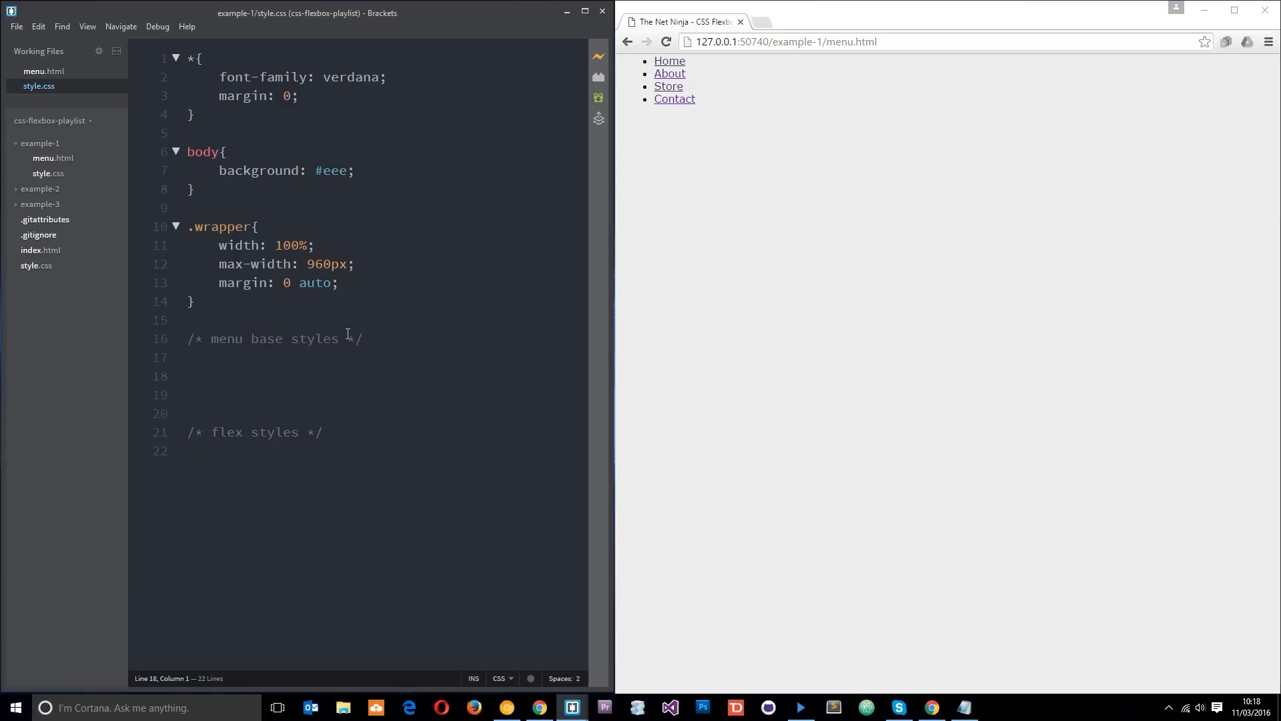
Add a nav rule with background: #333.
type("nav{")
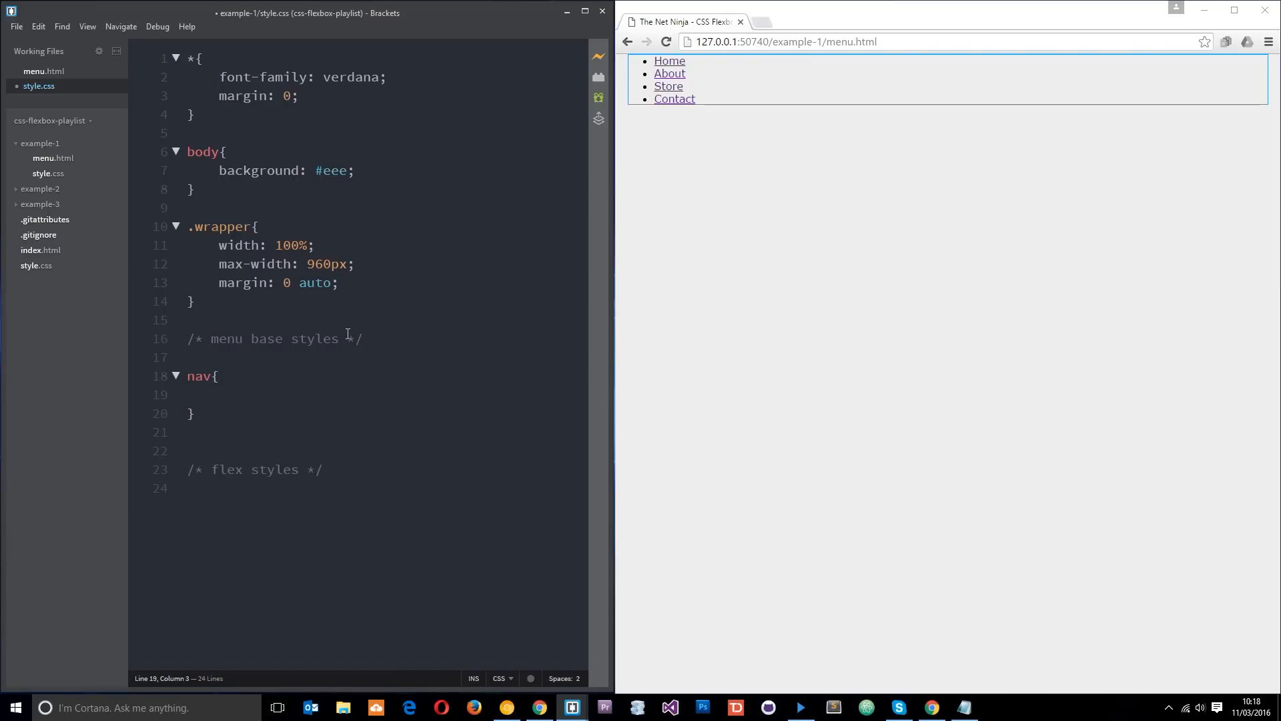
type("background: #333")
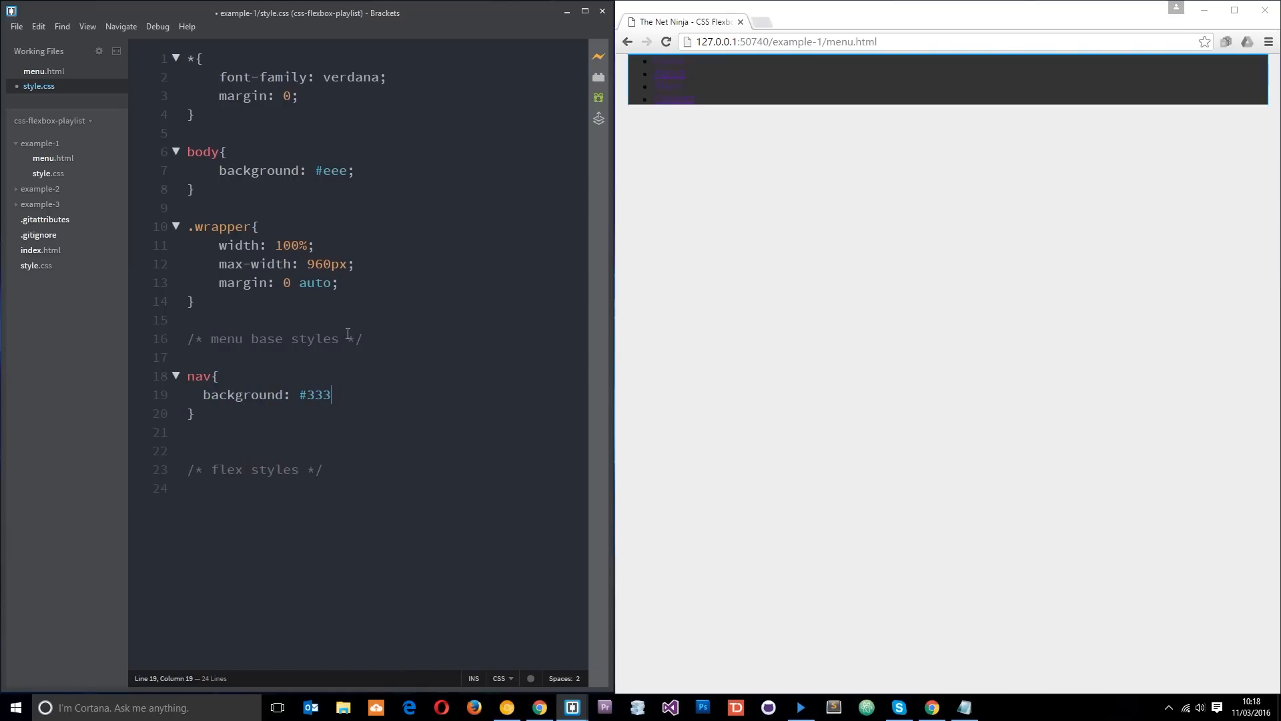
type(";")
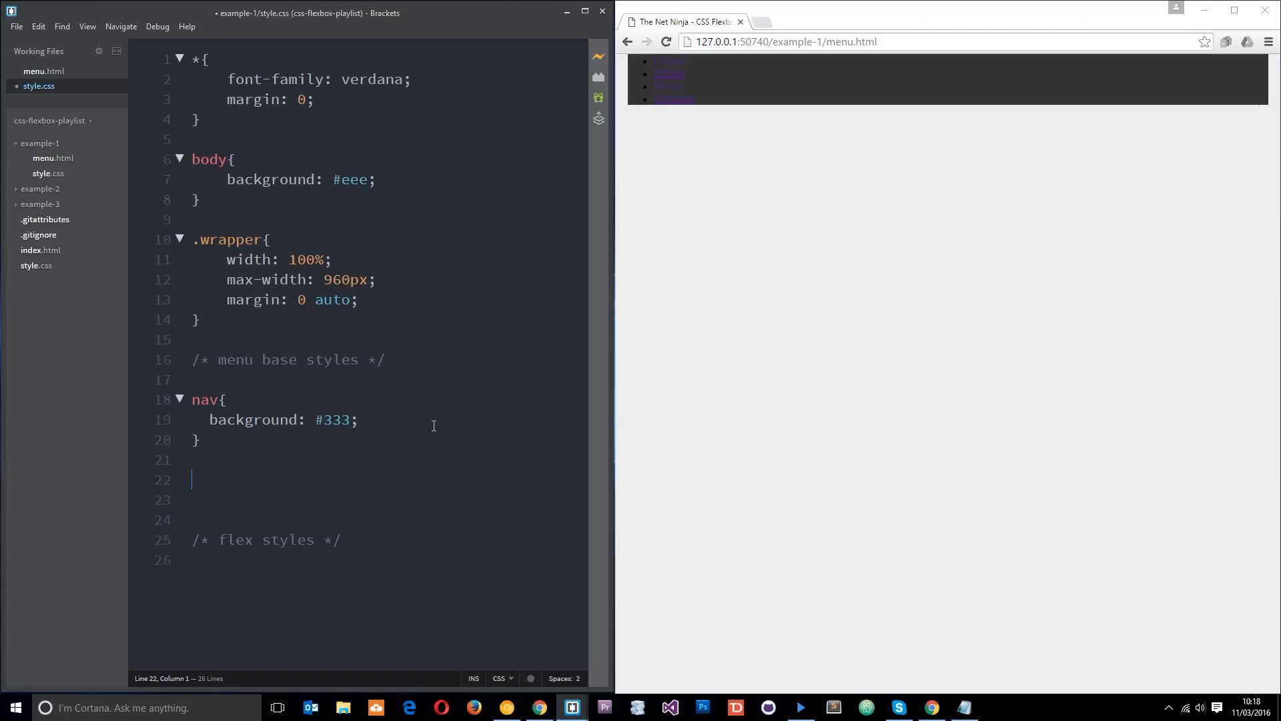
Add a nav ul rule with list-style-type: none and padding: 0.
type("nav ul{}")
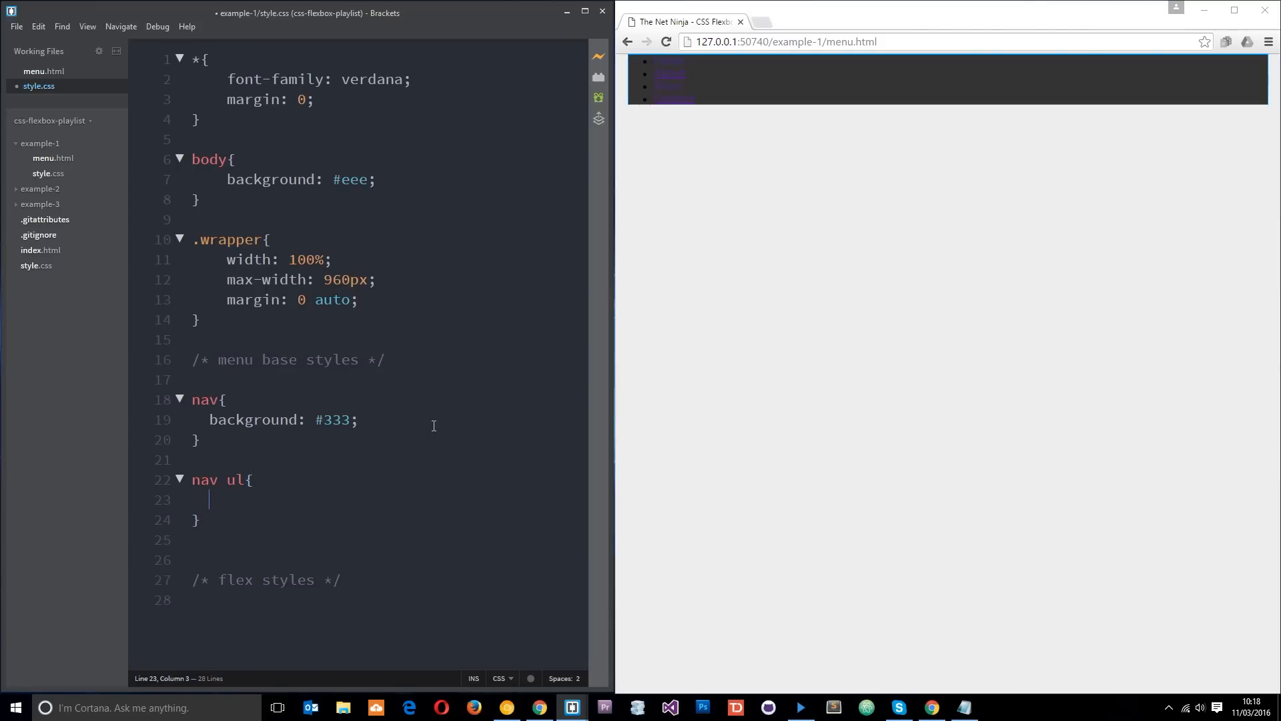
type("list-style")
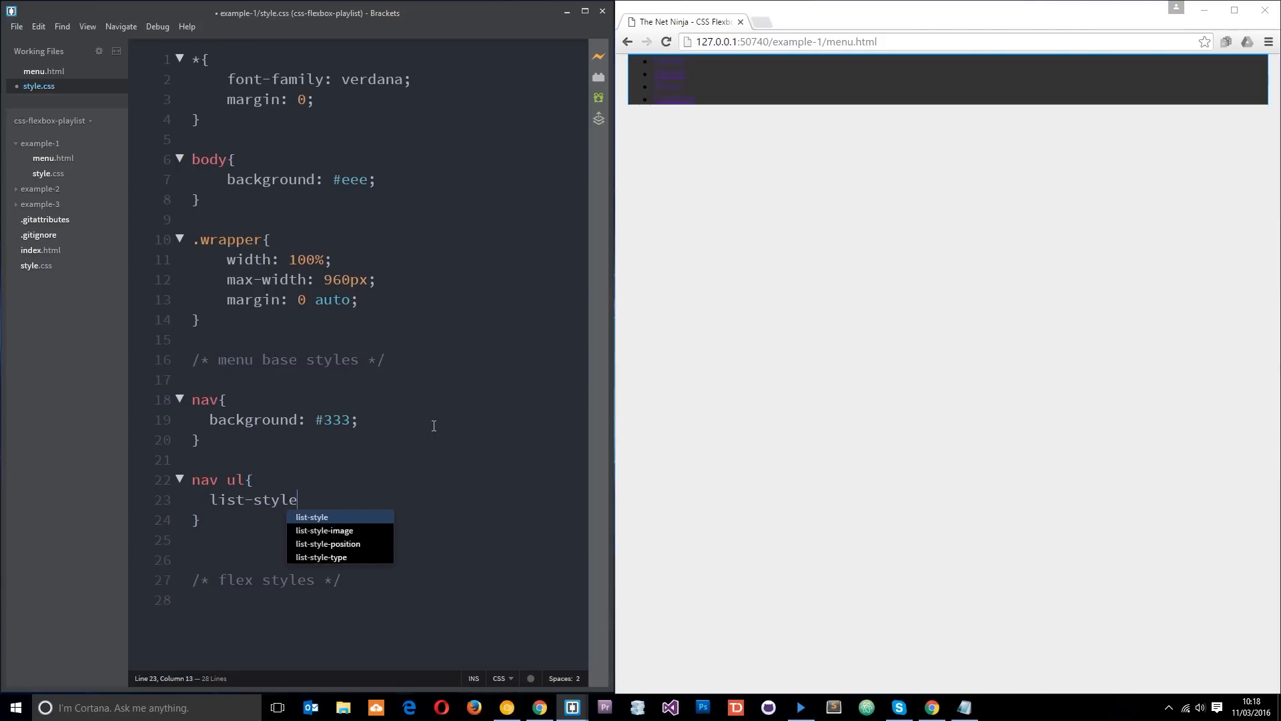
type("-type: none;")
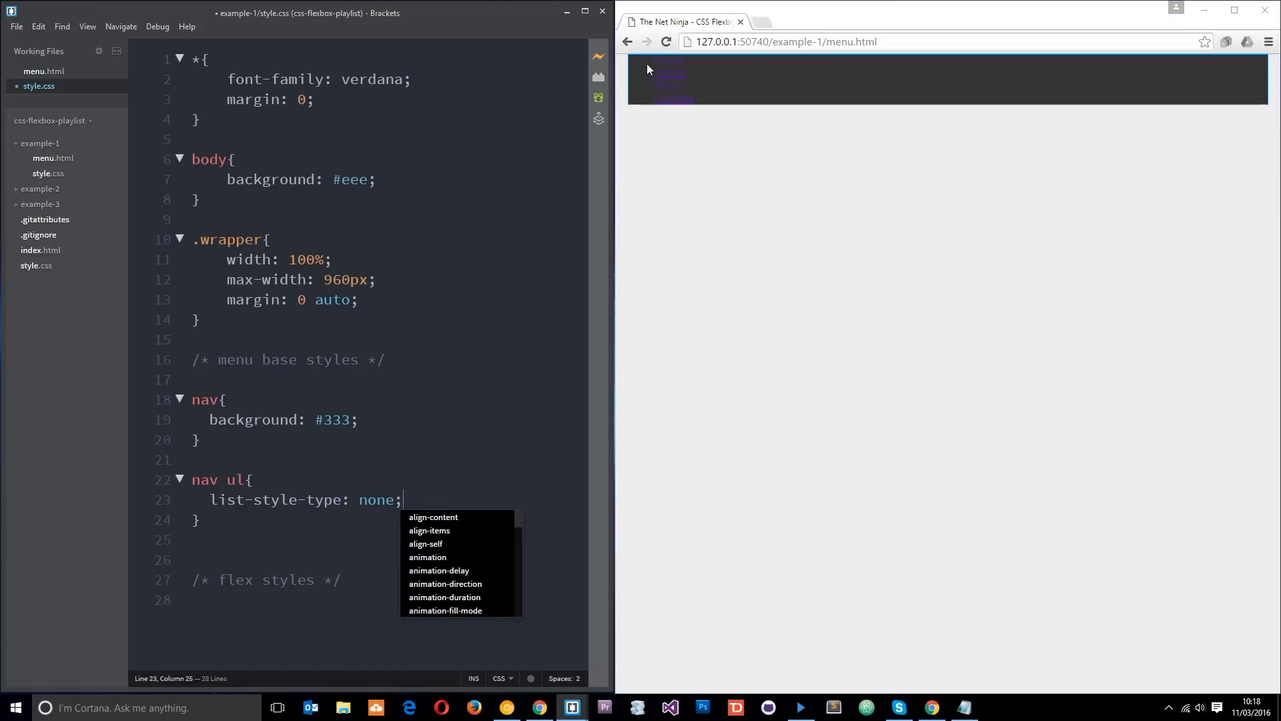
mouse_move(566, 481)
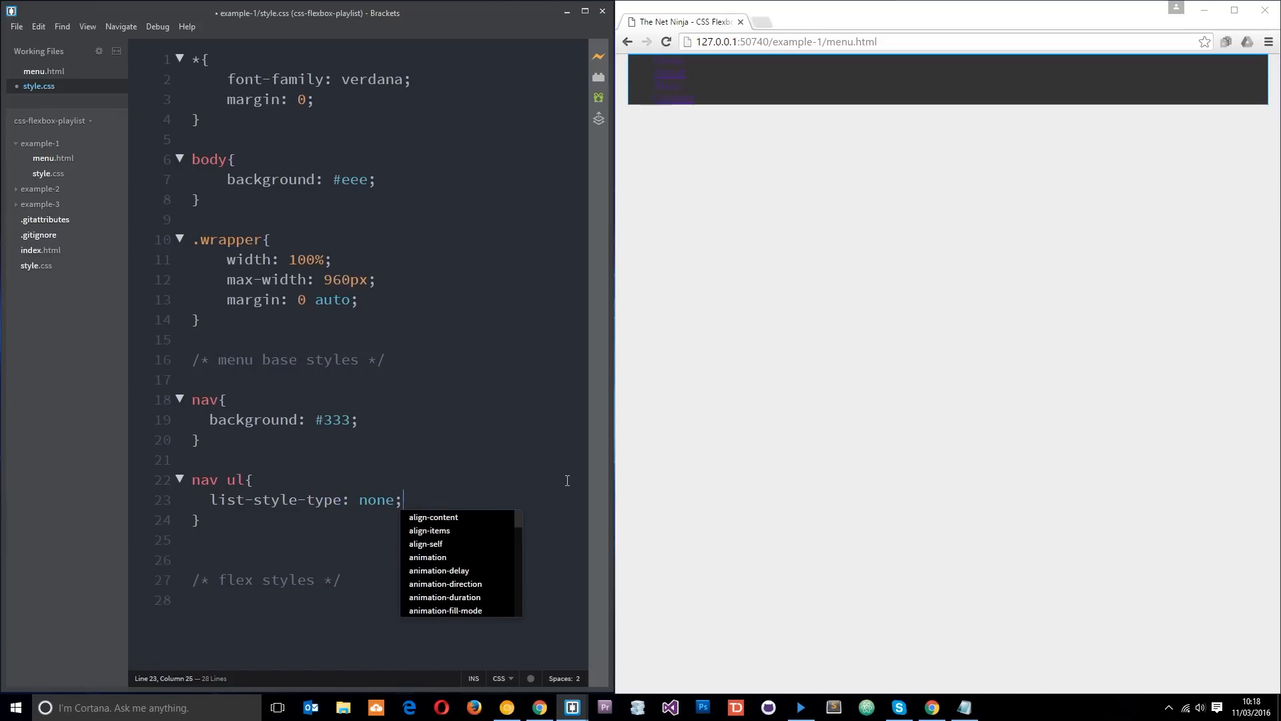
type("padding:")
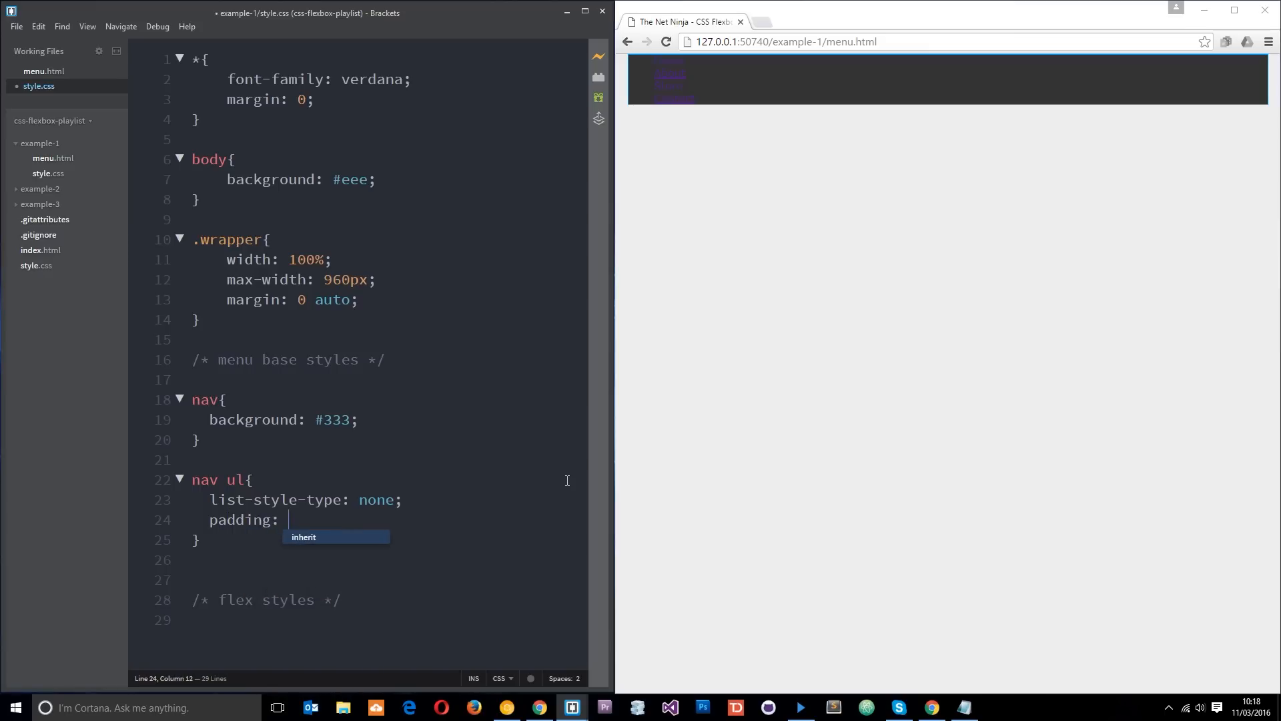
type("0;")
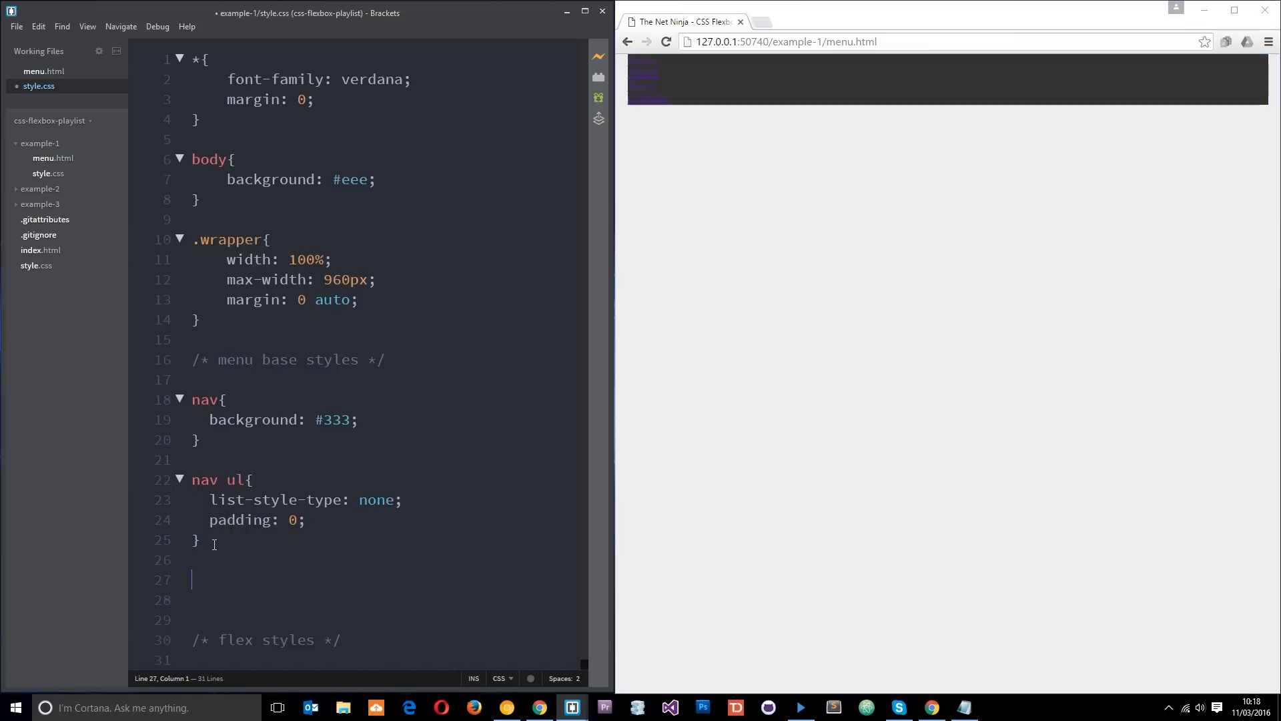
Start a nav a rule with text-decoration: none and color: #fff.
type("nav a")
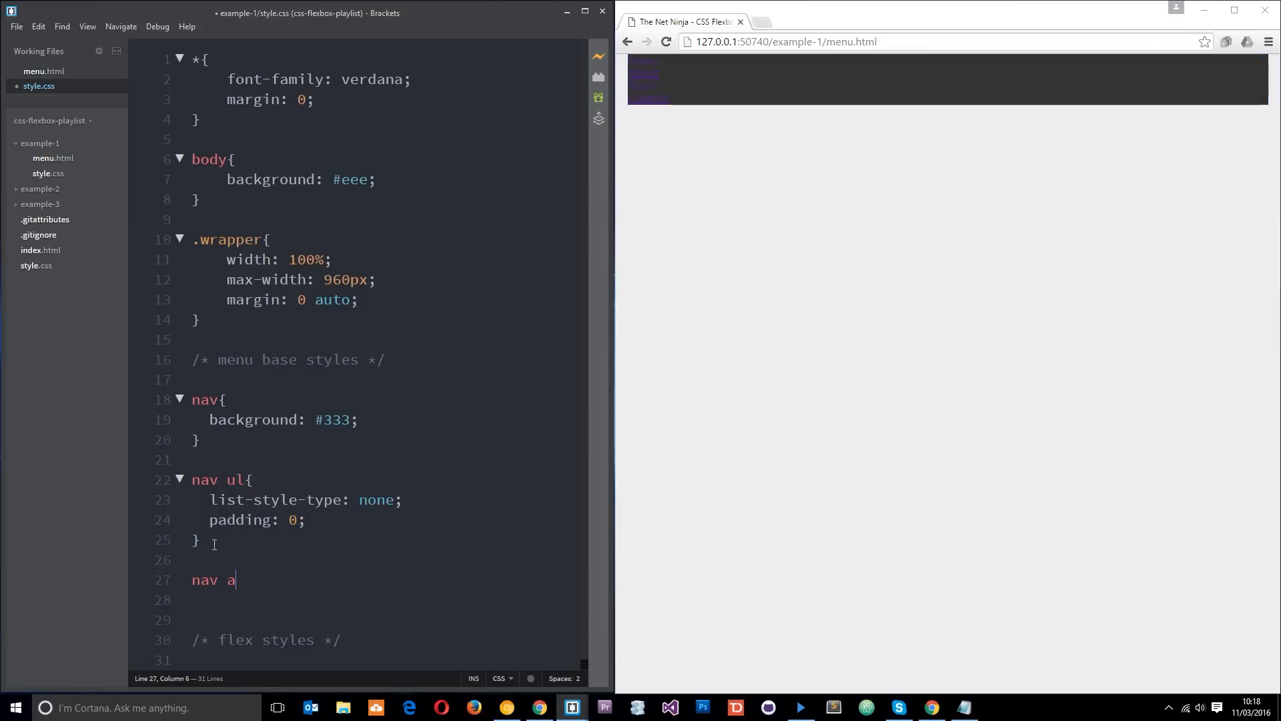
type("{")
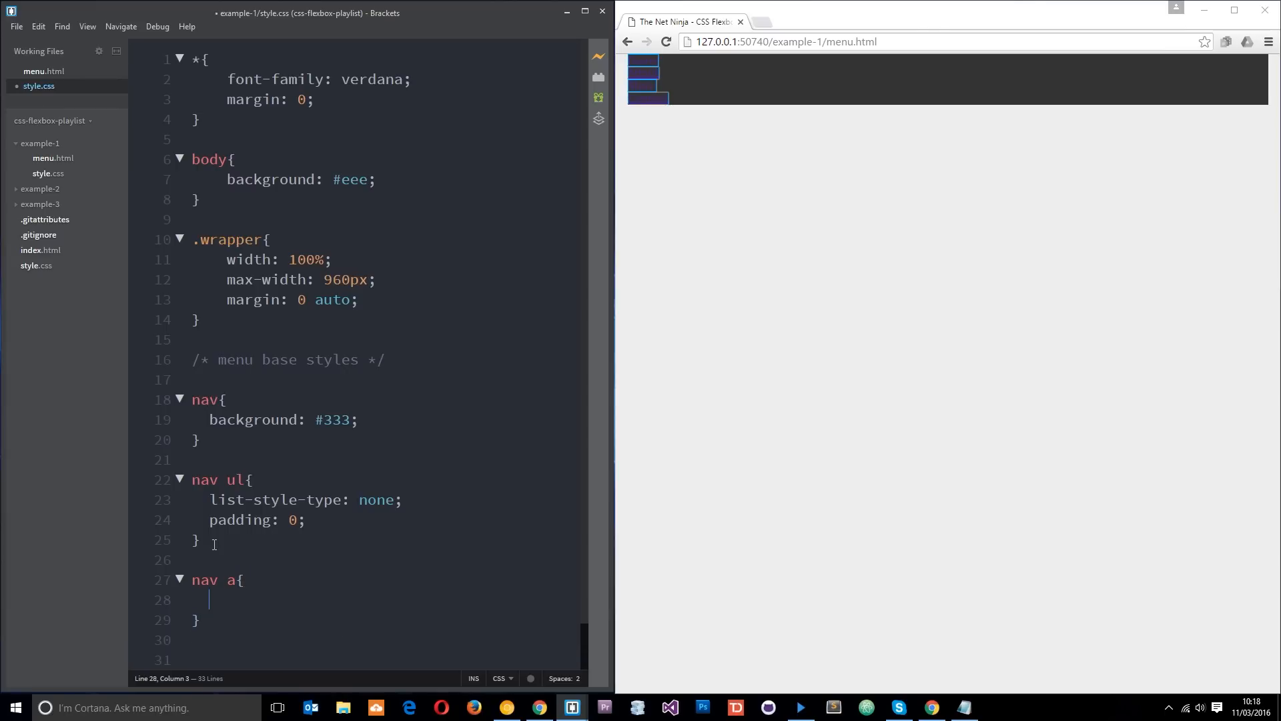
type("text-decoration: none")
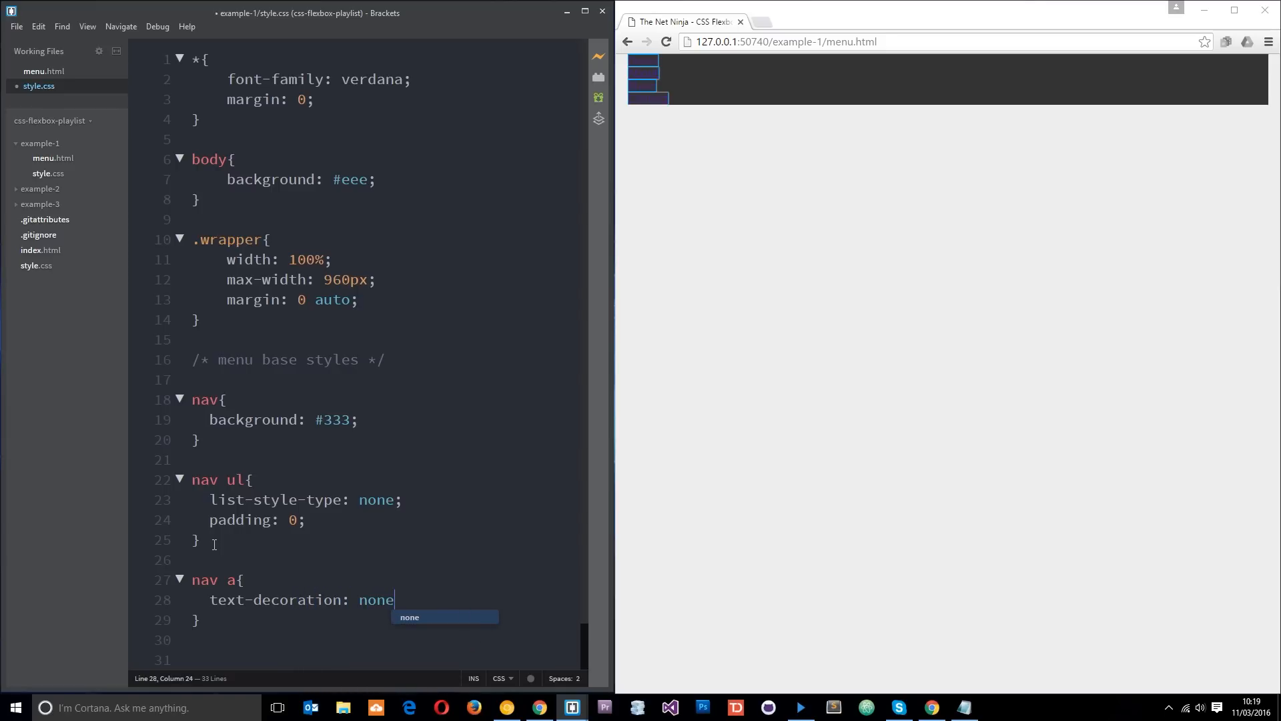
type("text-align: center;")
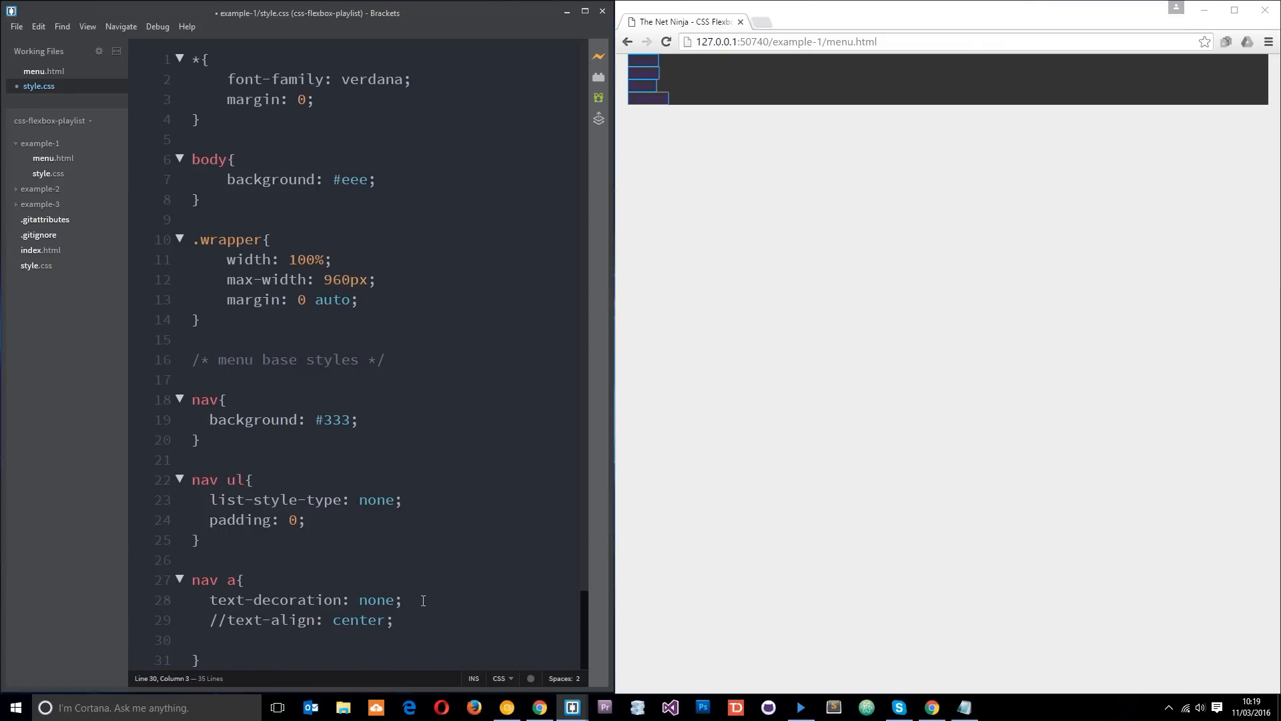
type("color: #")
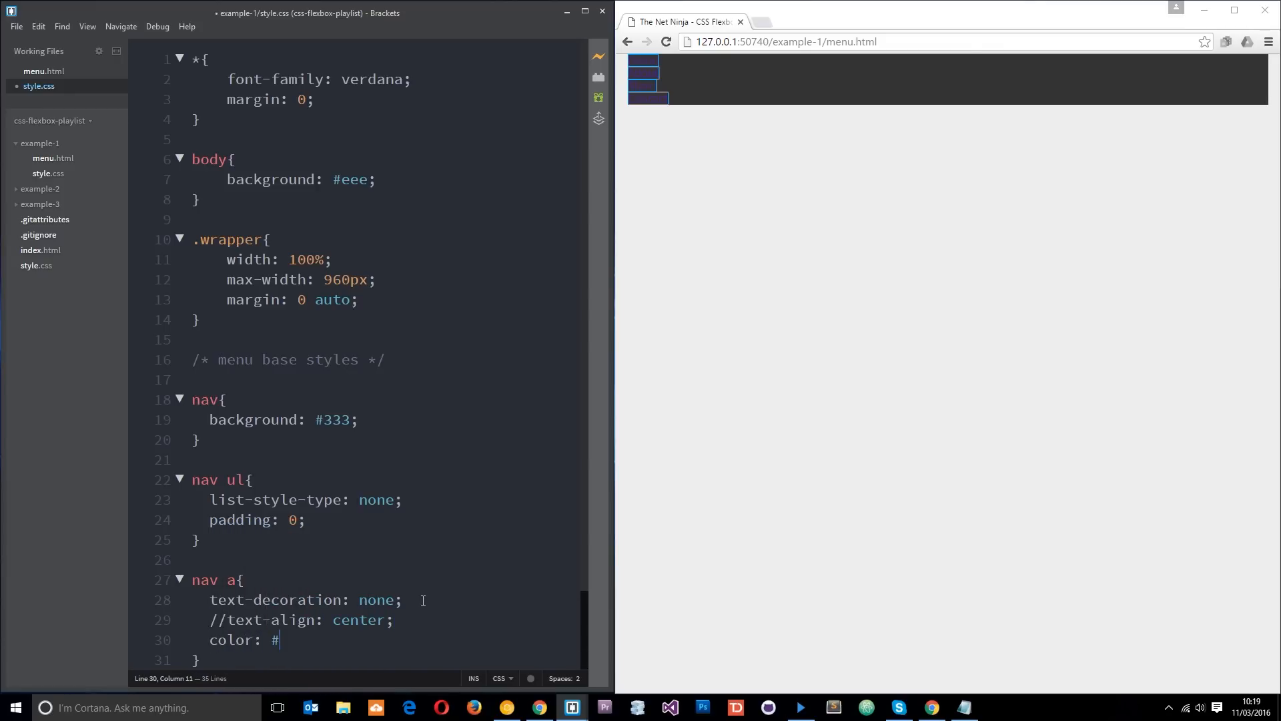
type("fff")
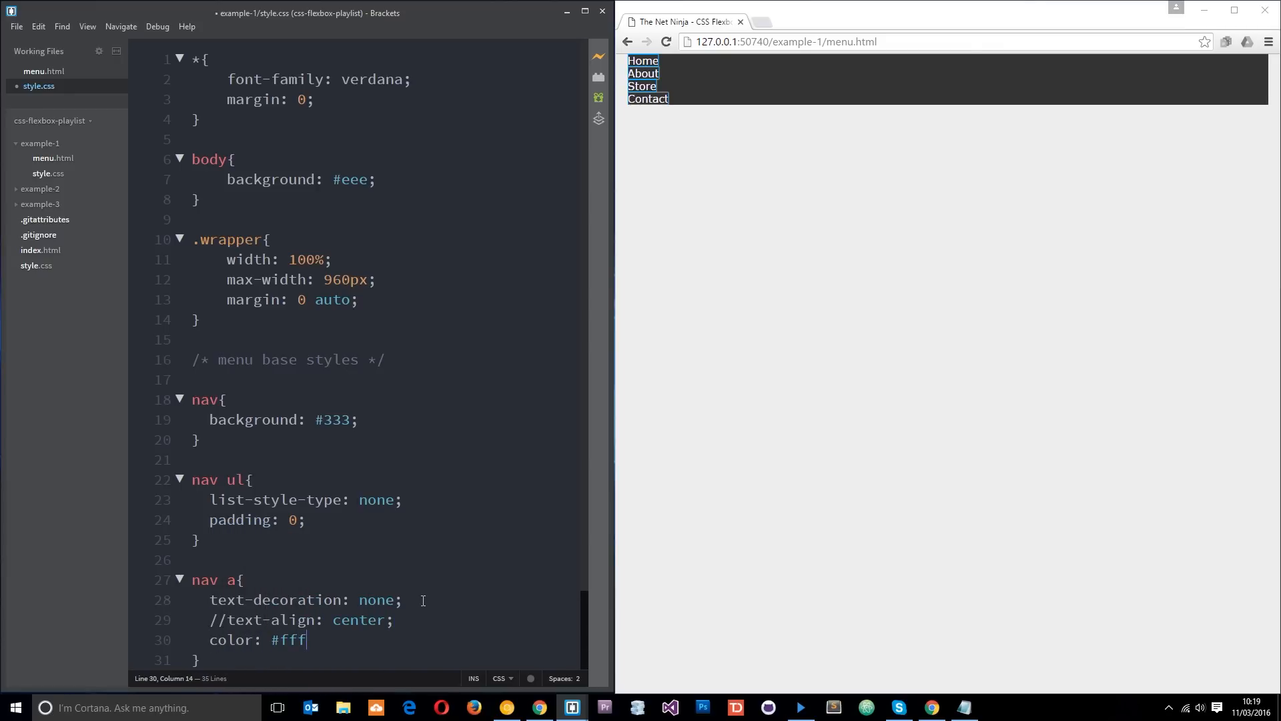
Complete nav a with display: block and padding: 10px, leaving room below.
type("display: block")
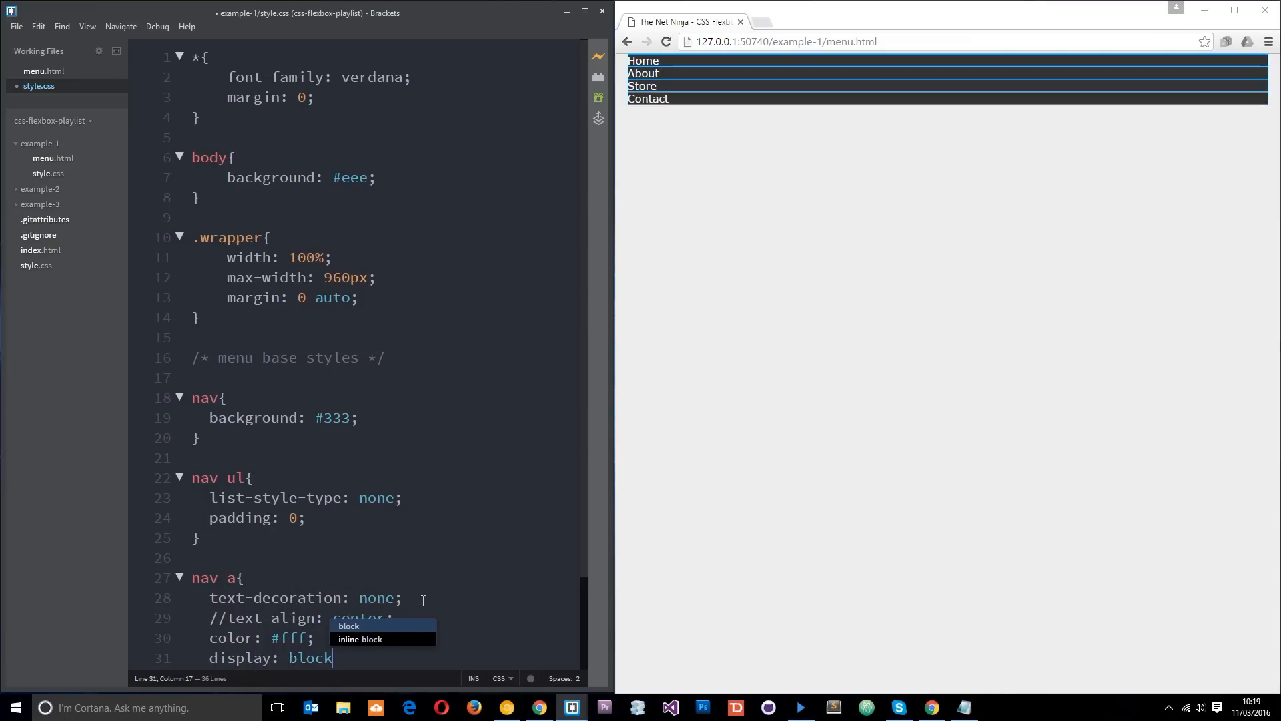
type(";")
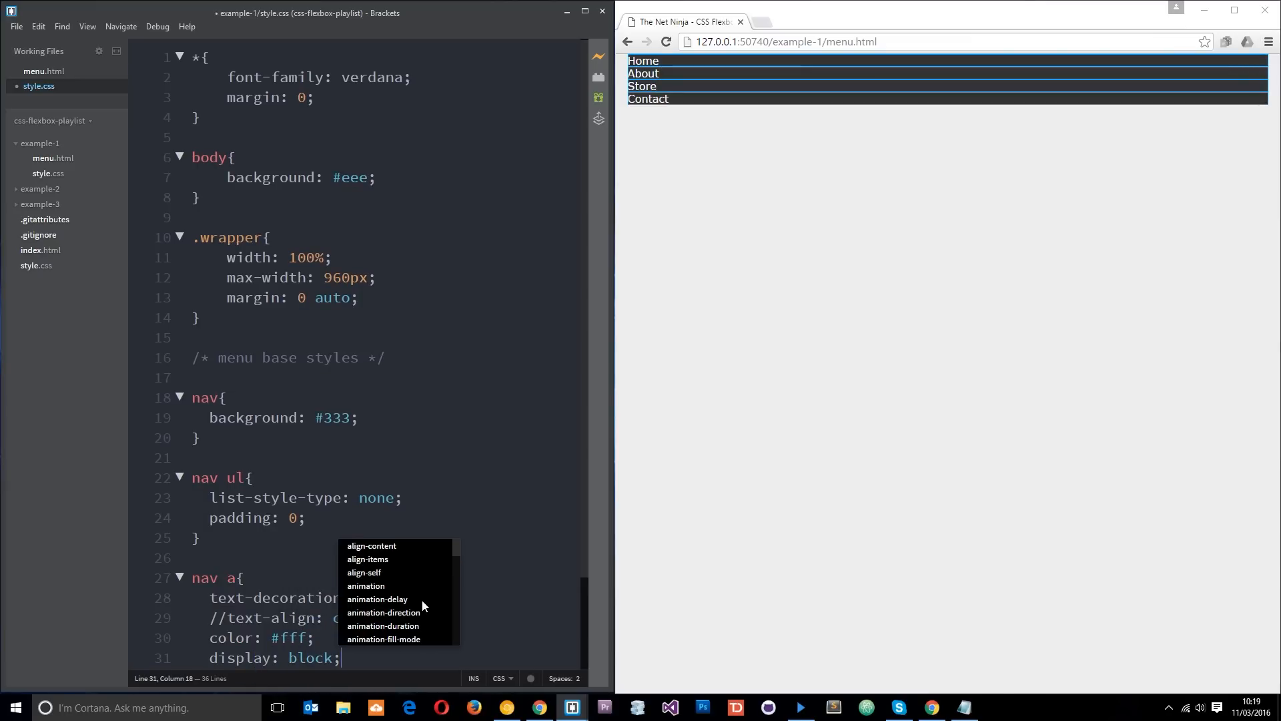
type("padding: 10")
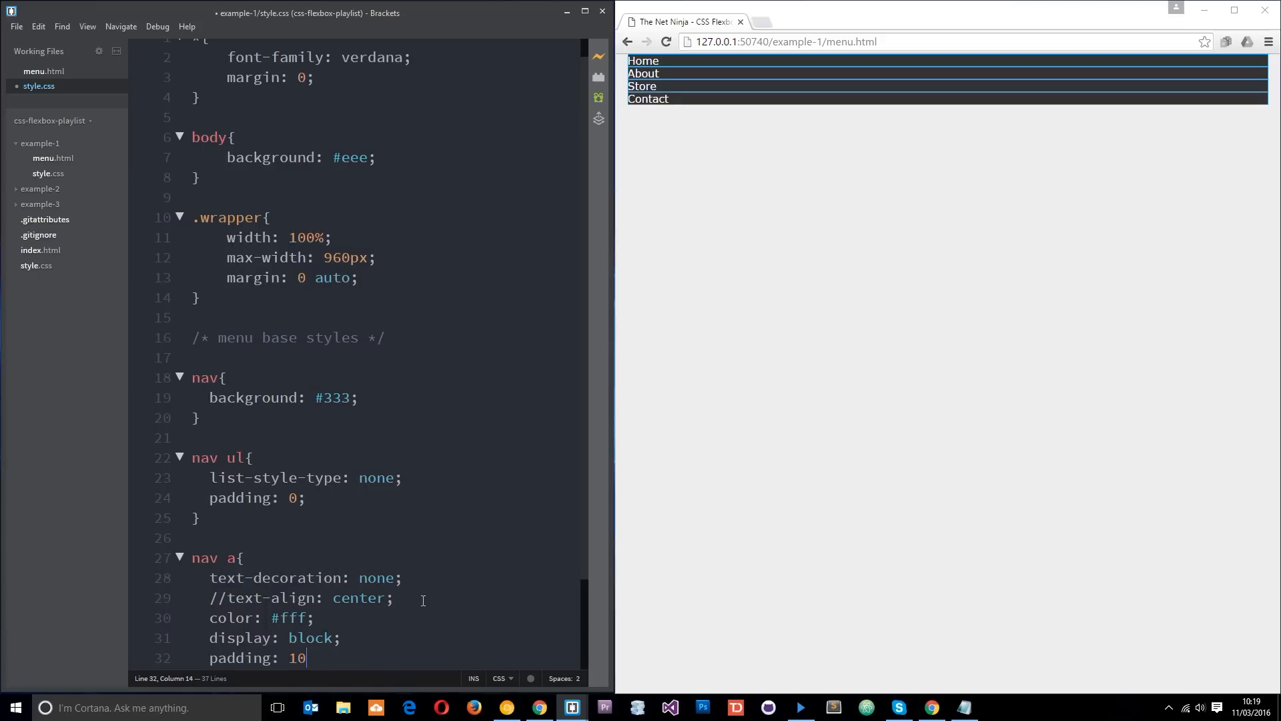
type("px;")
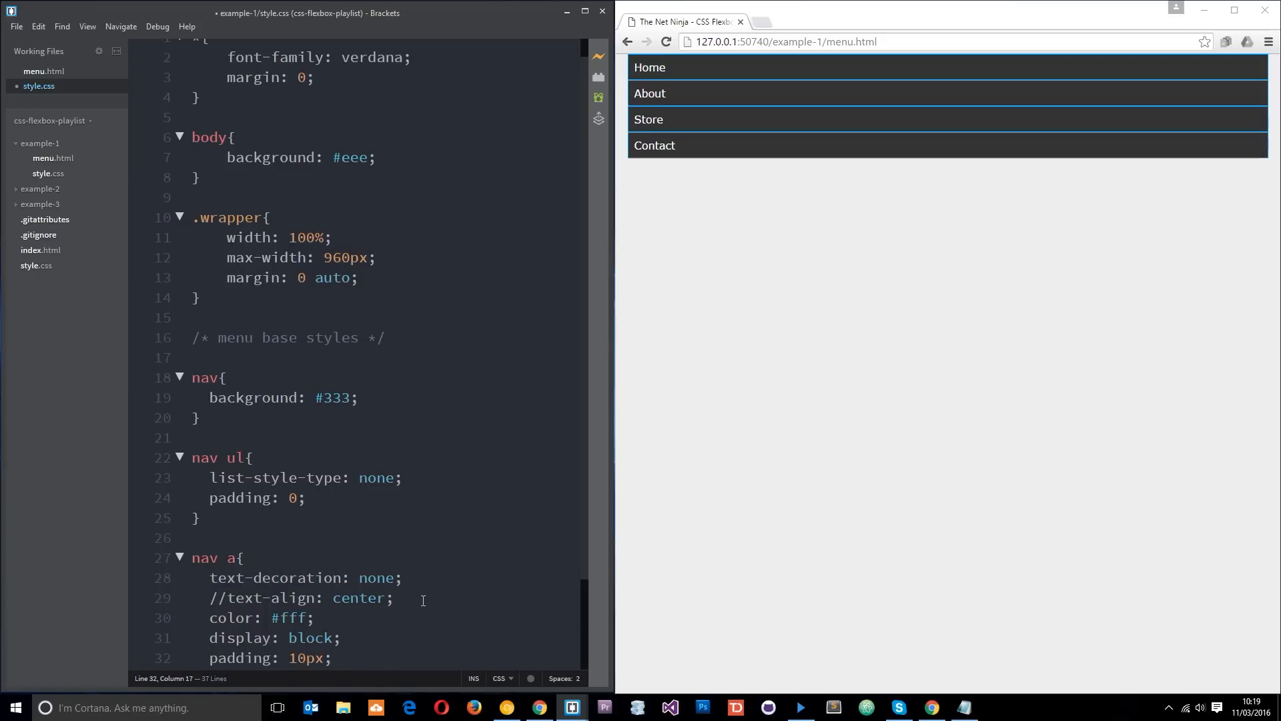
scroll("down", 3)
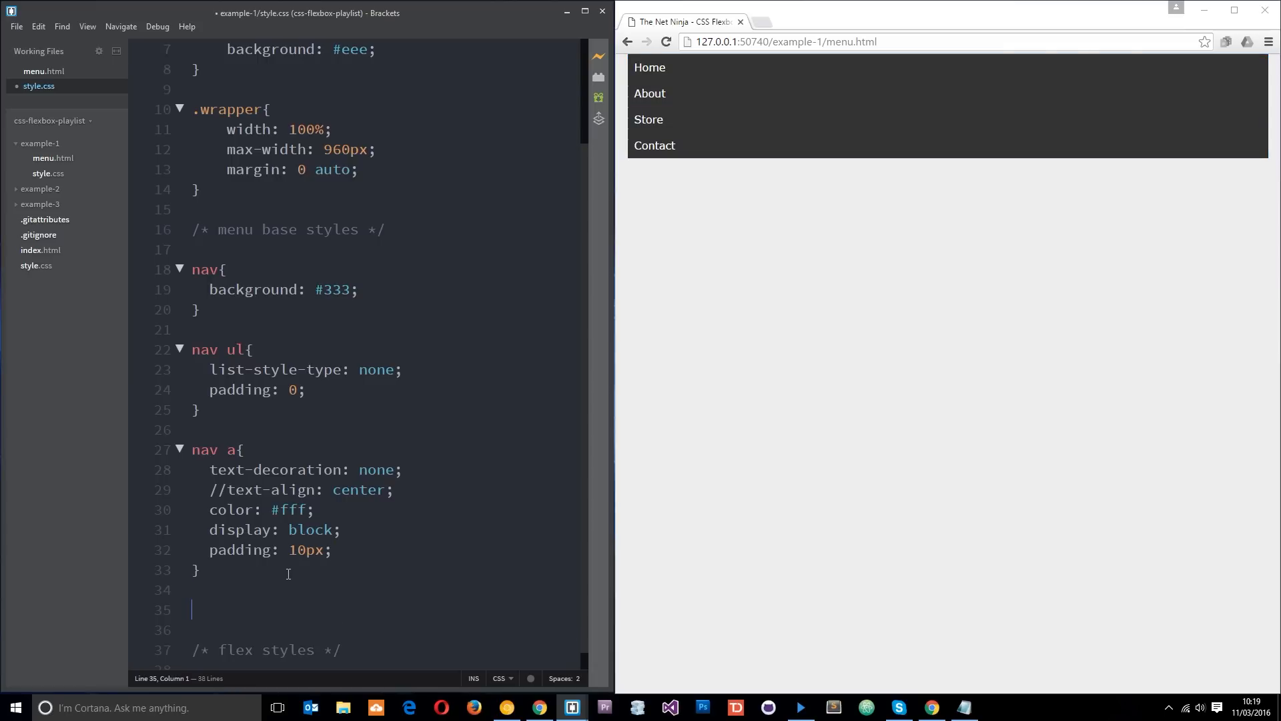
Add a nav a:hover rule with background-color: #555.
type("nav a:h")
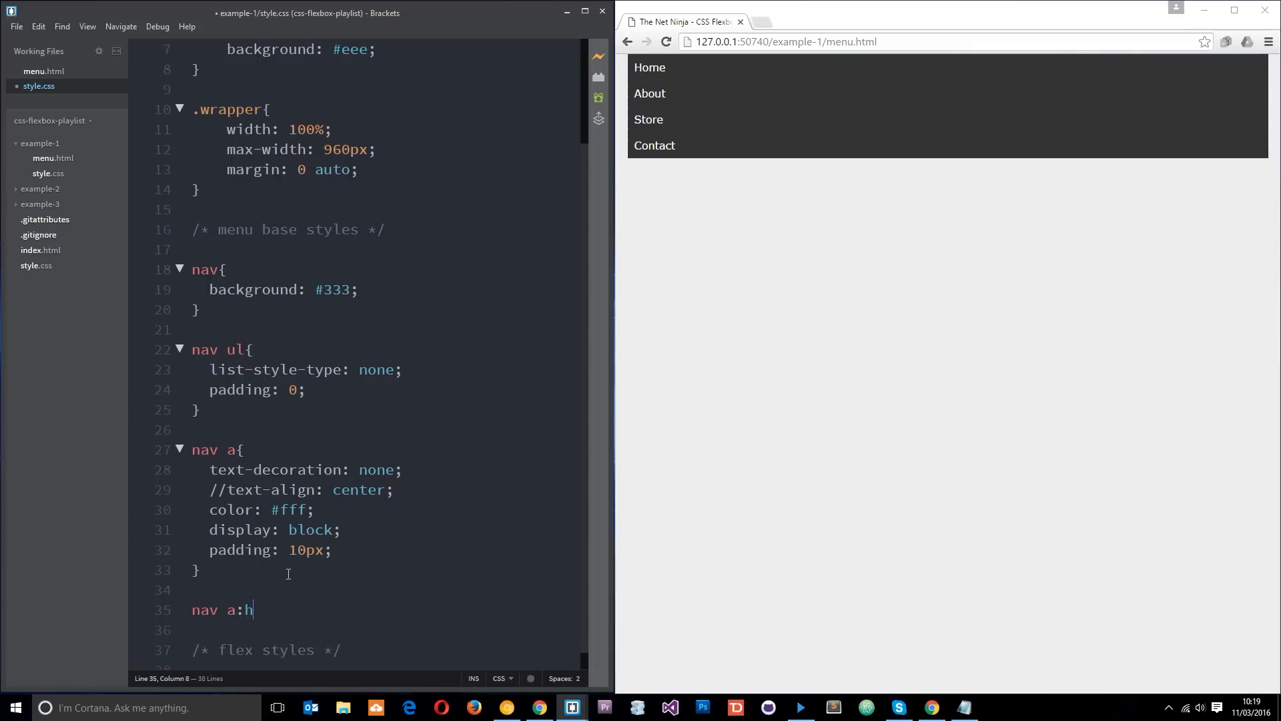
type("over{")
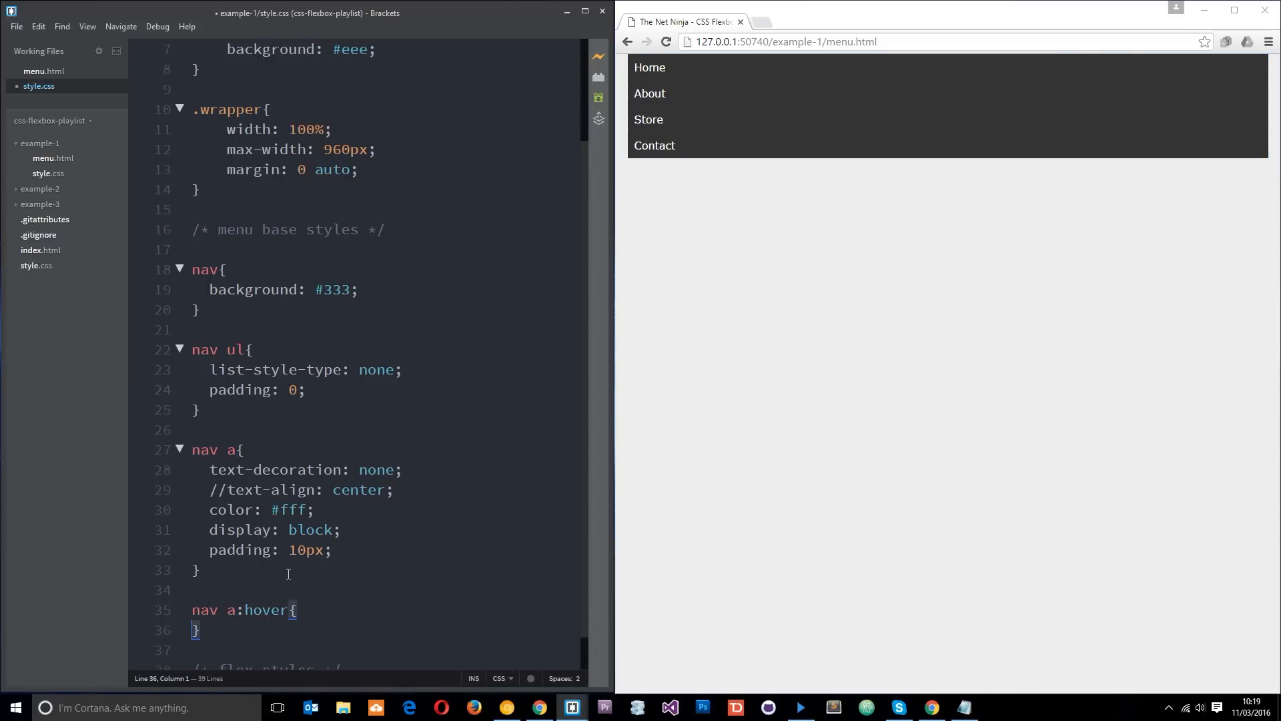
key("Enter")
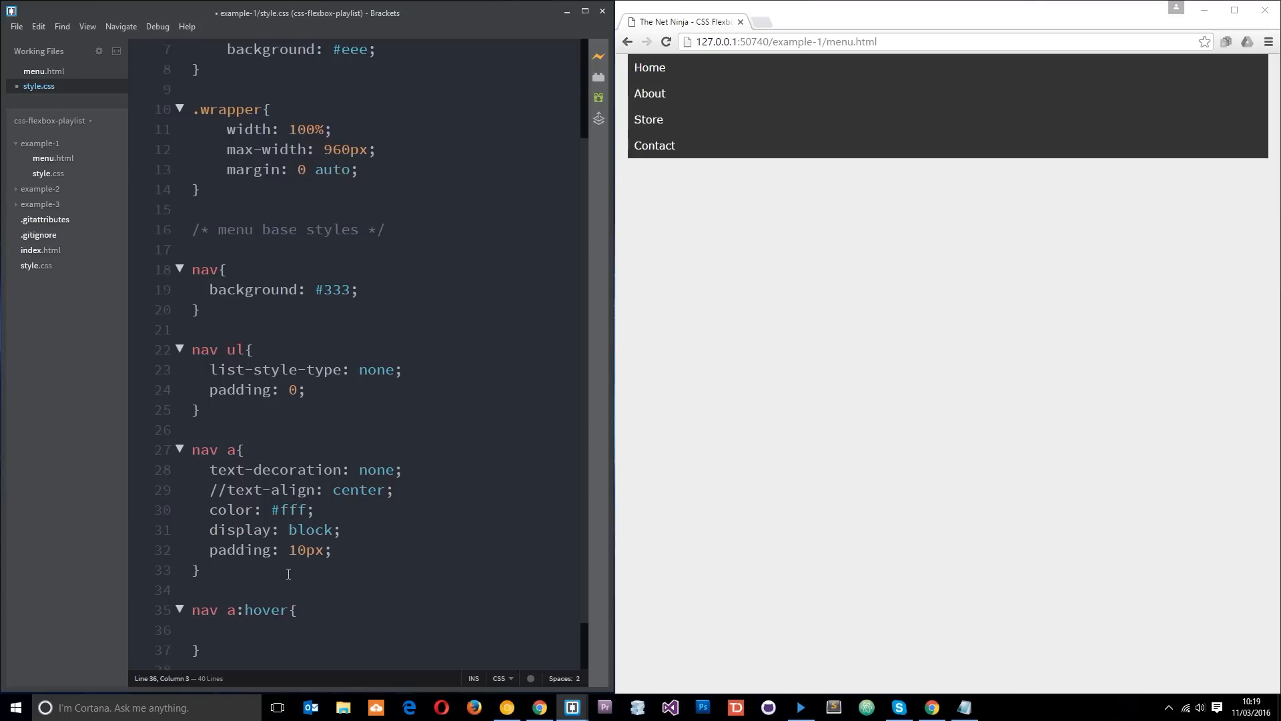
type("background-color: #555;")
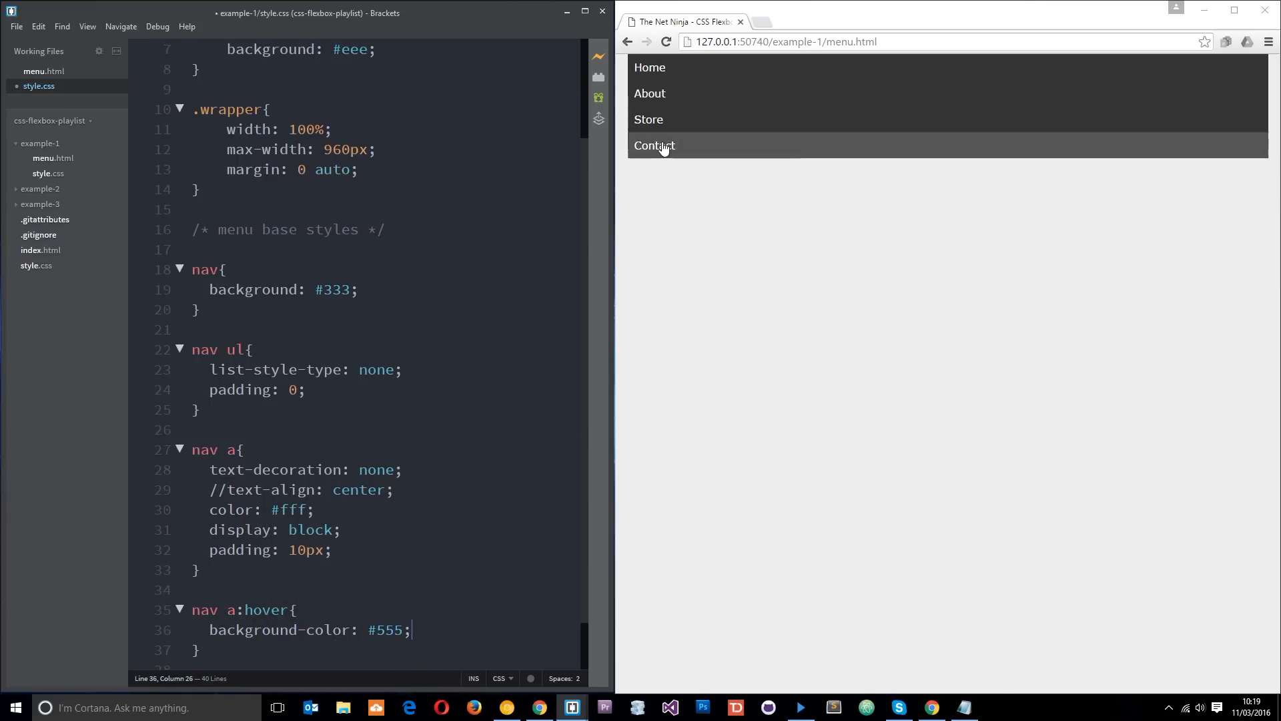
mouse_move(696, 151)
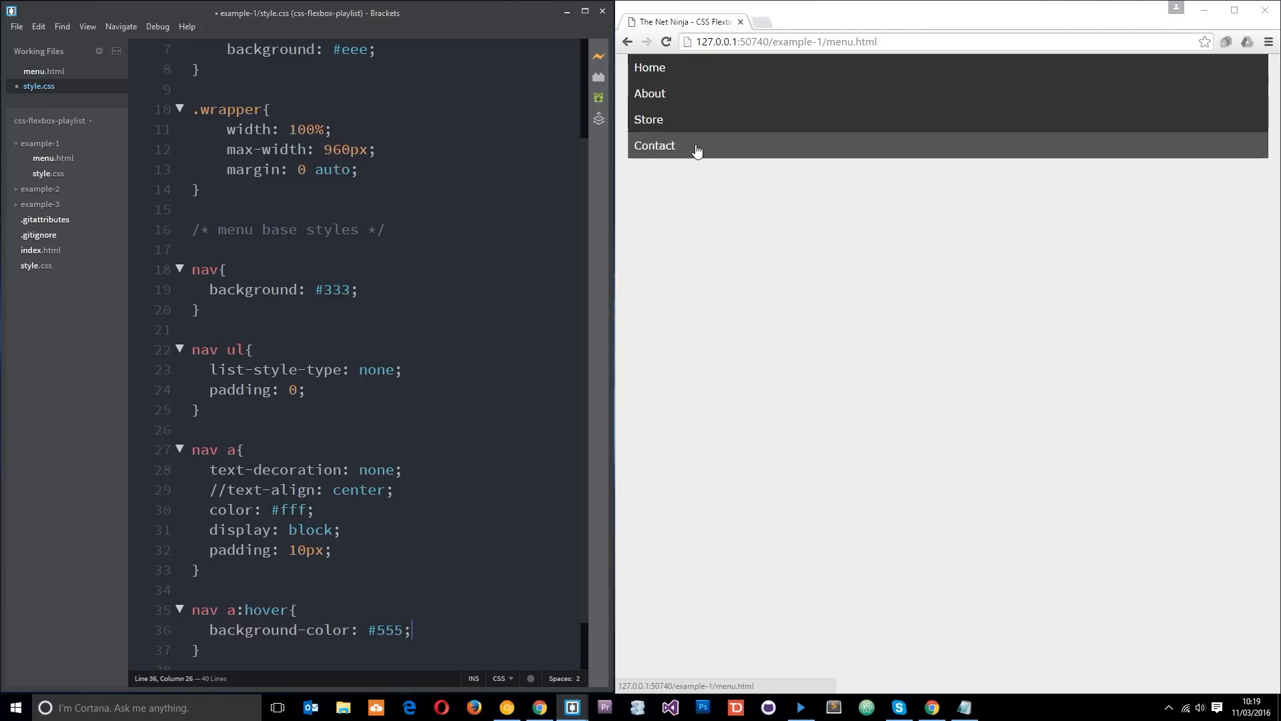
mouse_move(618, 285)
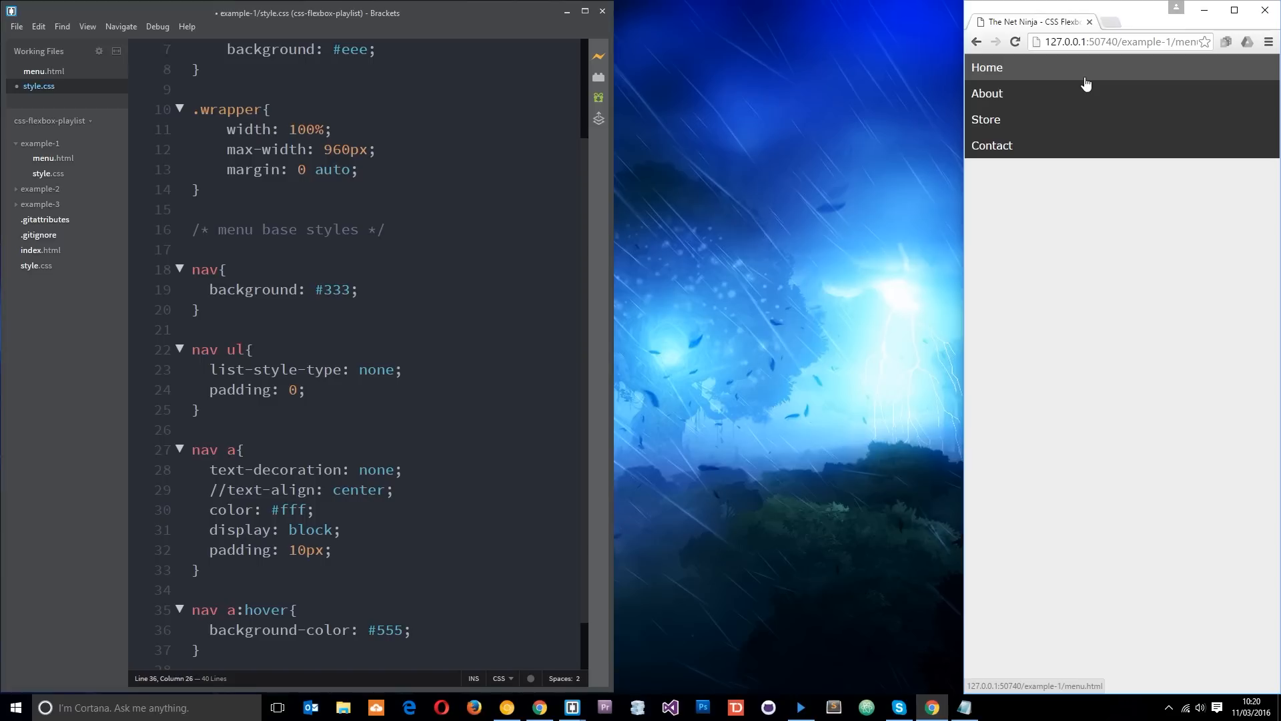
mouse_move(978, 188)
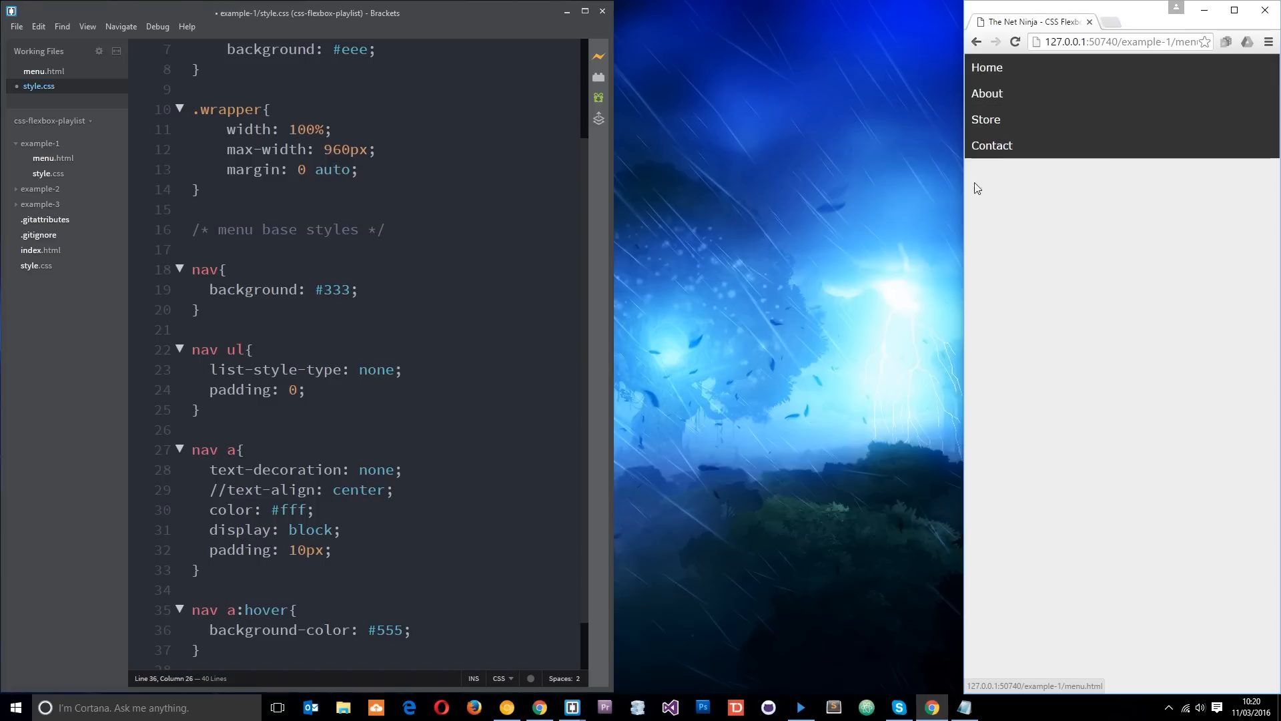
mouse_move(1161, 100)
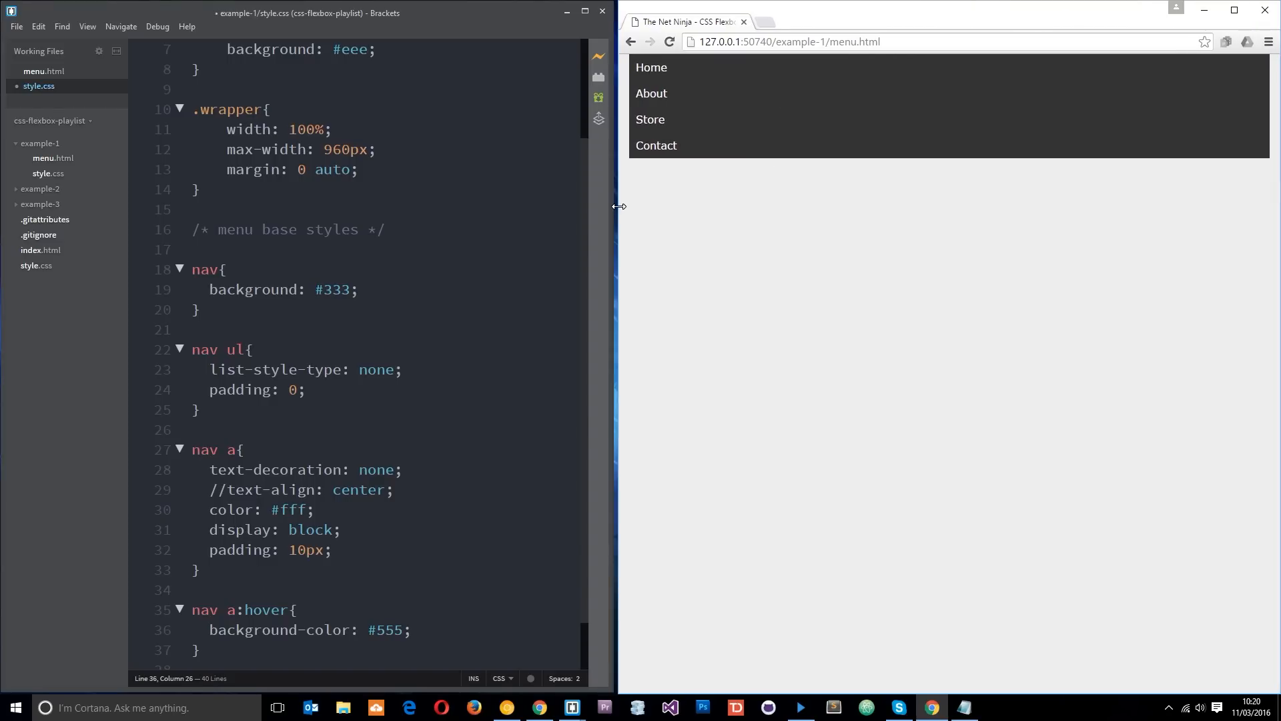
mouse_move(458, 461)
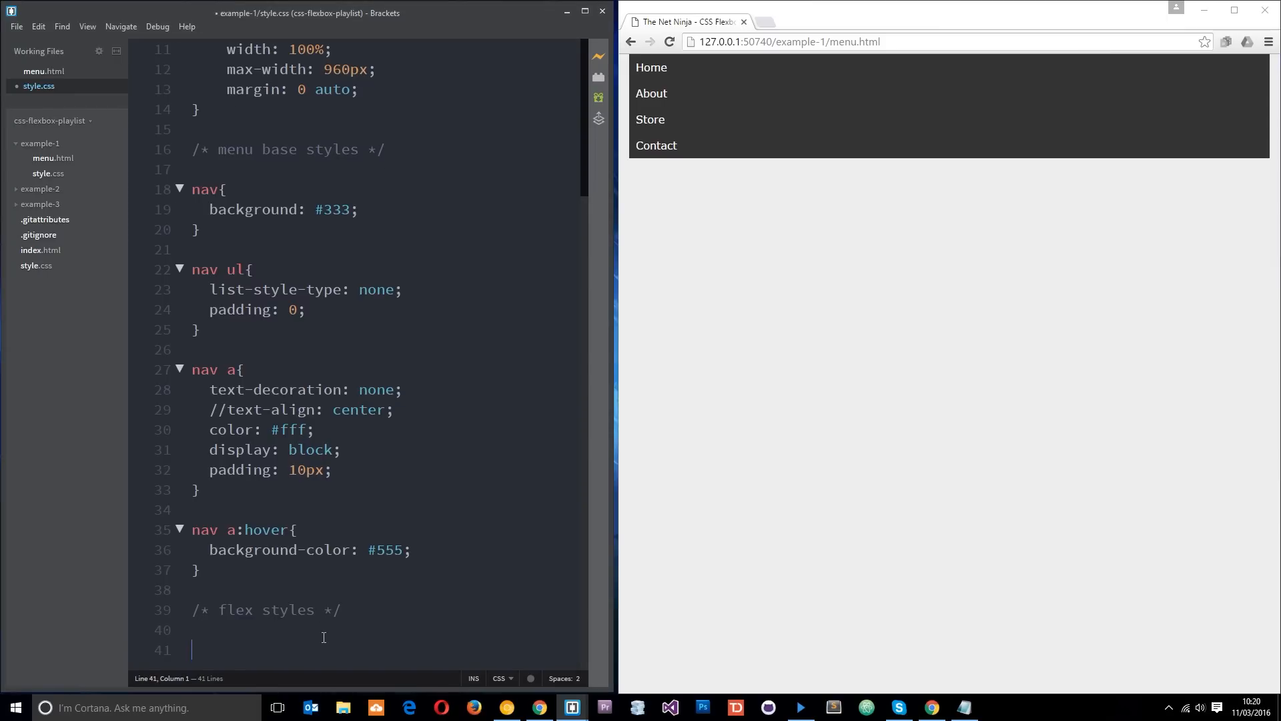
type("@media screen an (")
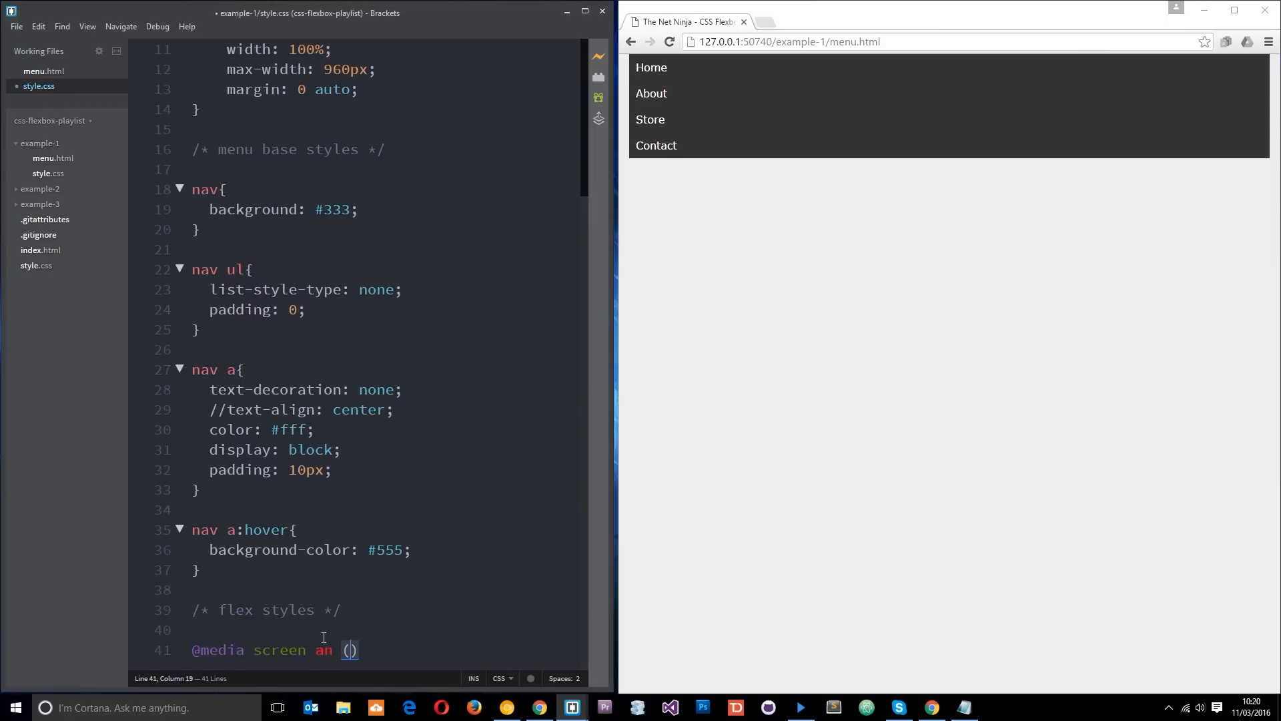
type("d")
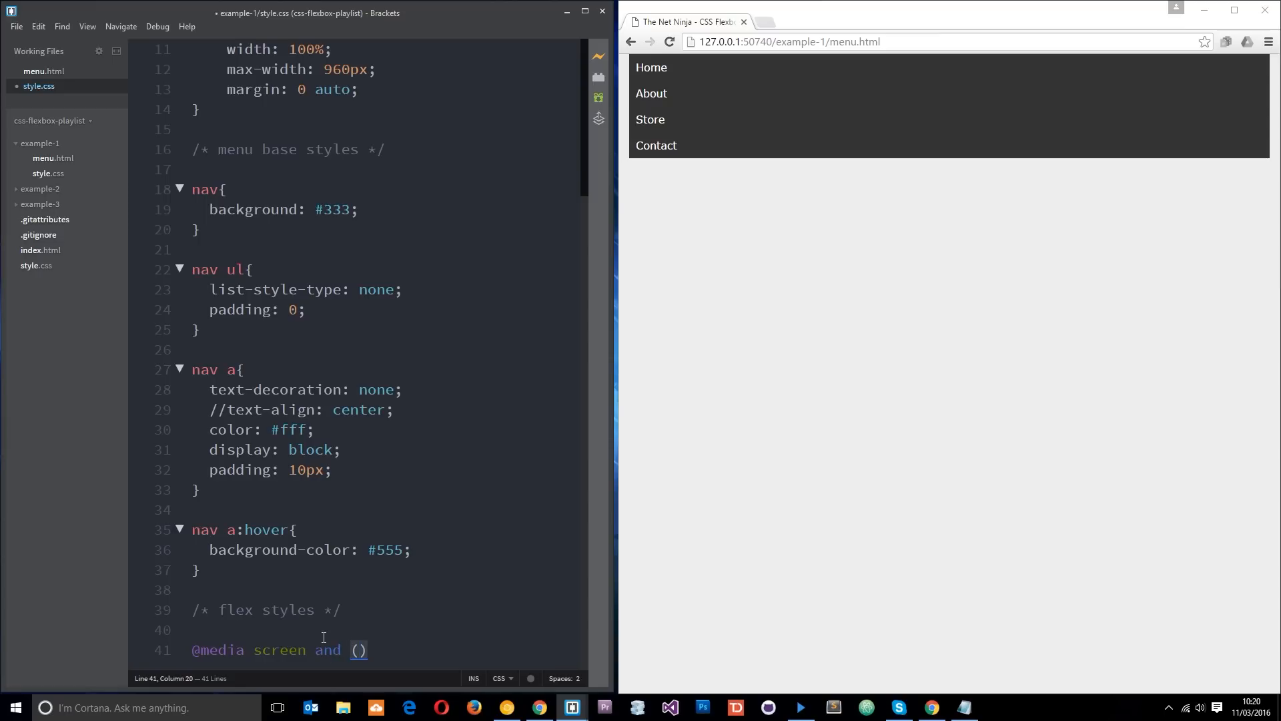
type("min-width")
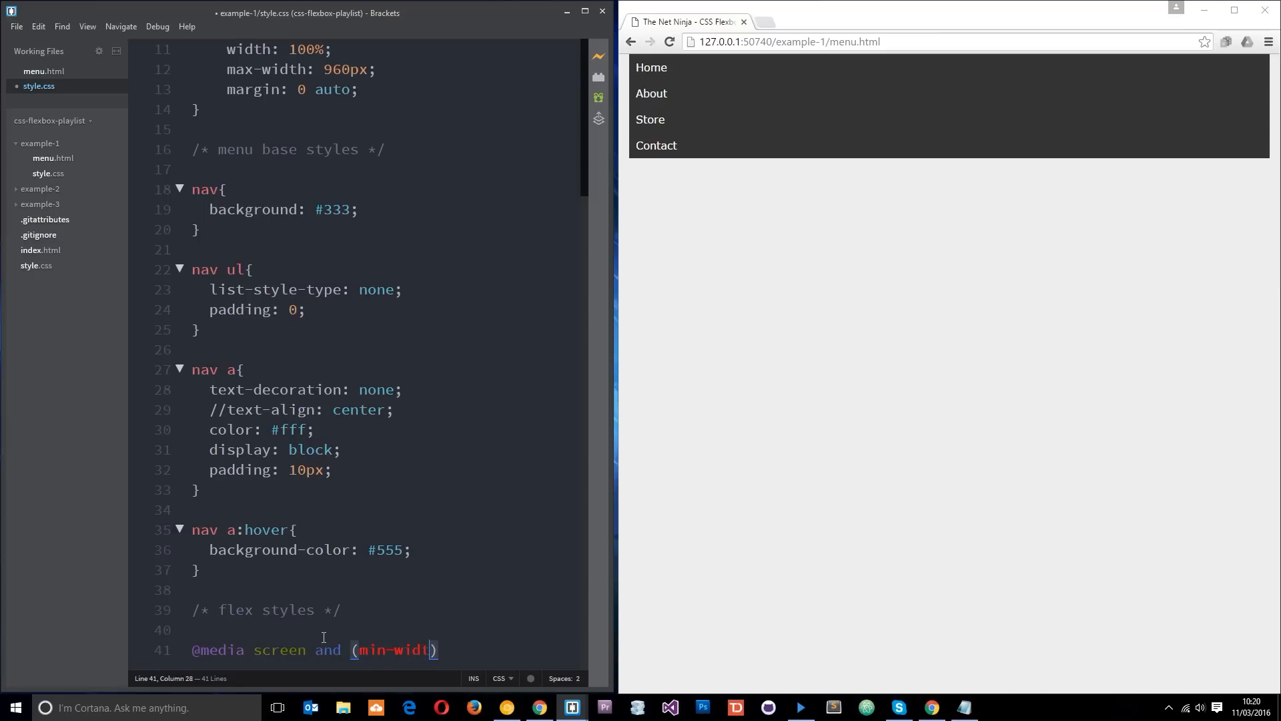
type(": 7")
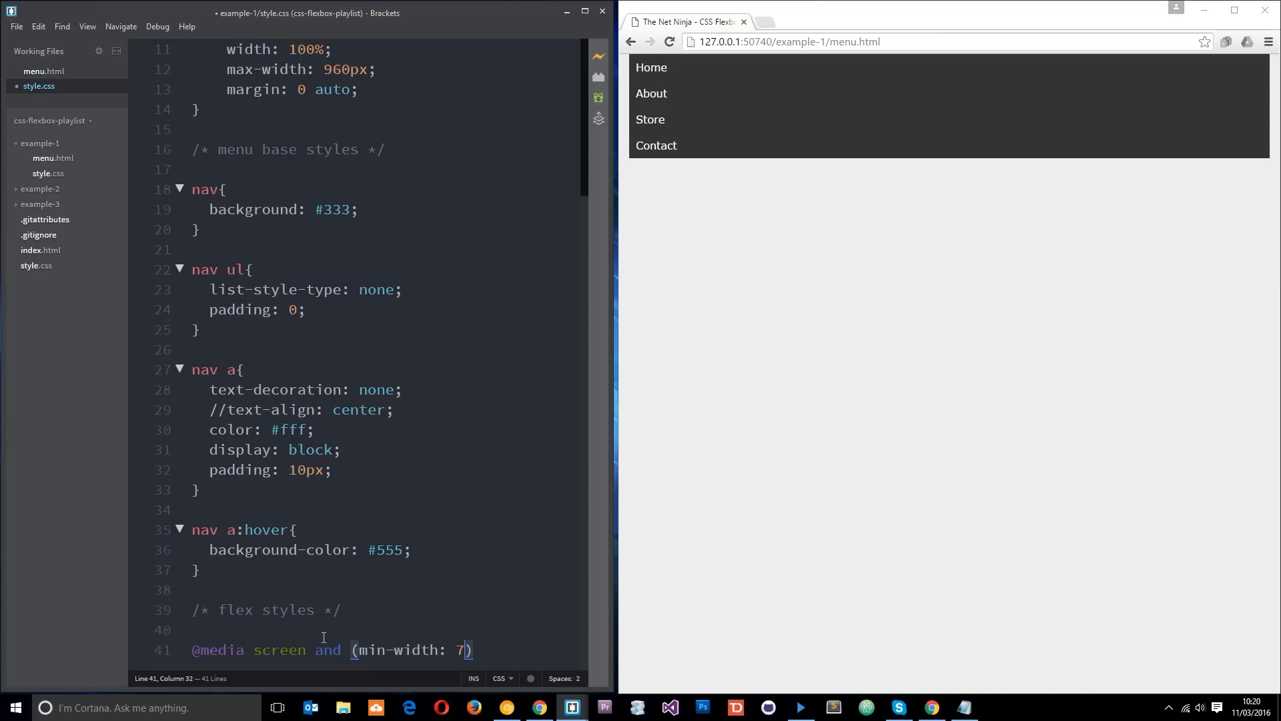
type("68px)")
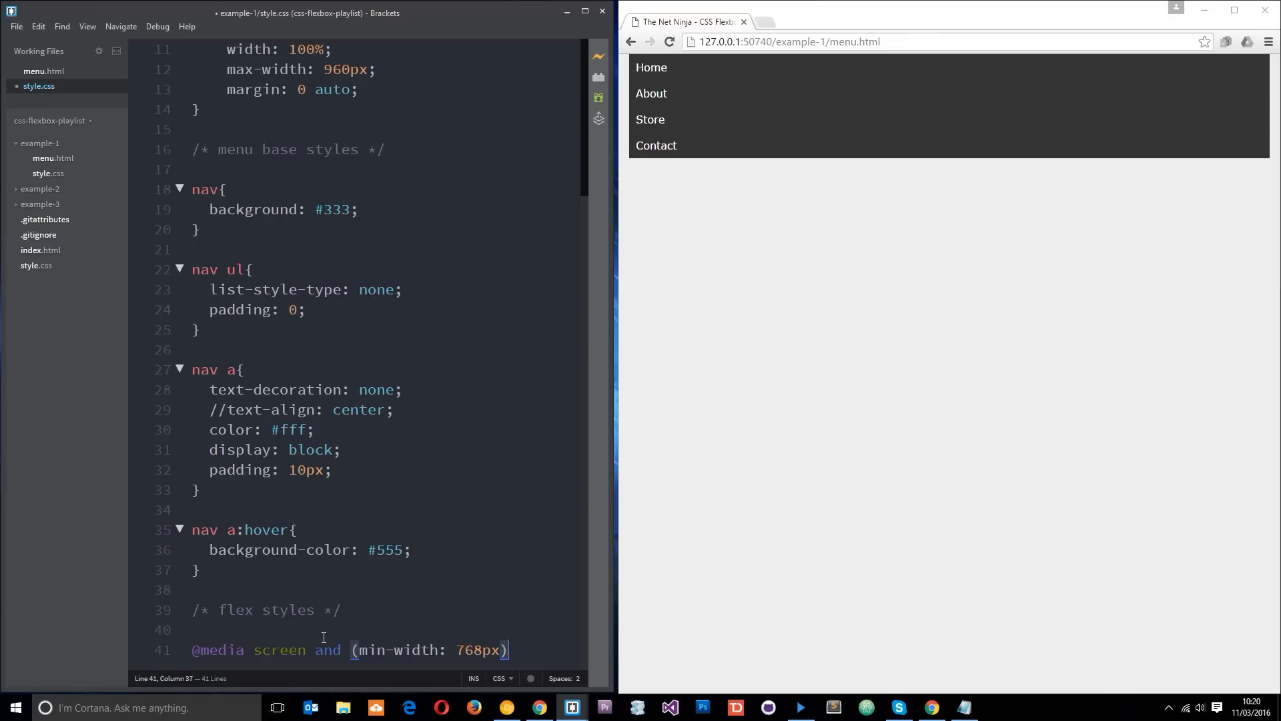
type("{}")
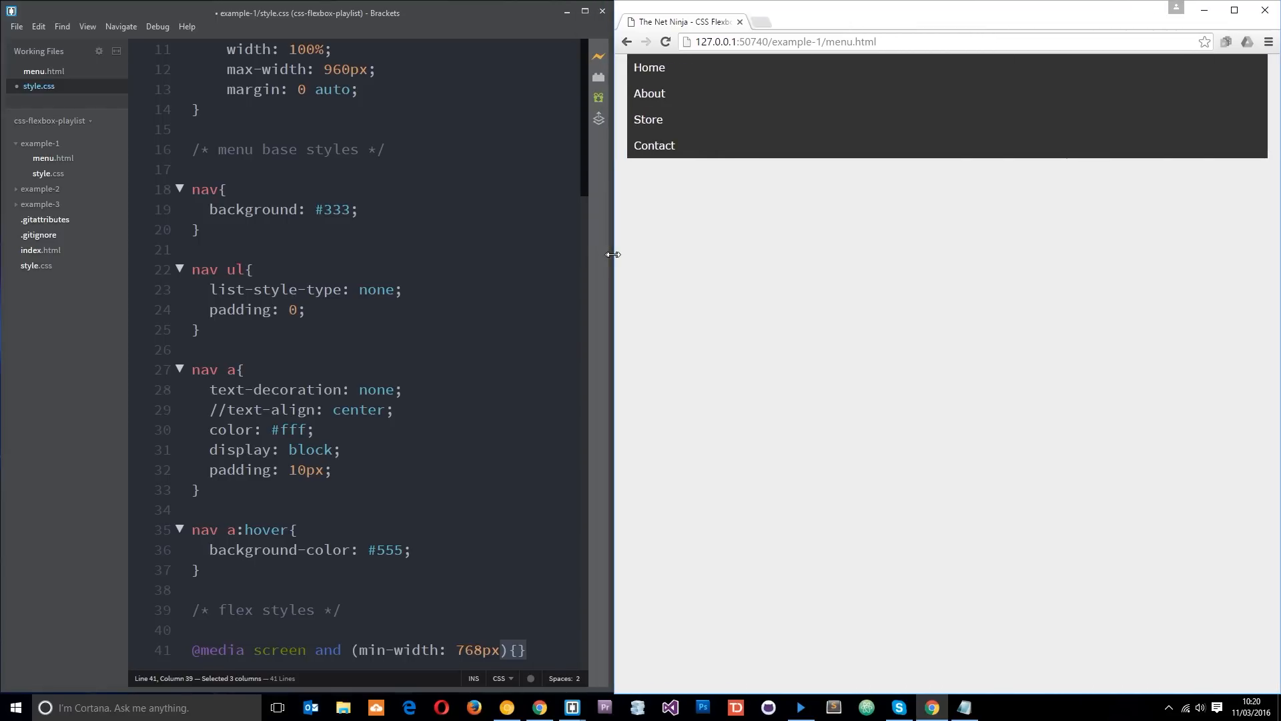
Expand the media query body, check the ul in menu.html, and begin a nav ul rule inside it.
left_click(516, 650)
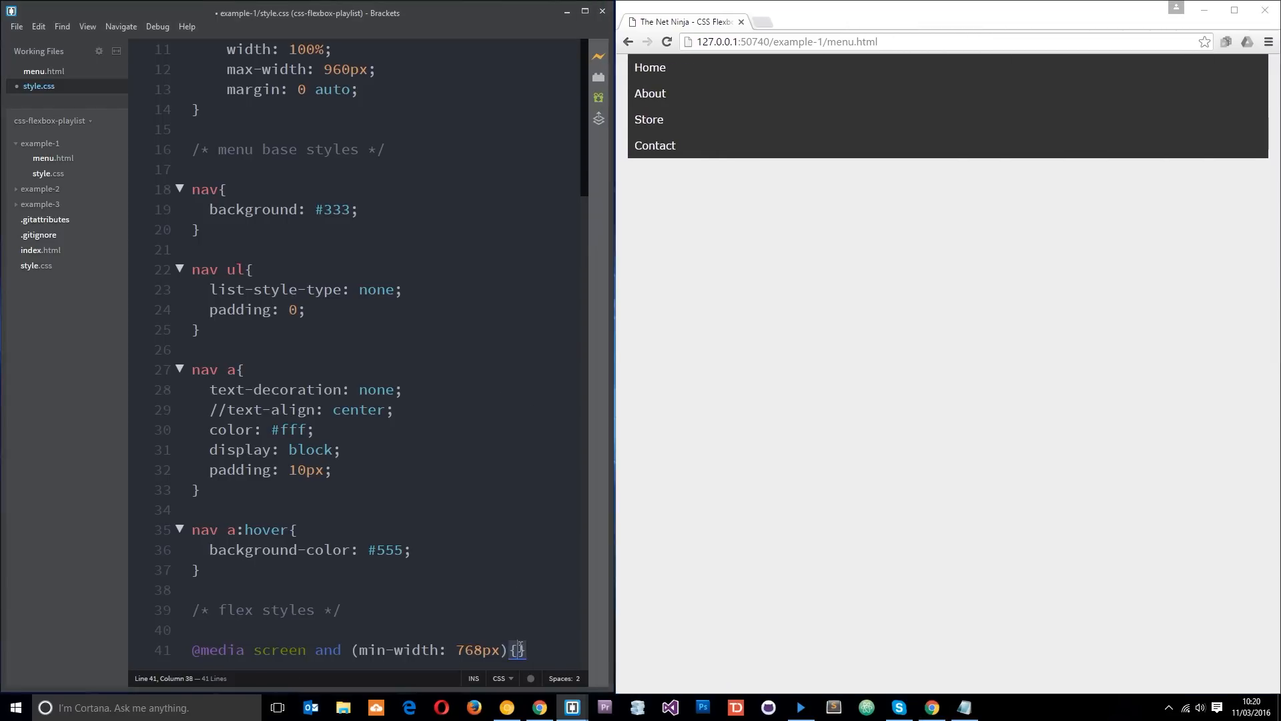
key("enter")
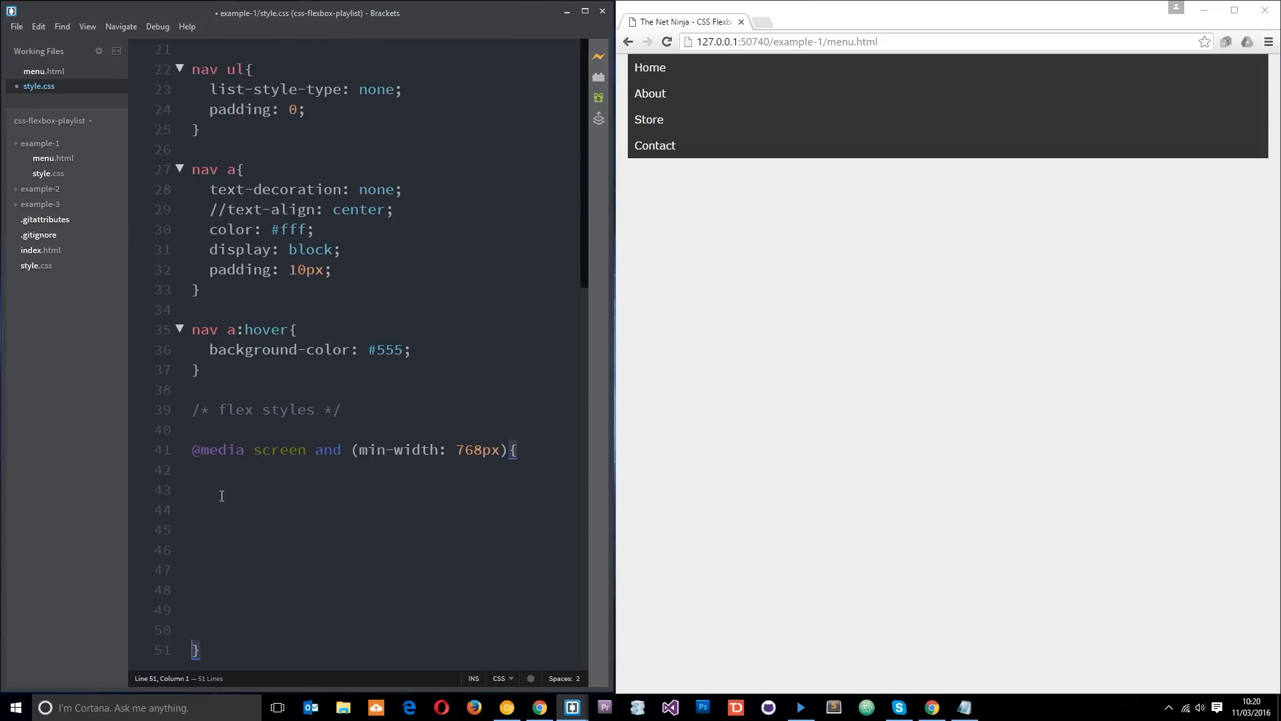
left_click(219, 489)
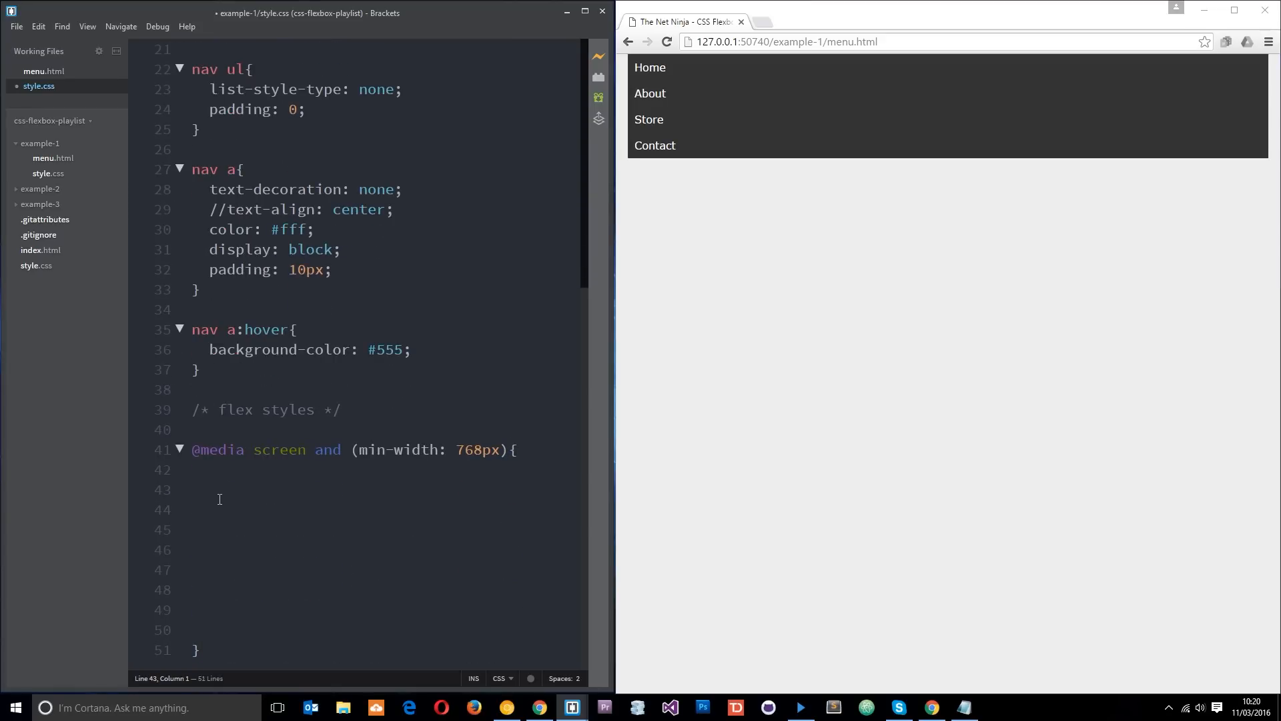
mouse_move(650, 93)
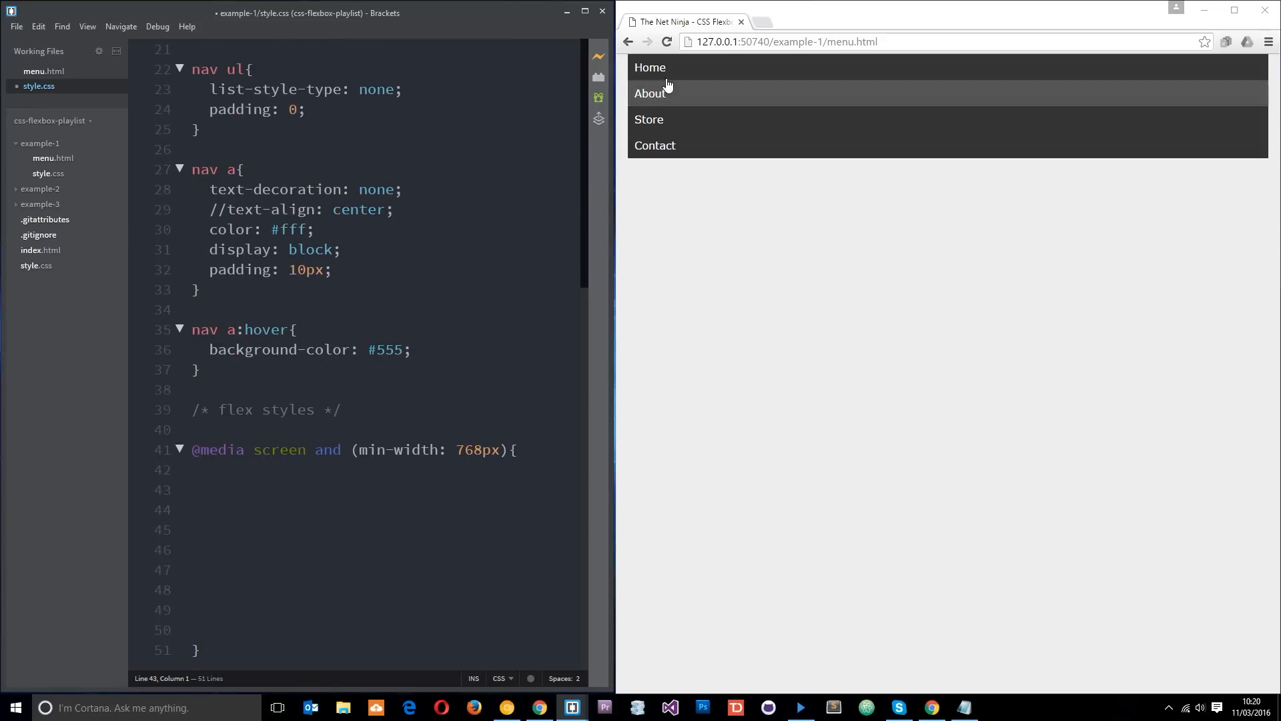
left_click(44, 71)
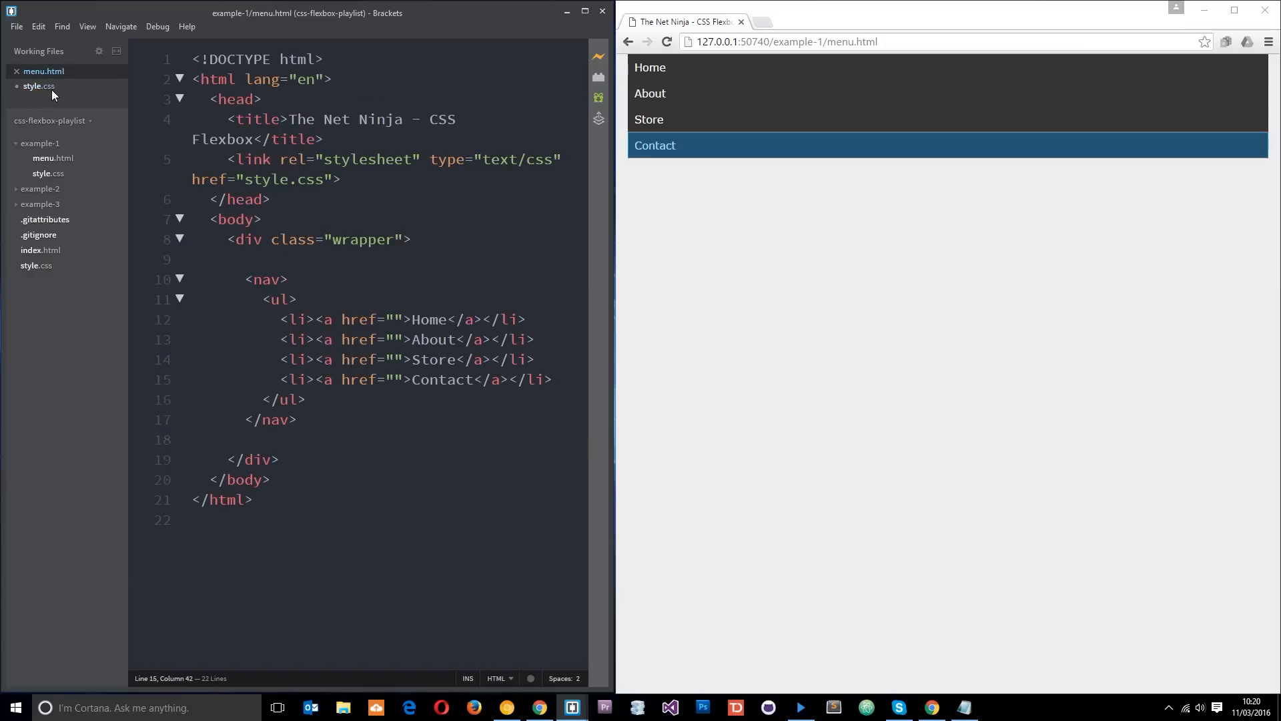
double_click(282, 298)
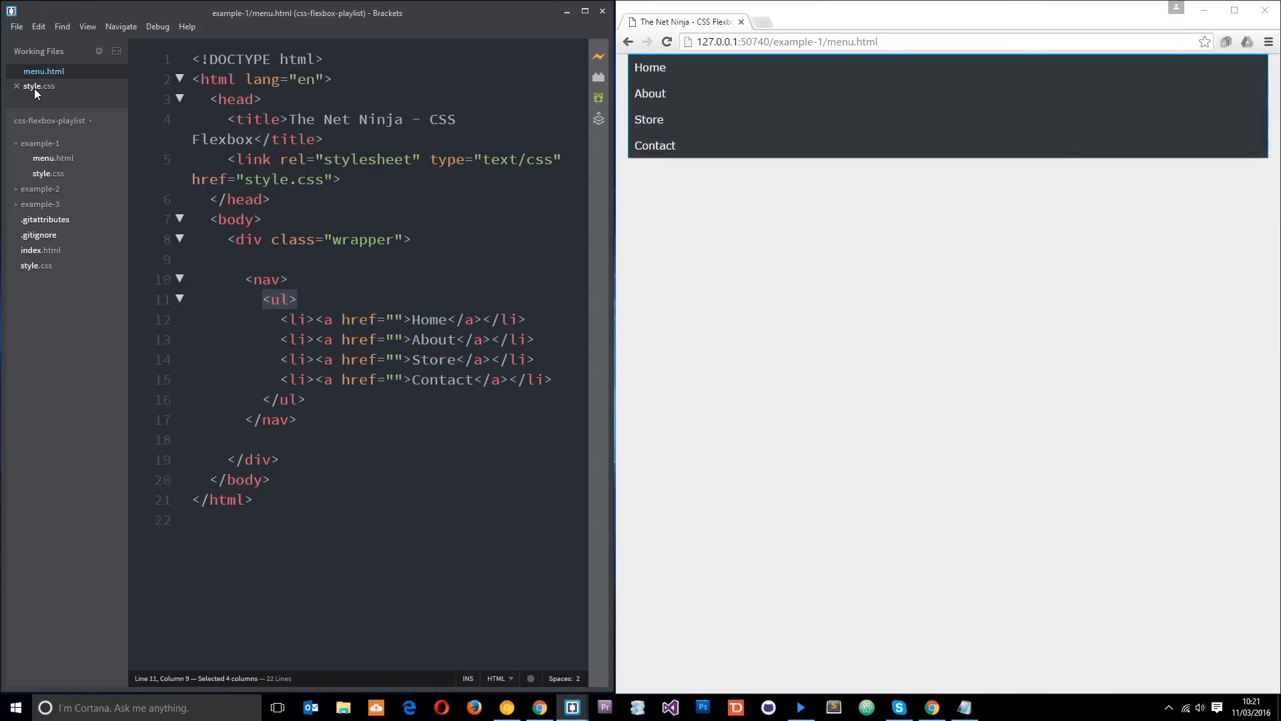
left_click(38, 86)
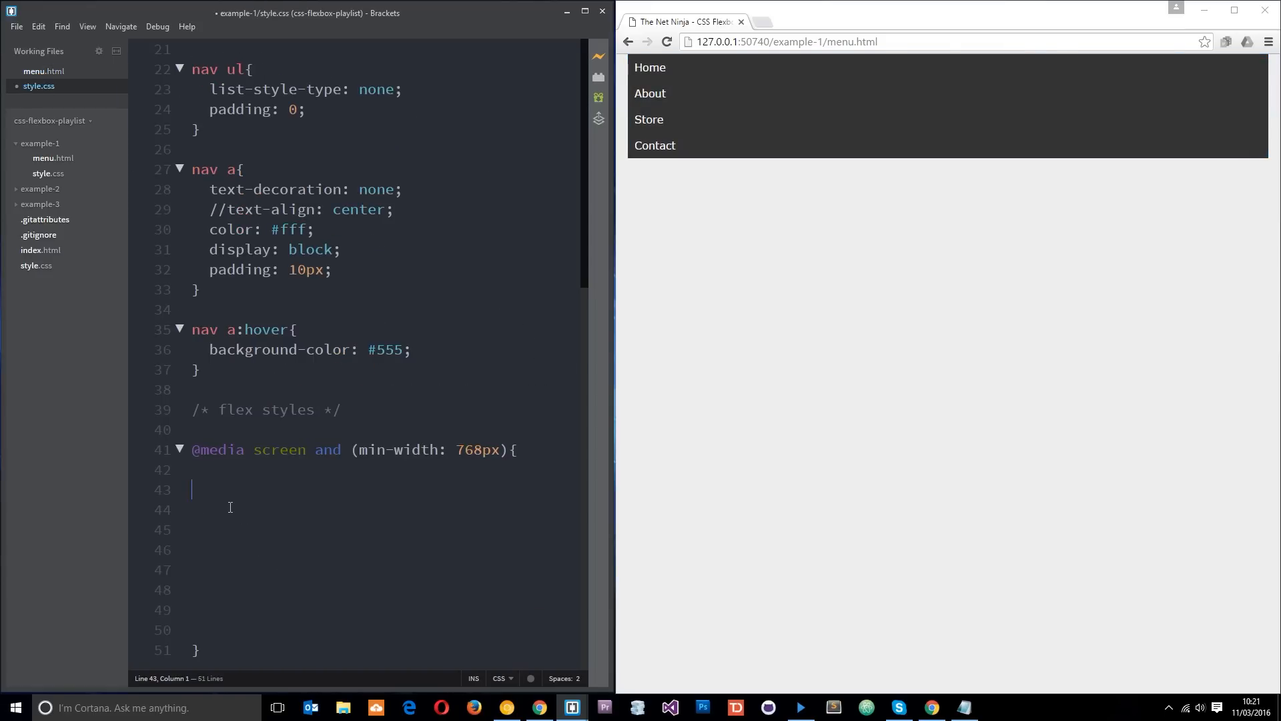
type("nav ul{")
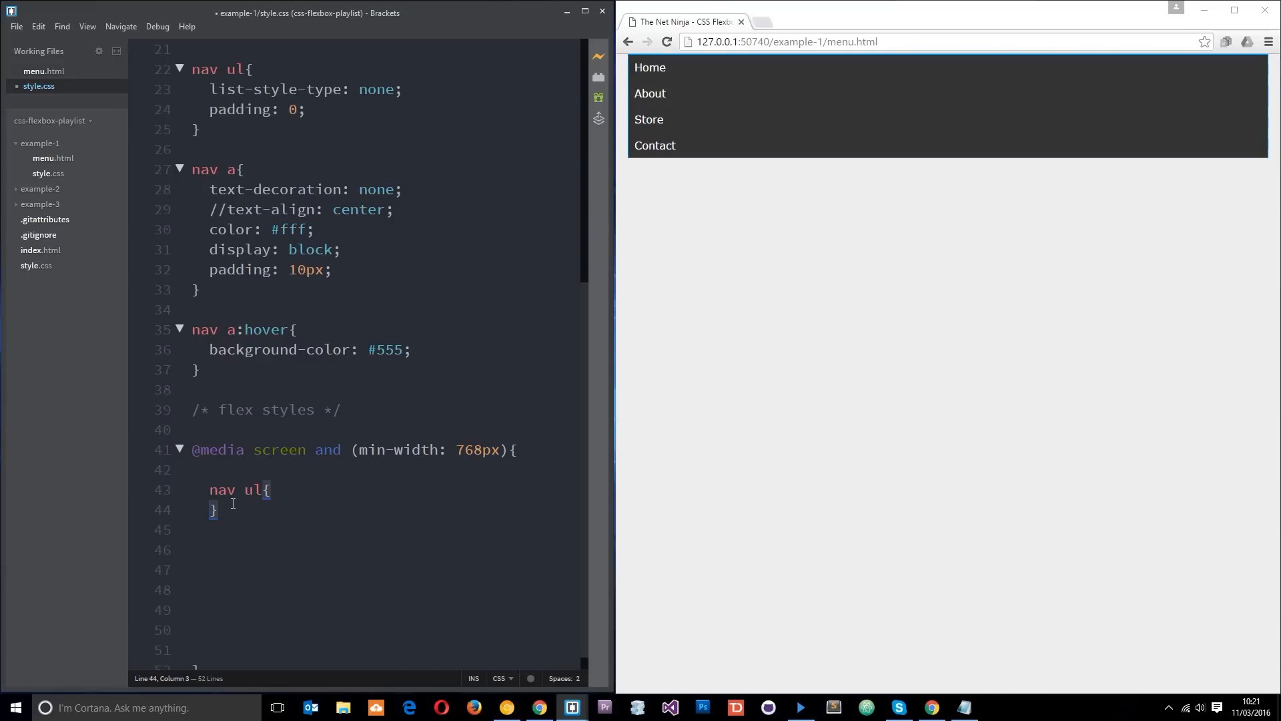
Set display: flex on the nav ul rule inside the media query.
type("display: flex;")
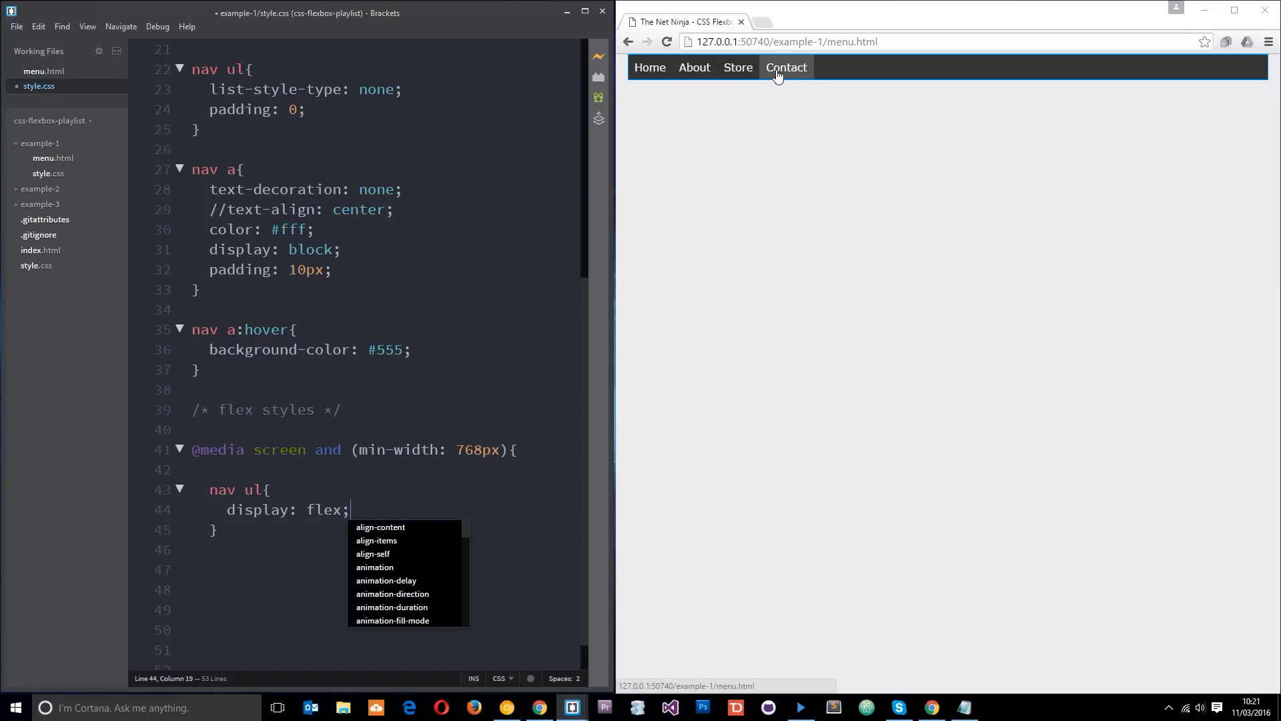
mouse_move(788, 77)
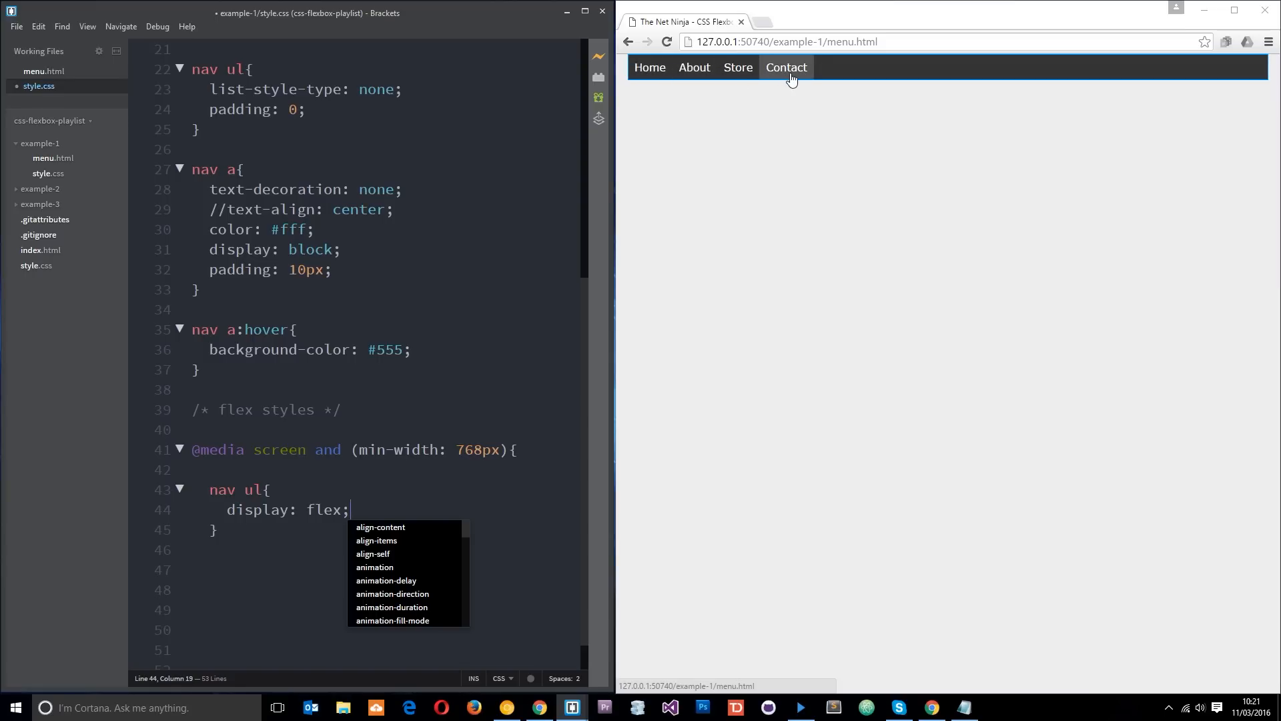
mouse_move(650, 66)
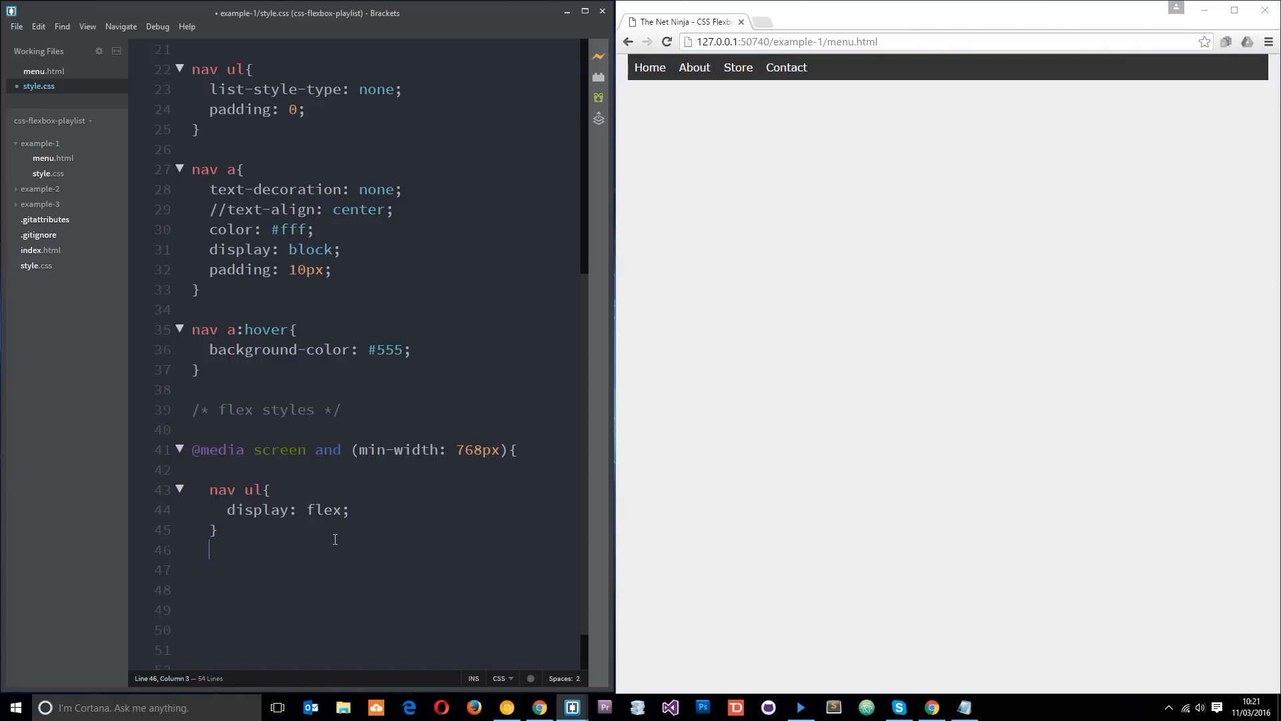
Add a nav li rule with flex: 1 1 0 inside the media query.
type("nav")
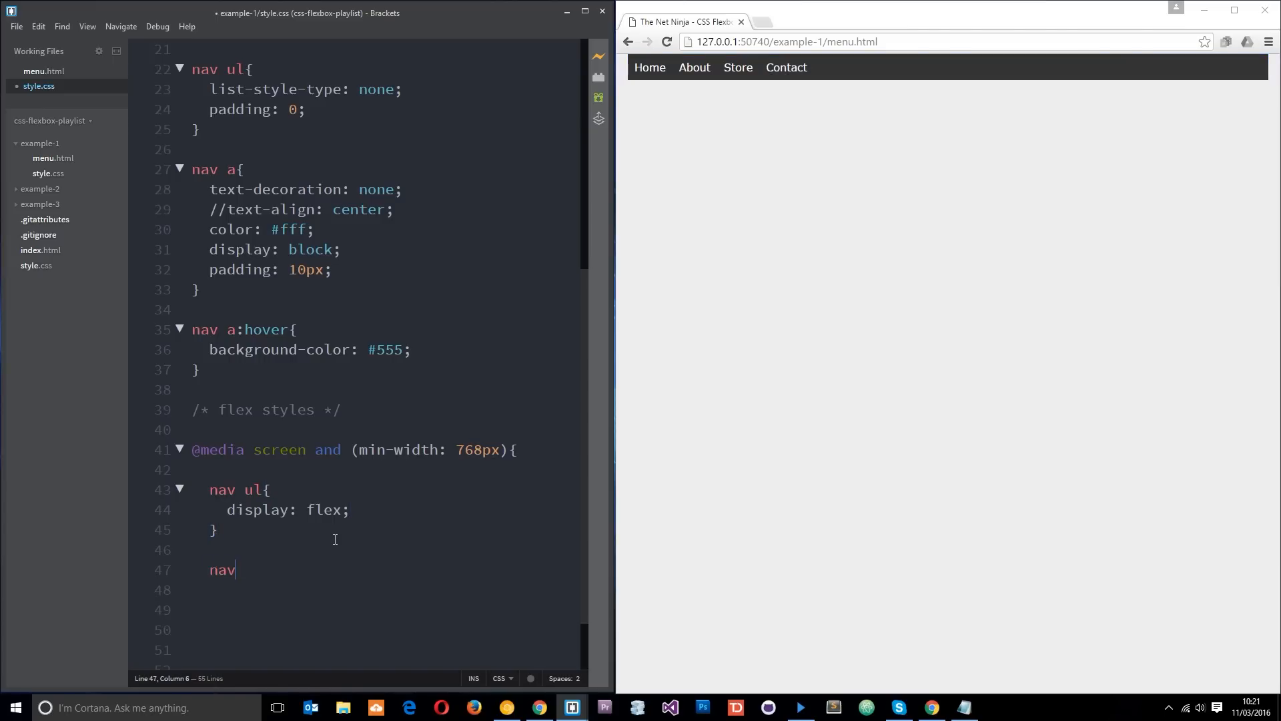
type("li{")
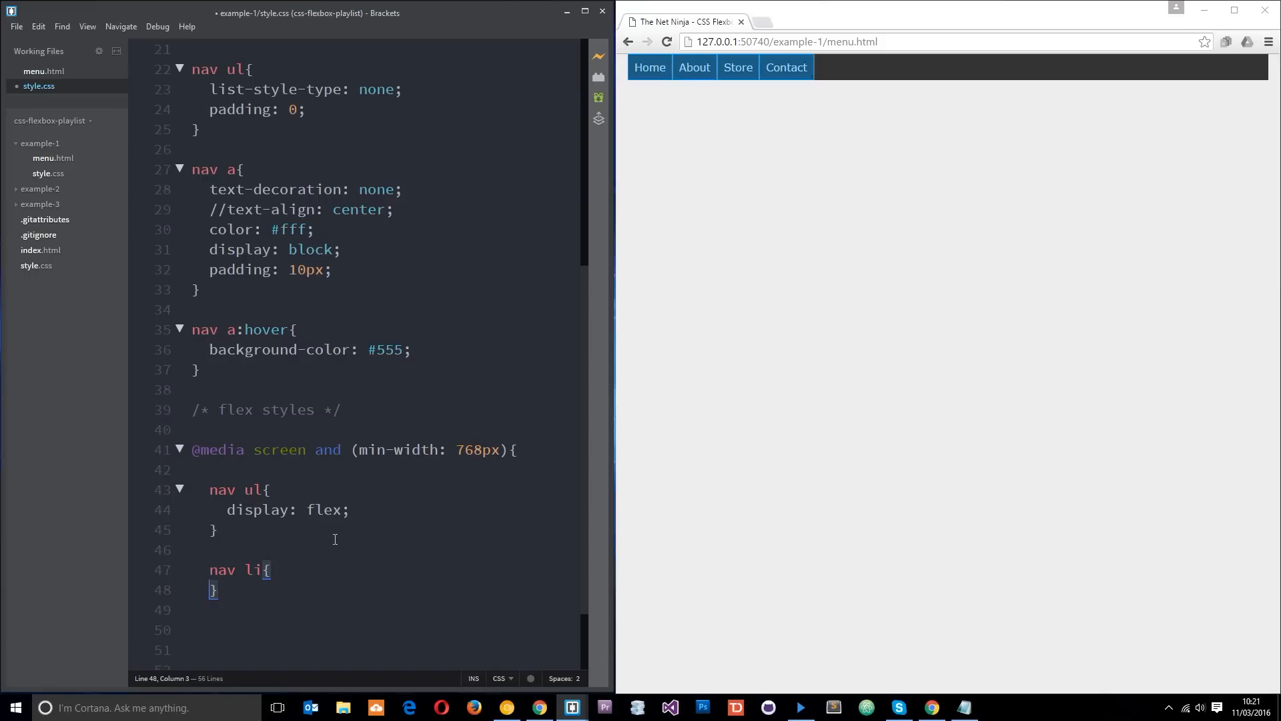
key("enter")
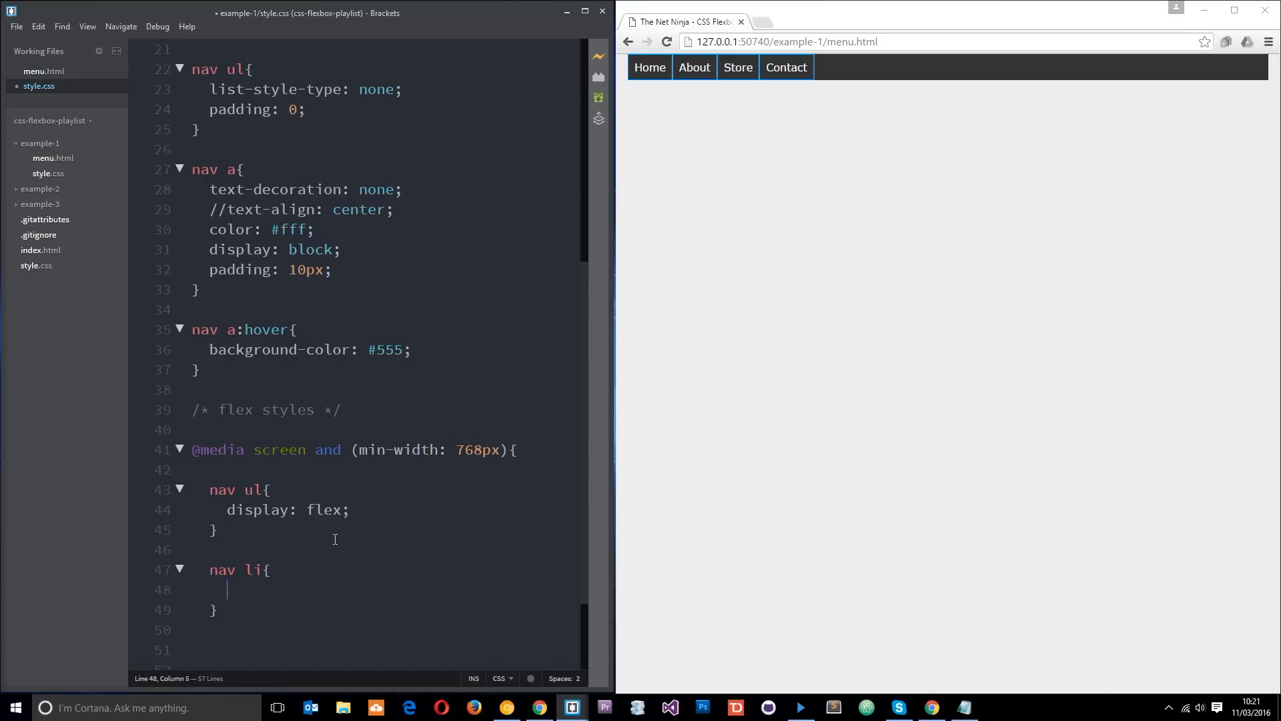
type("flex:")
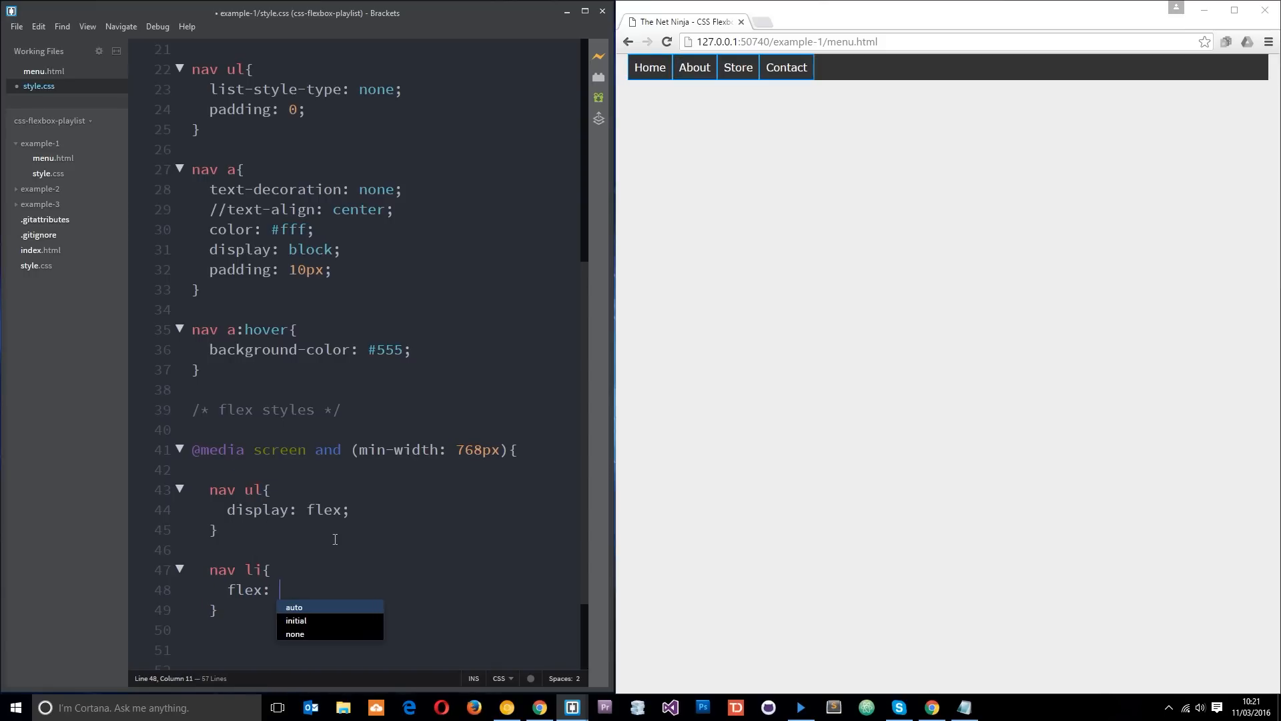
type("1 1 0")
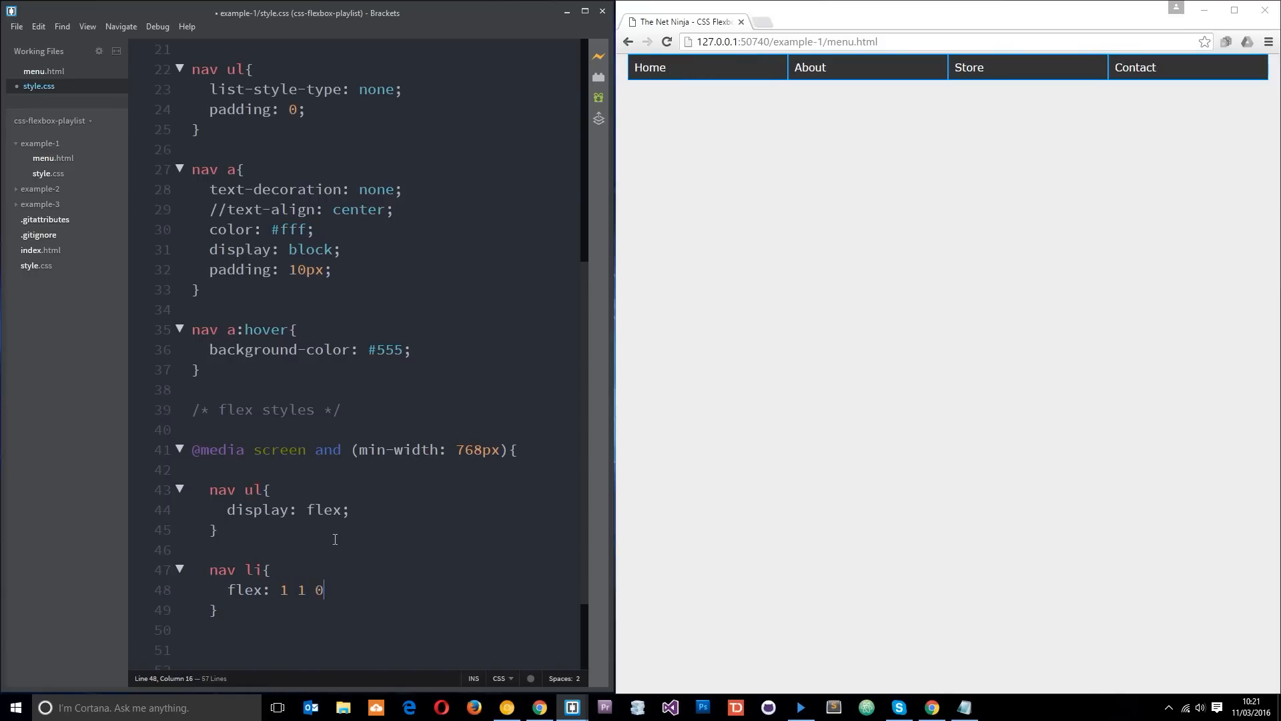
type(";")
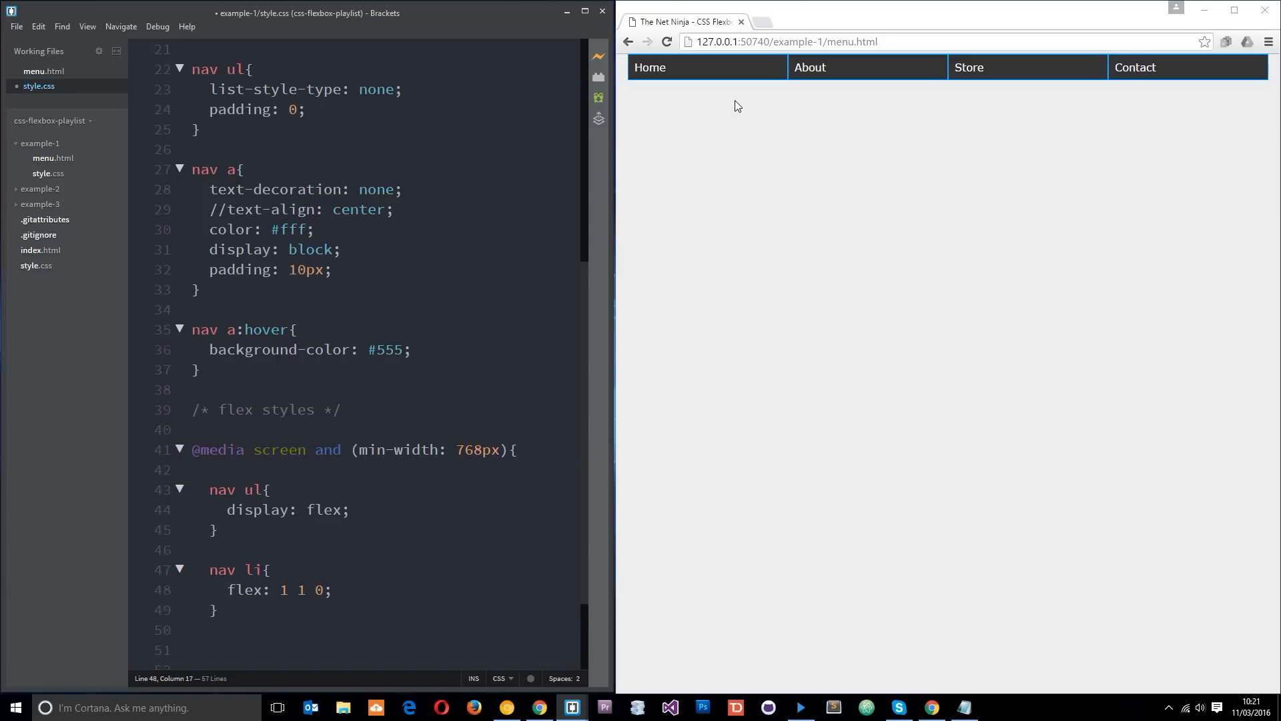
mouse_move(1065, 80)
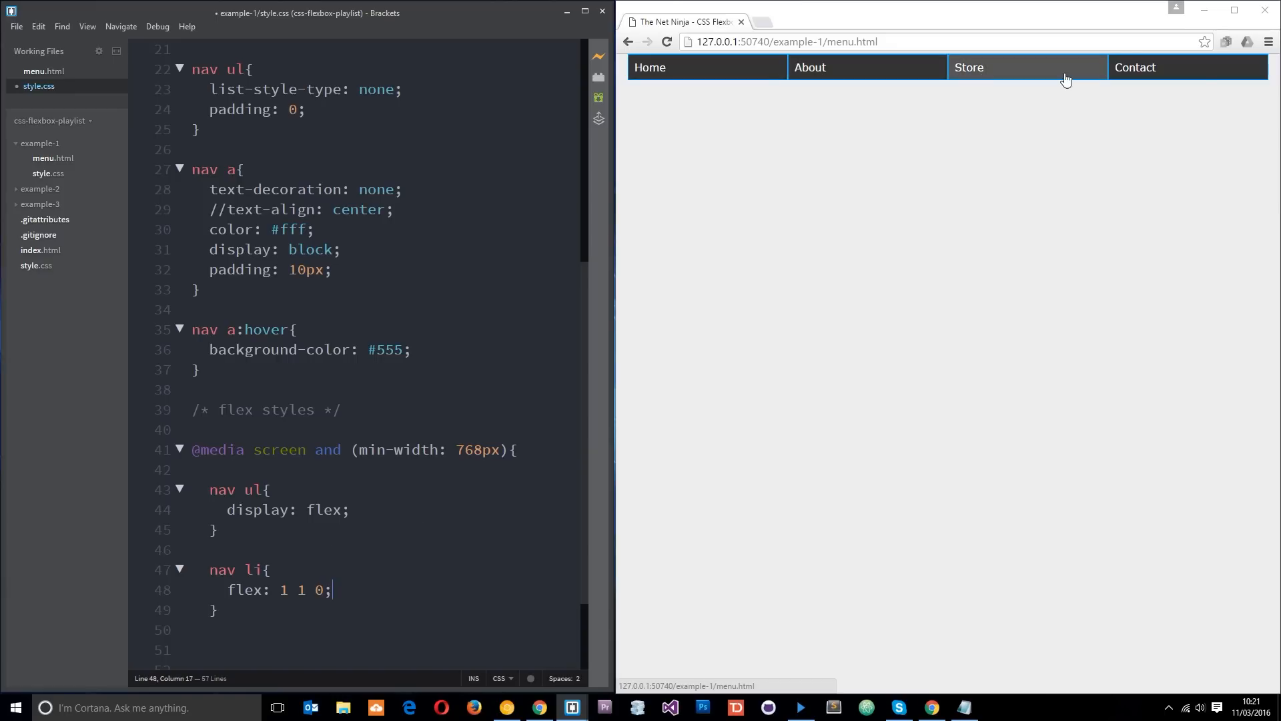
mouse_move(650, 67)
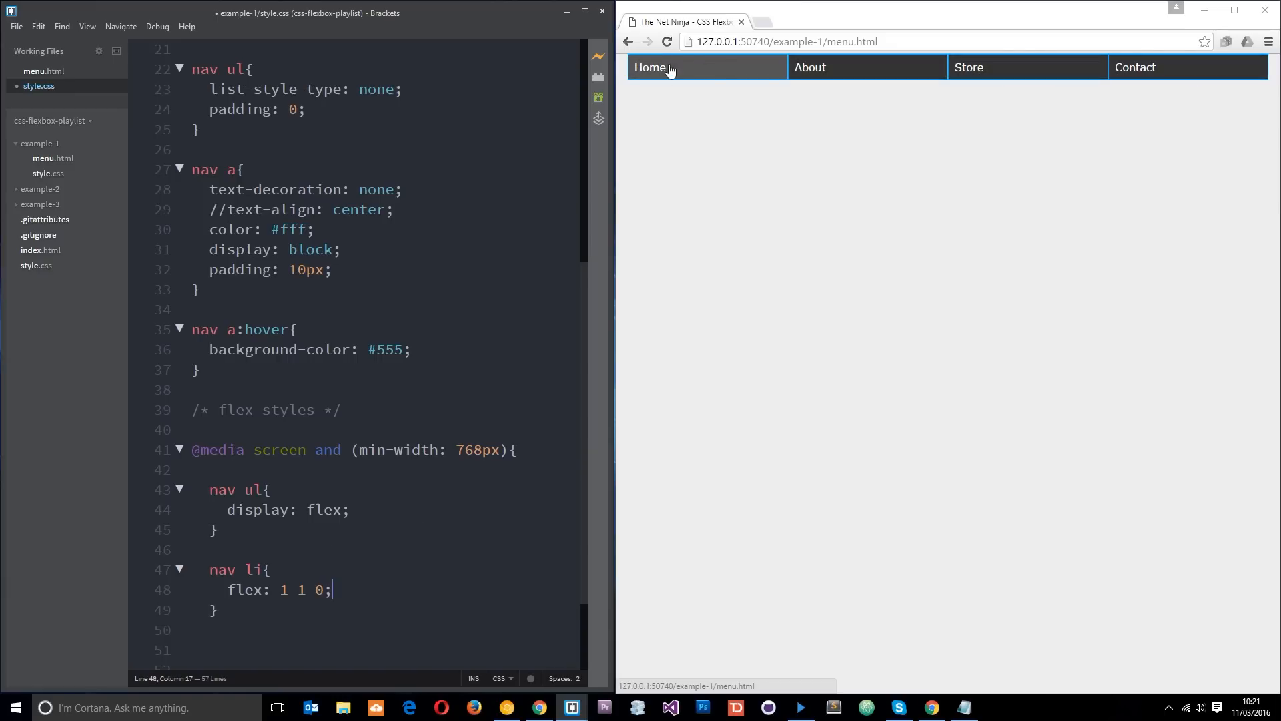
mouse_move(1201, 80)
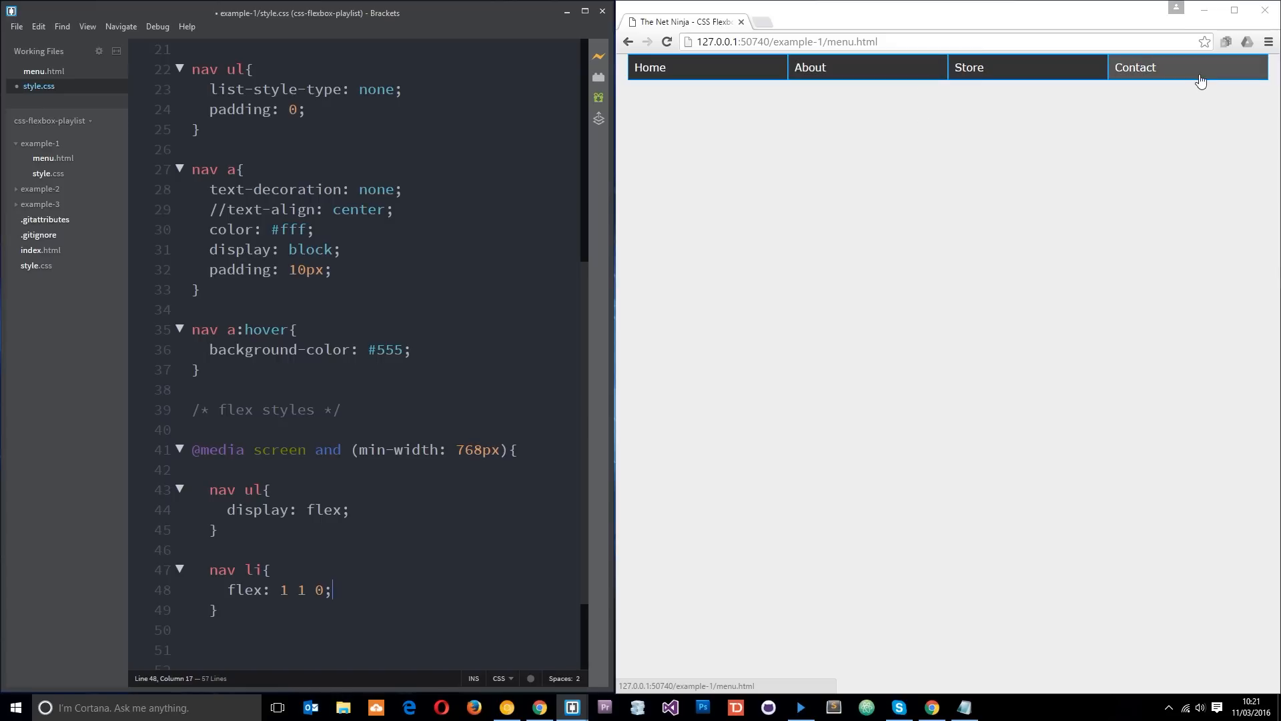
left_click(43, 71)
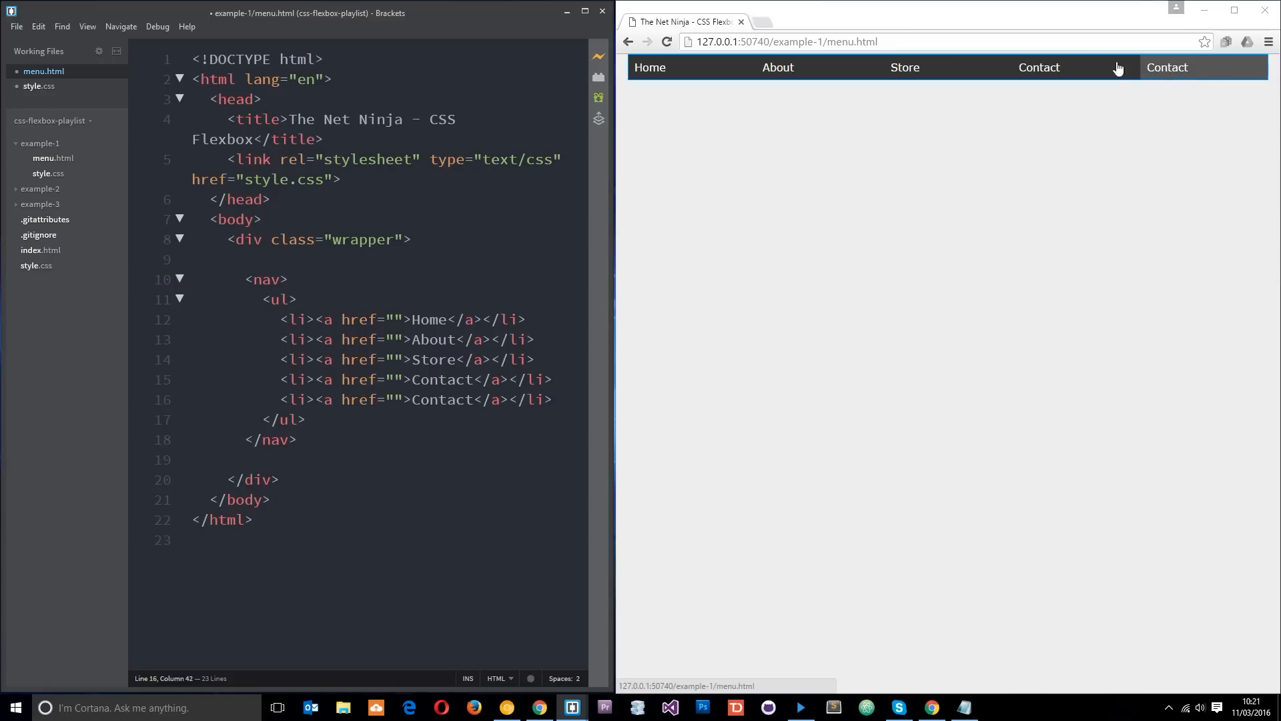
mouse_move(905, 74)
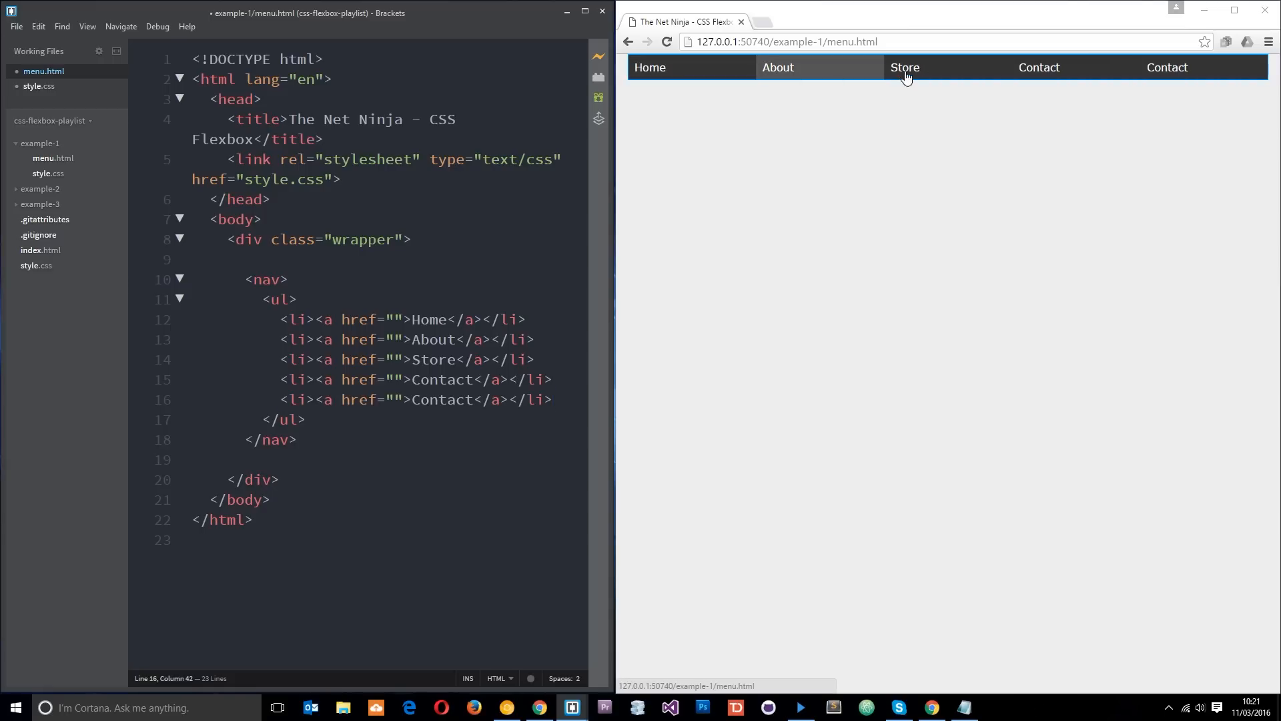
mouse_move(857, 138)
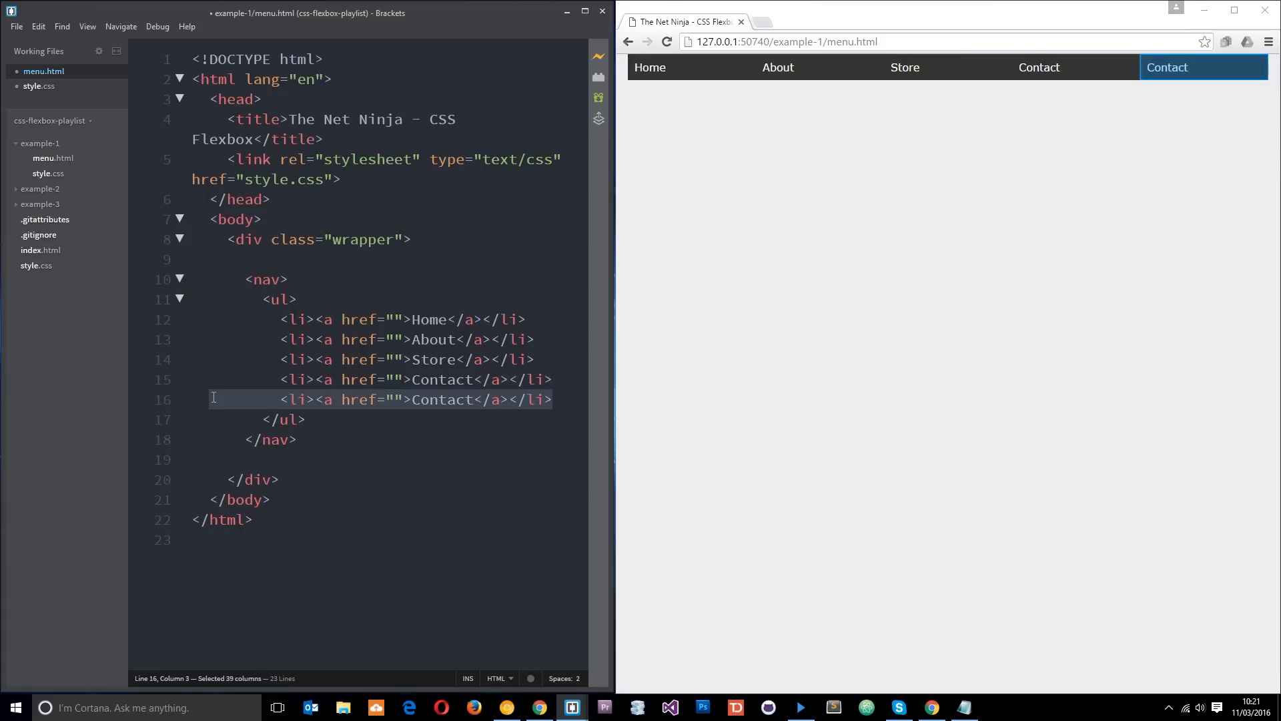
key("Delete")
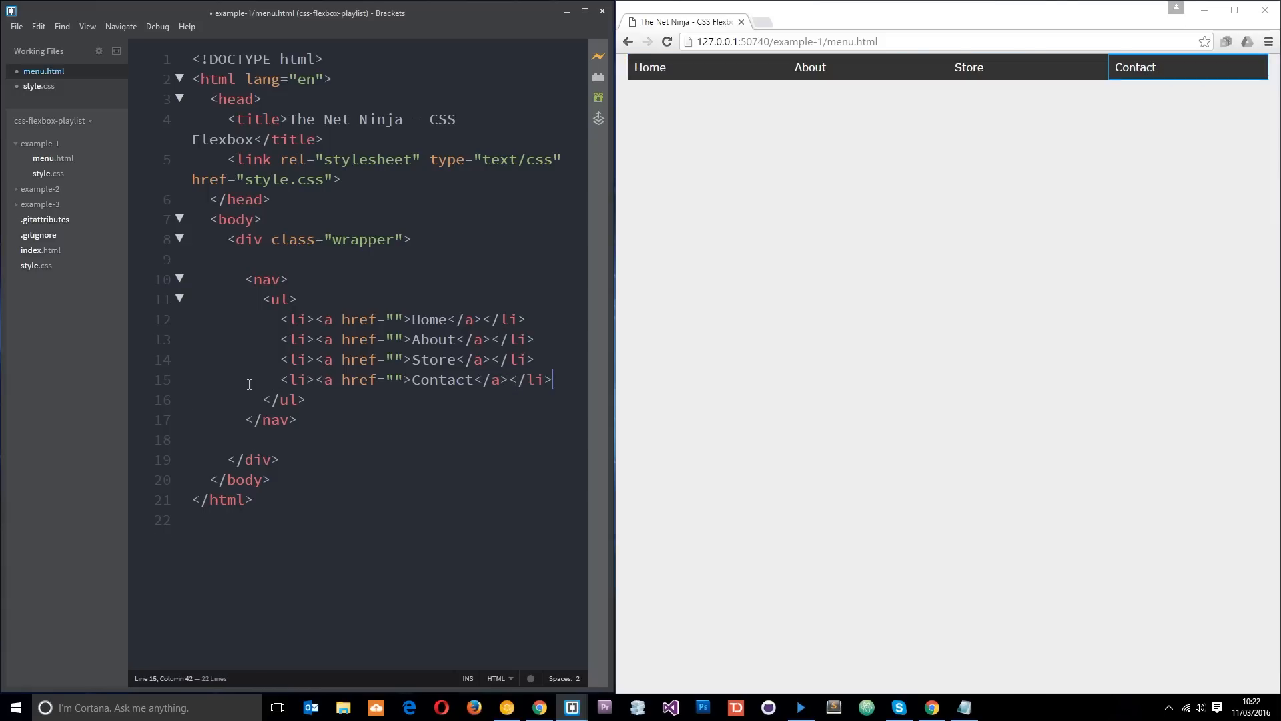
left_click(39, 86)
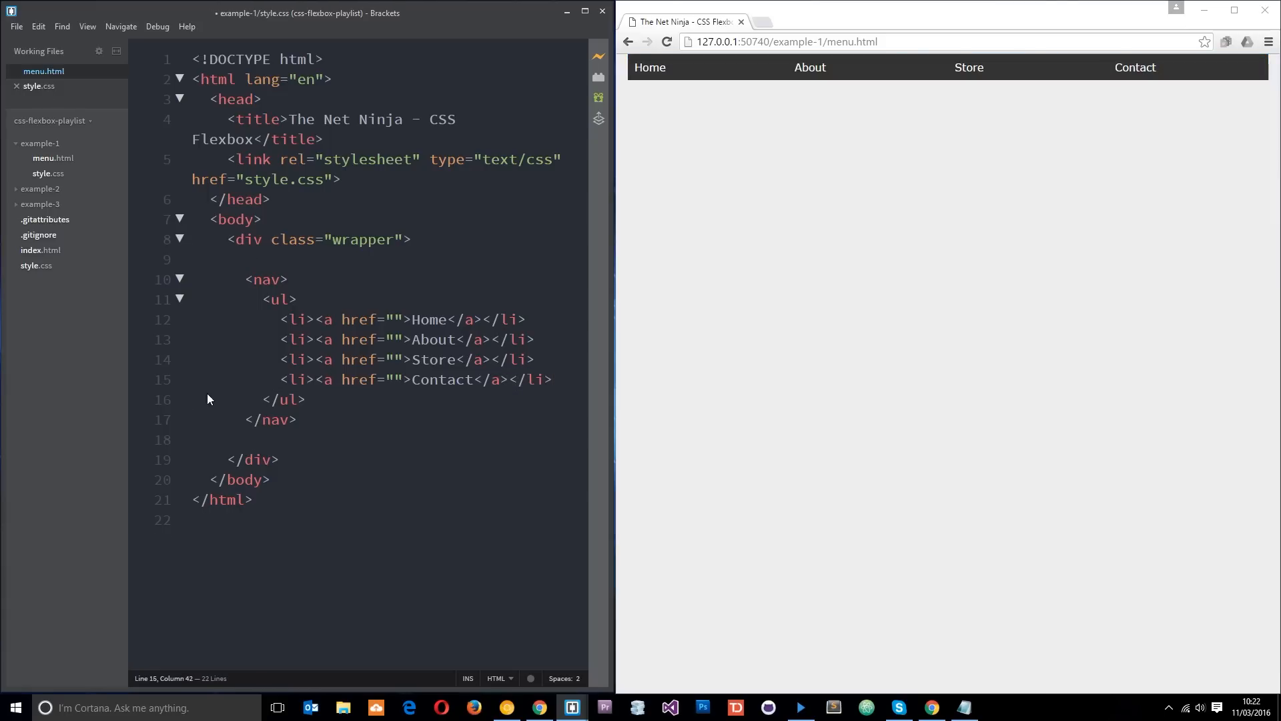
left_click(38, 85)
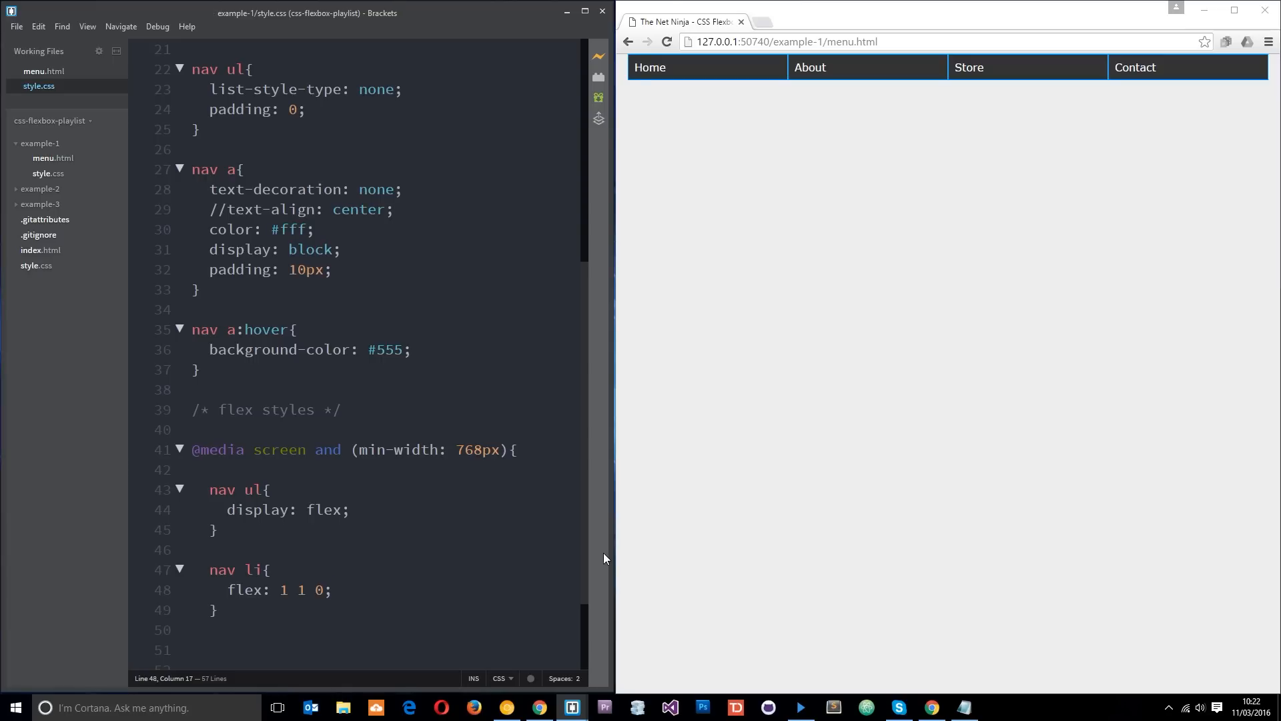
Uncomment text-align: center in nav a and comment out the nav li flex line.
left_click(331, 588)
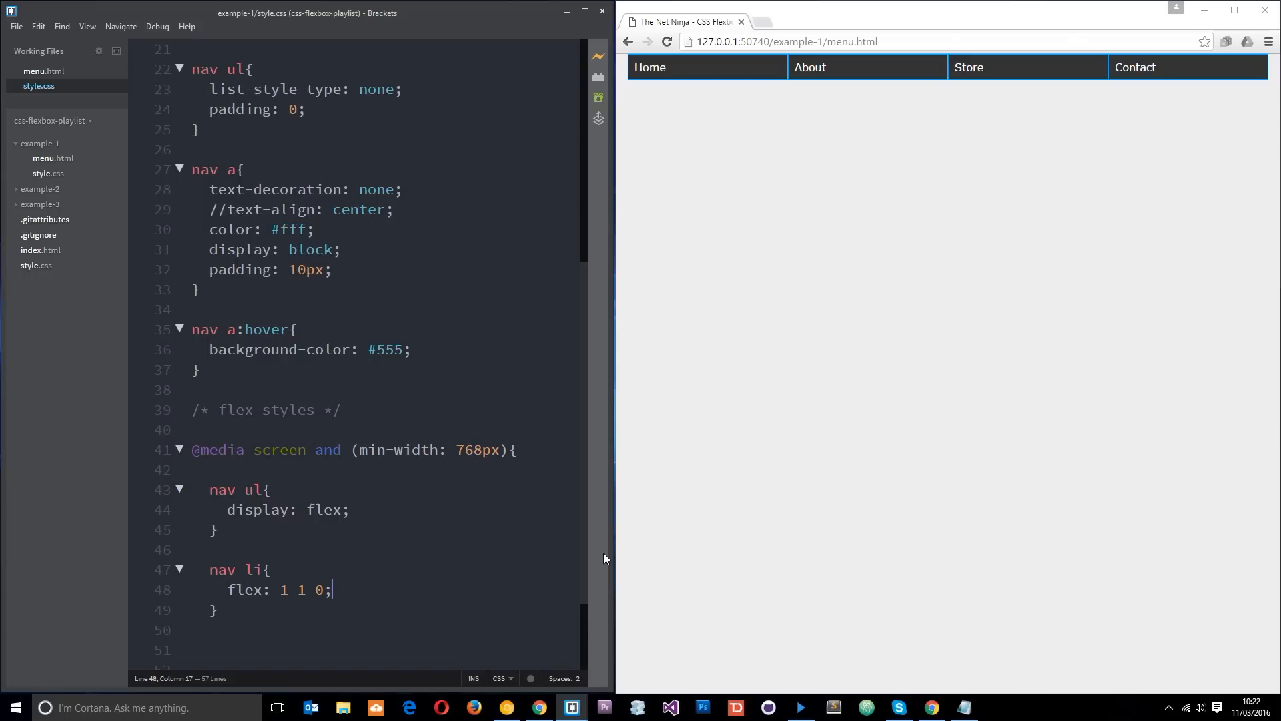
left_click(226, 210)
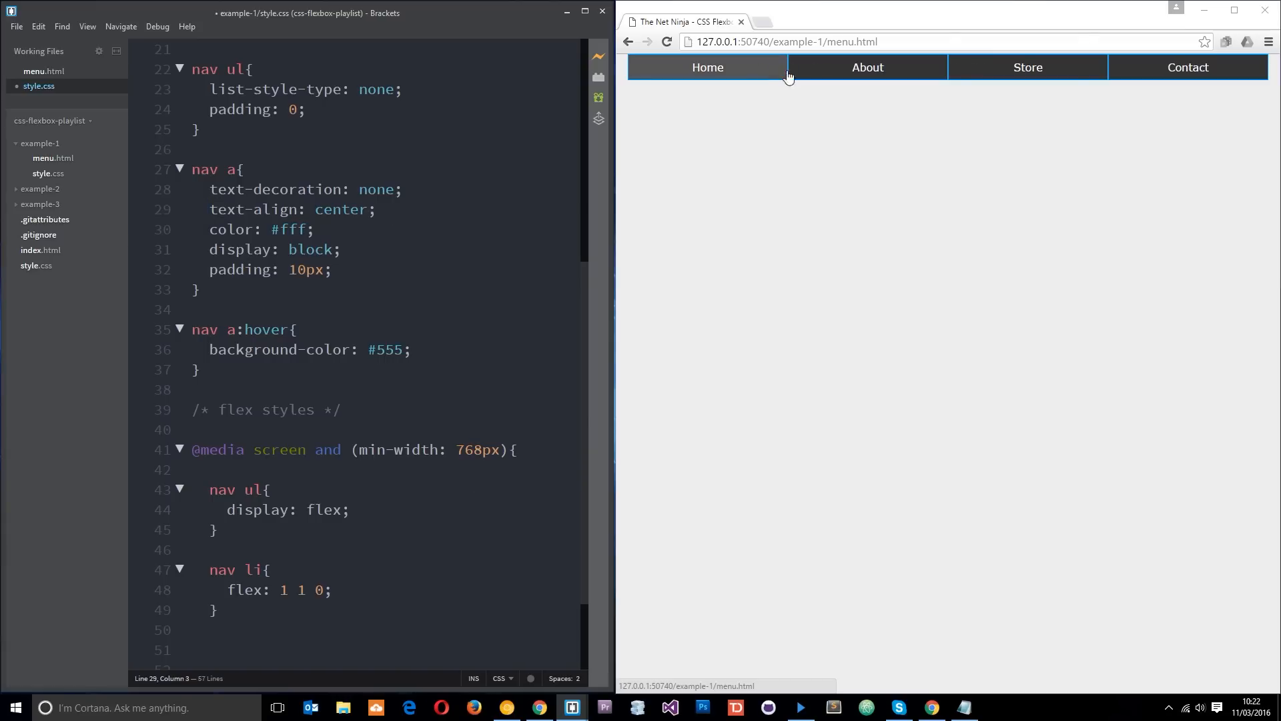
mouse_move(1187, 67)
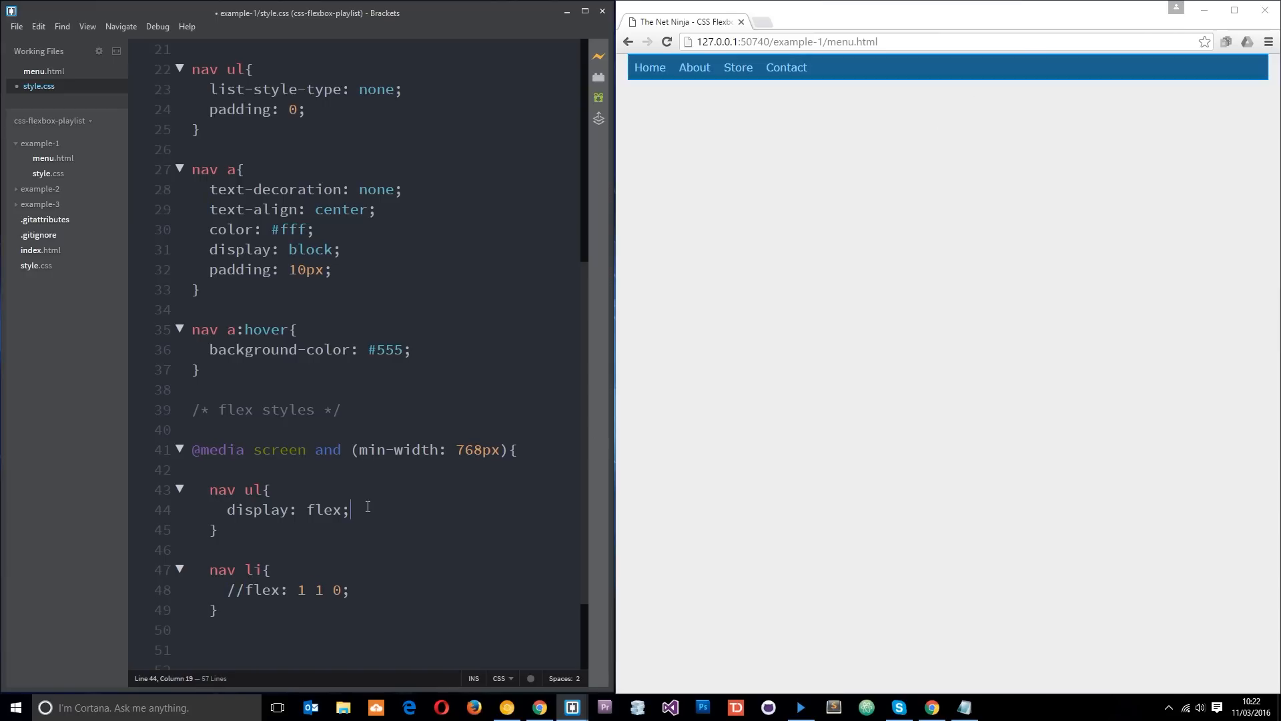
mouse_move(254, 494)
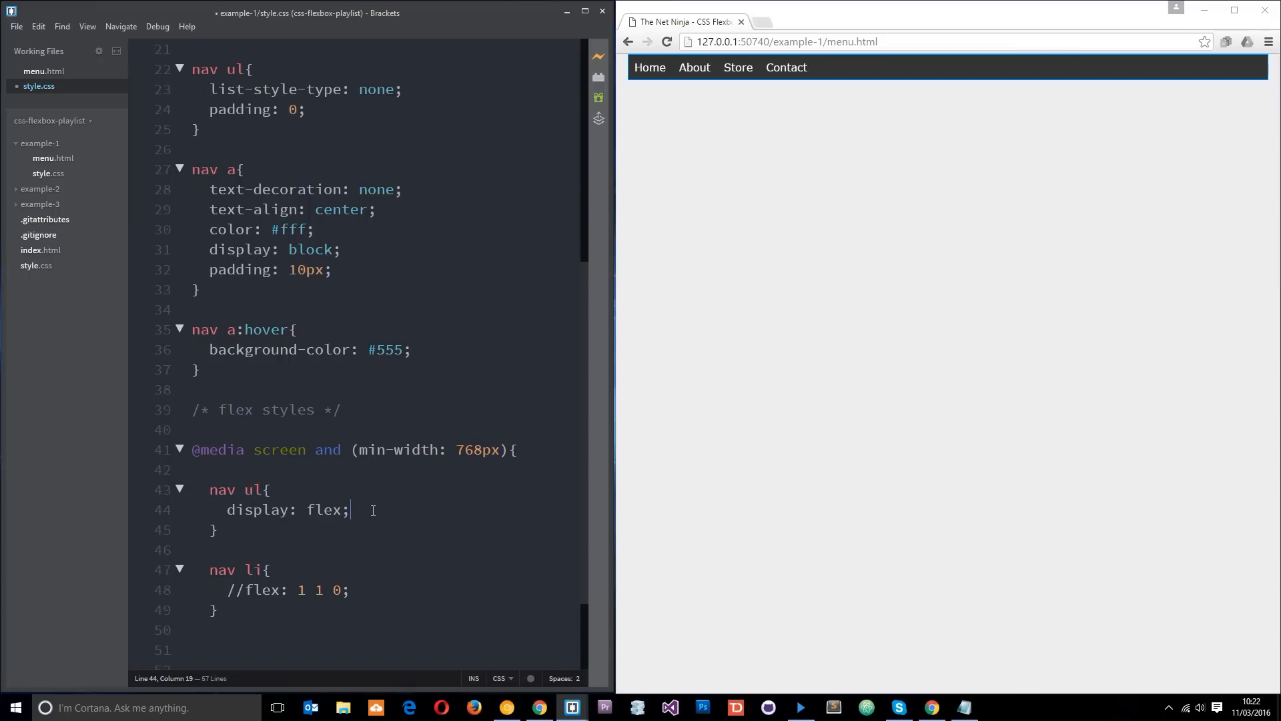
Set justify-content on nav ul, trying center then replacing it with flex-end.
type("justify-content:")
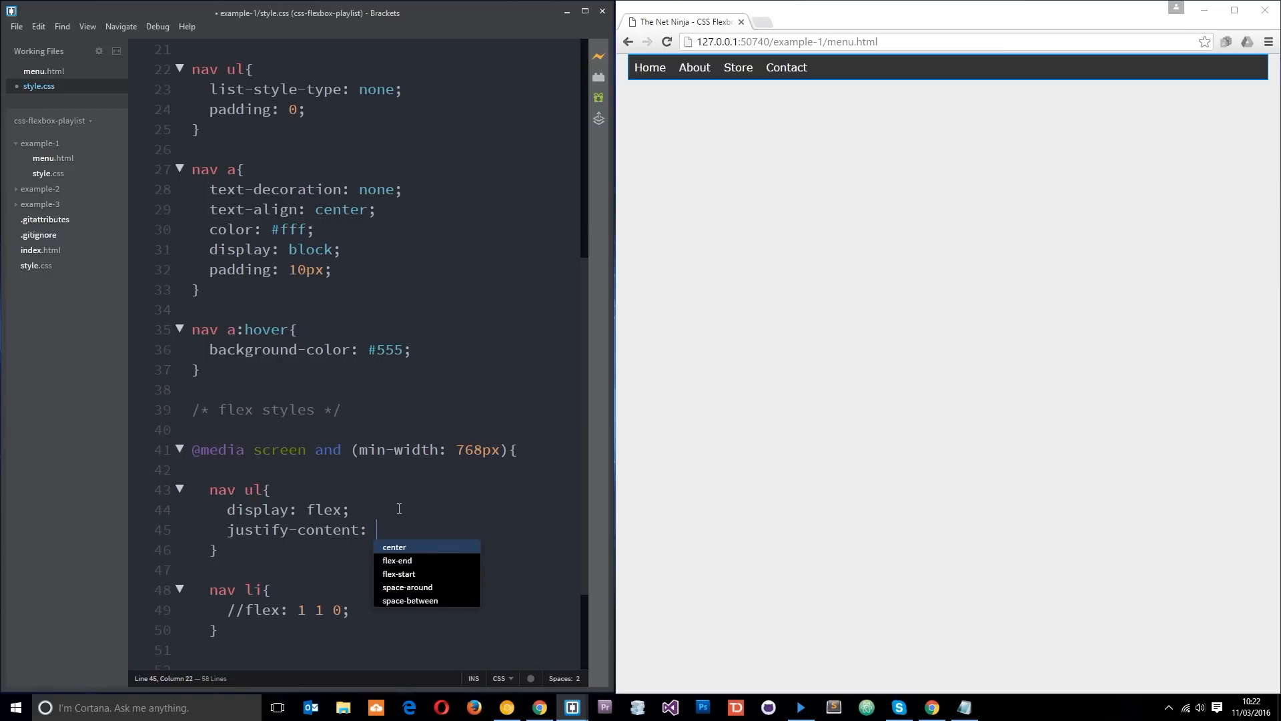
mouse_move(402, 549)
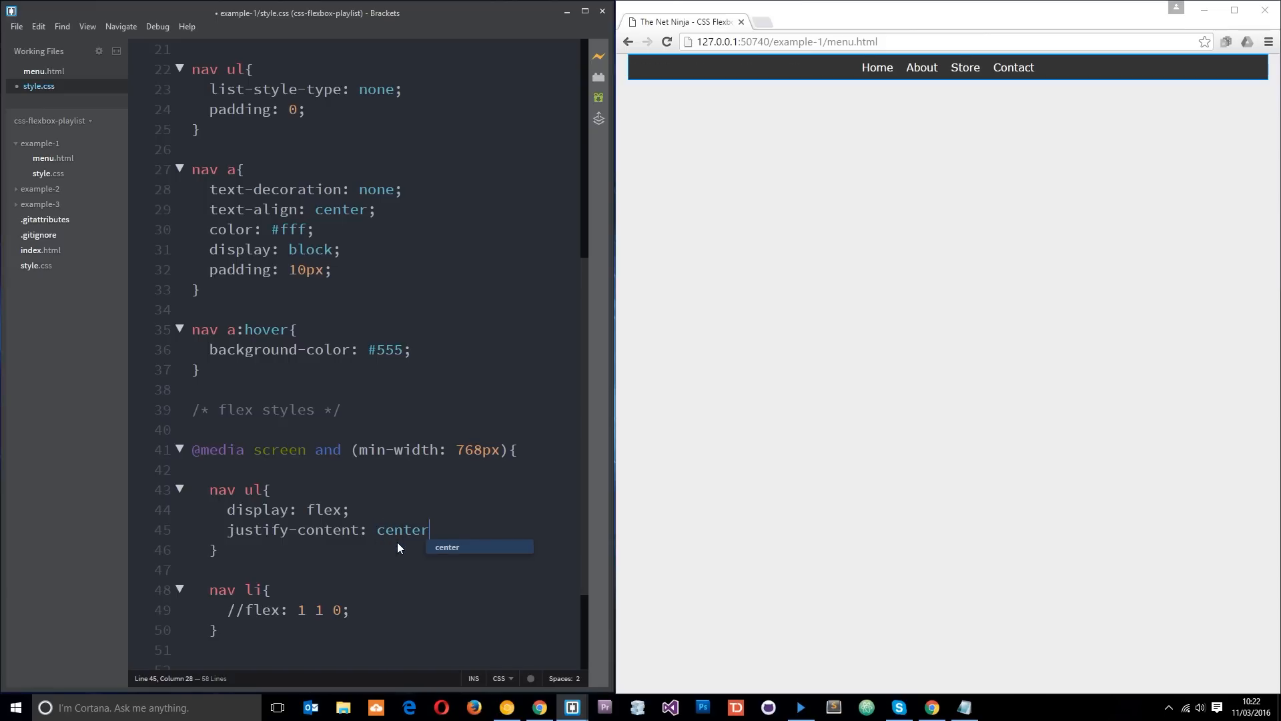
mouse_move(965, 66)
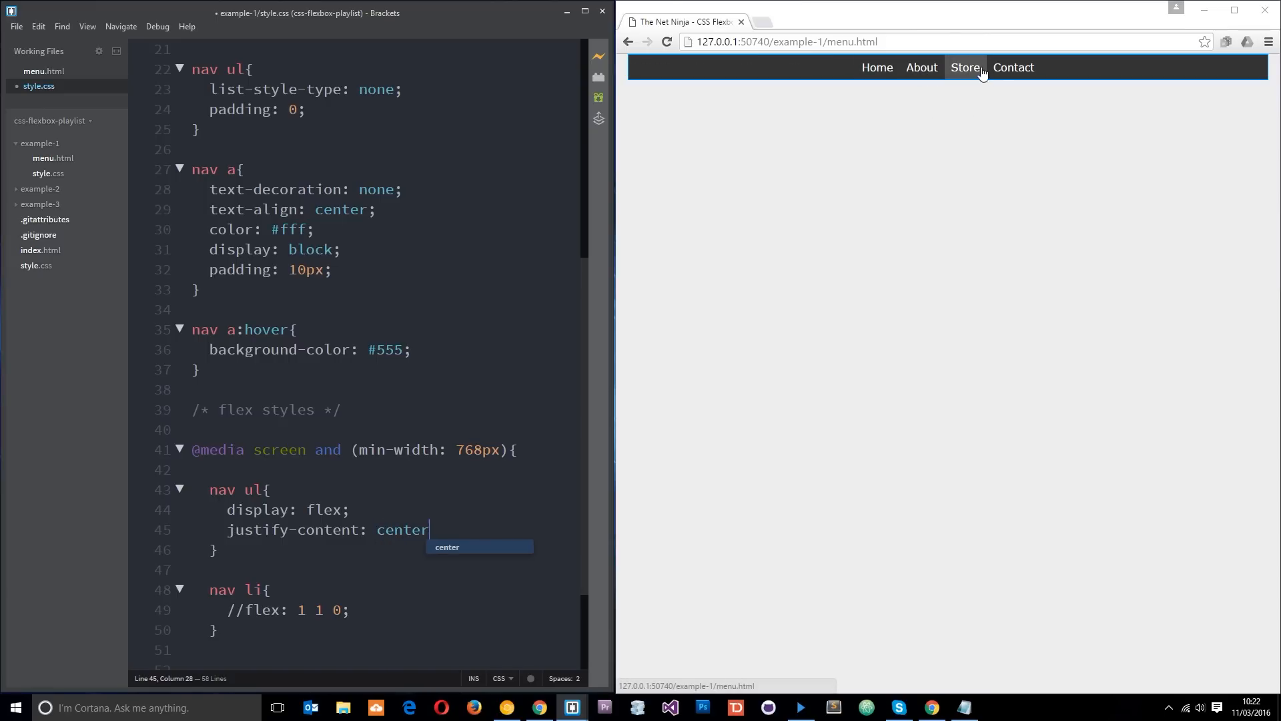
mouse_move(922, 67)
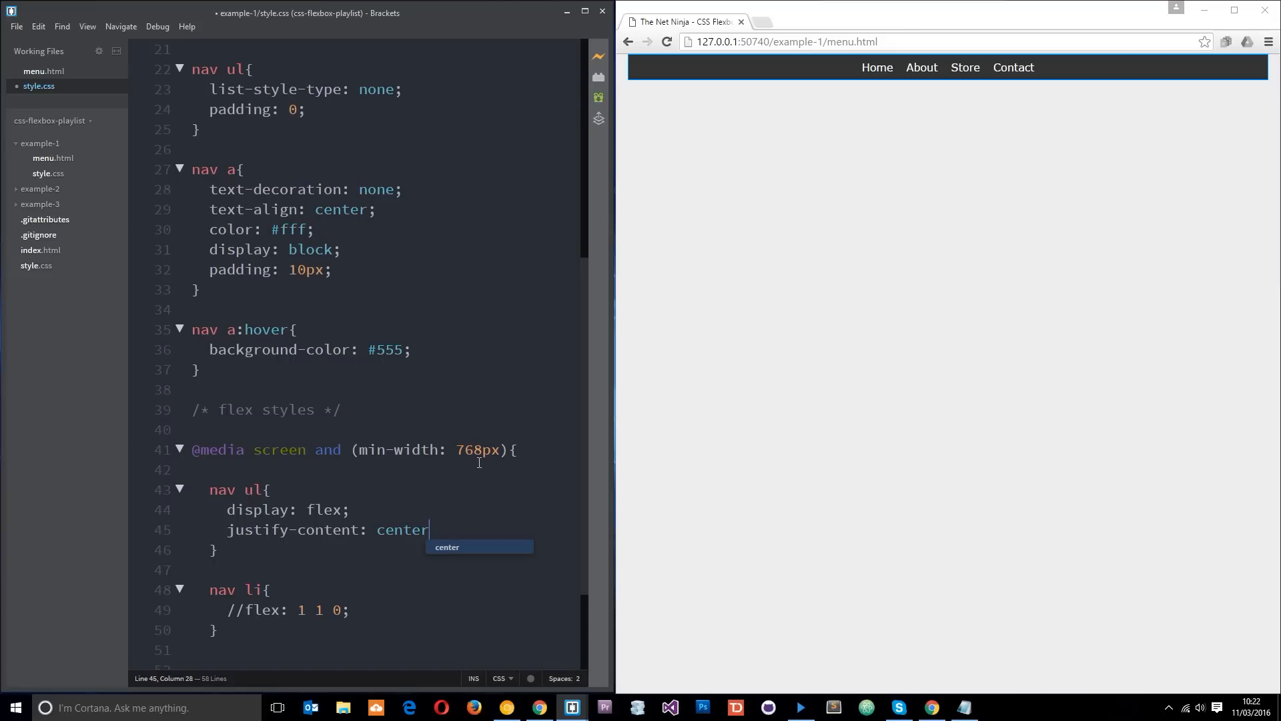
key("BackSpace")
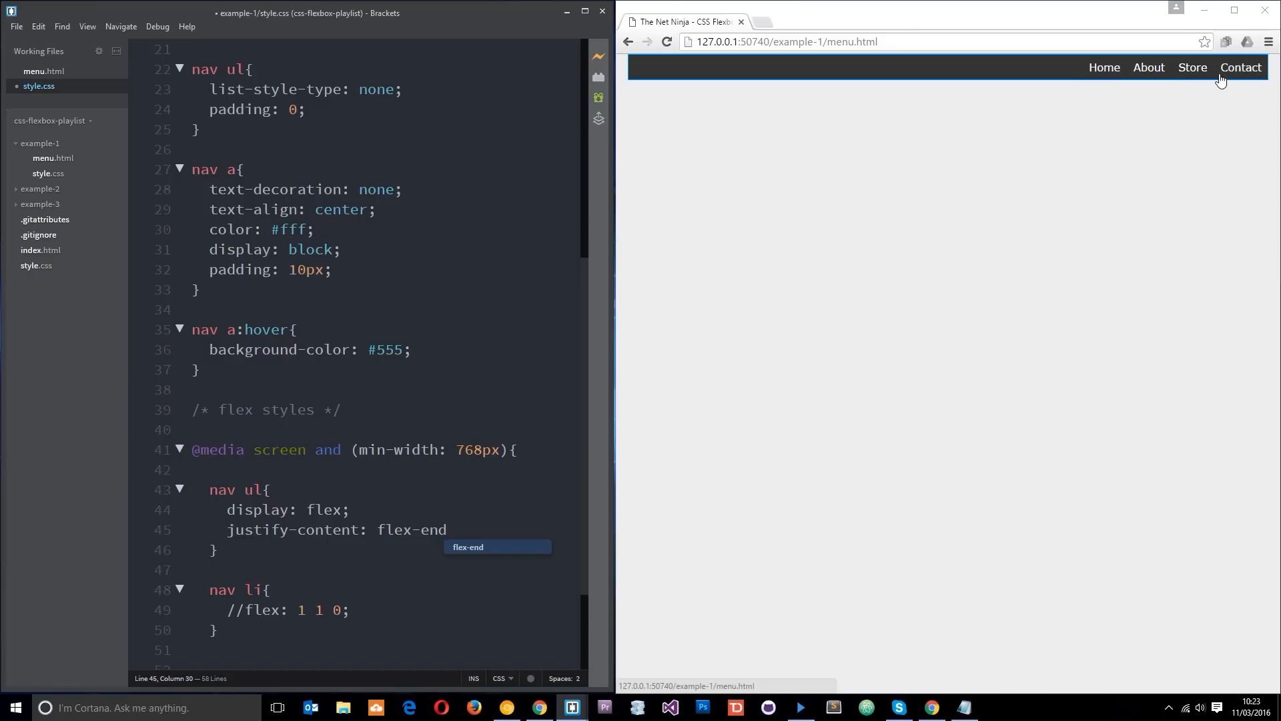
mouse_move(1148, 67)
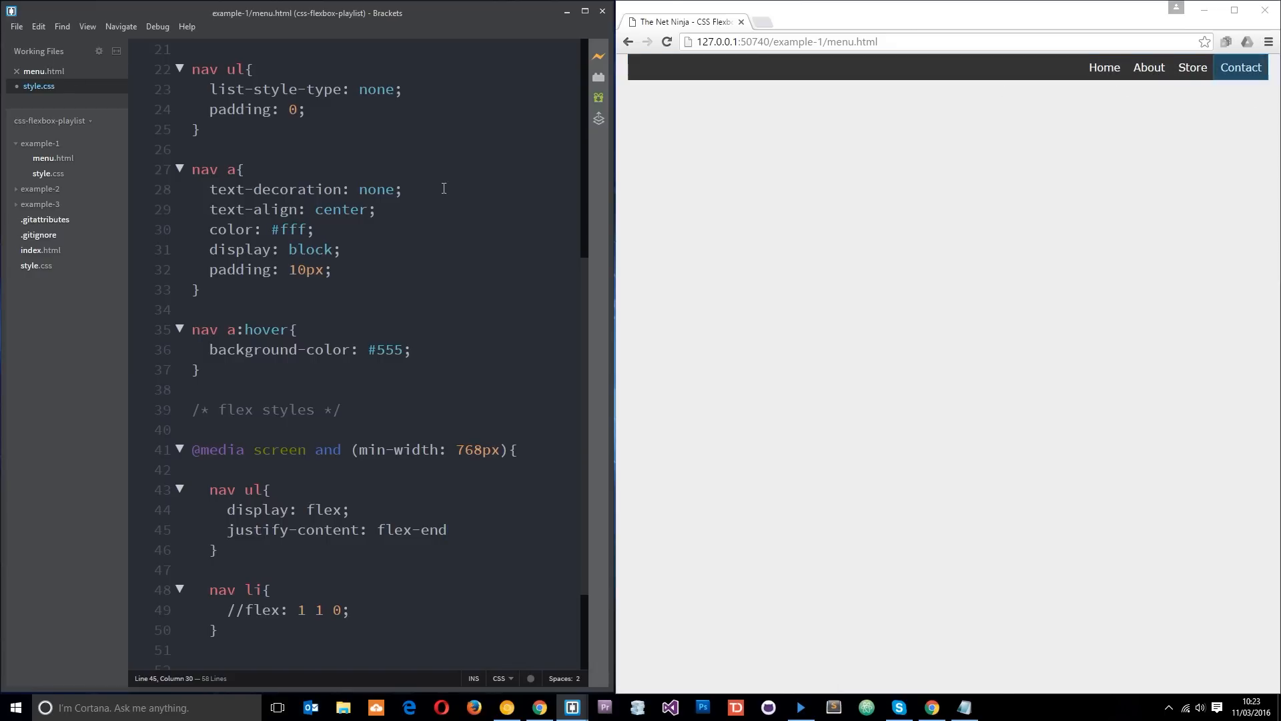
left_click(43, 71)
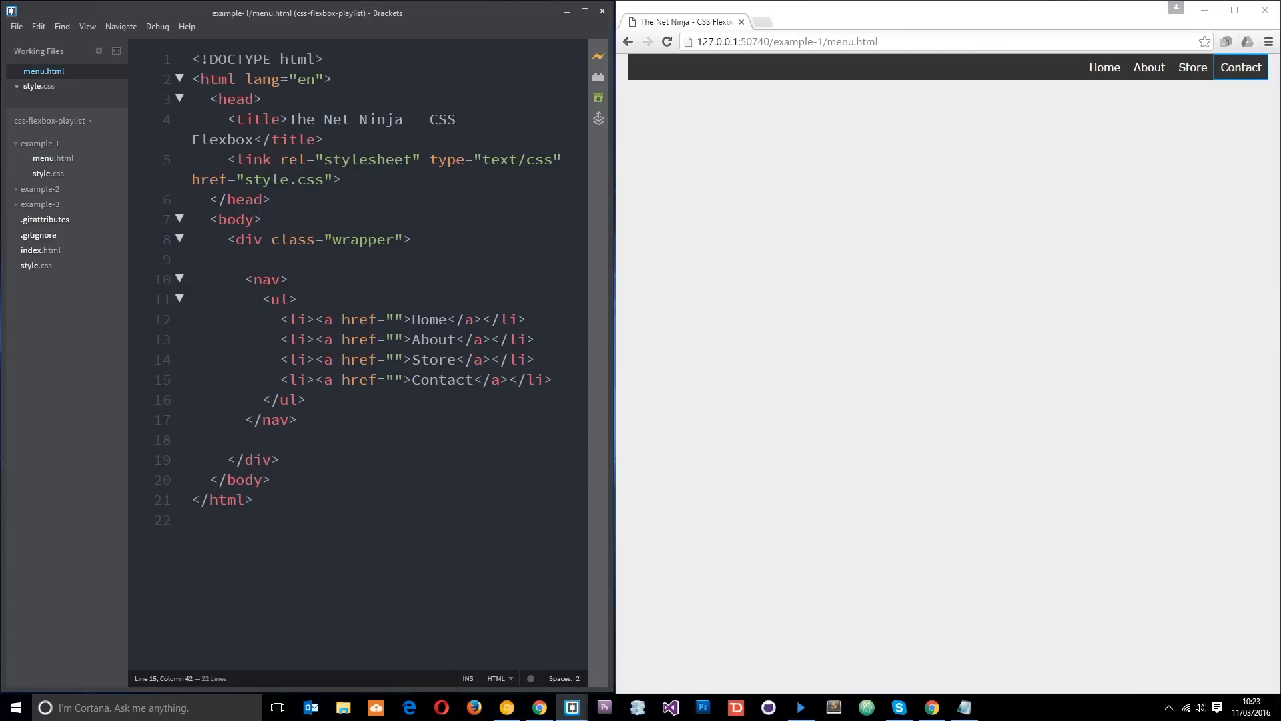
mouse_move(1239, 67)
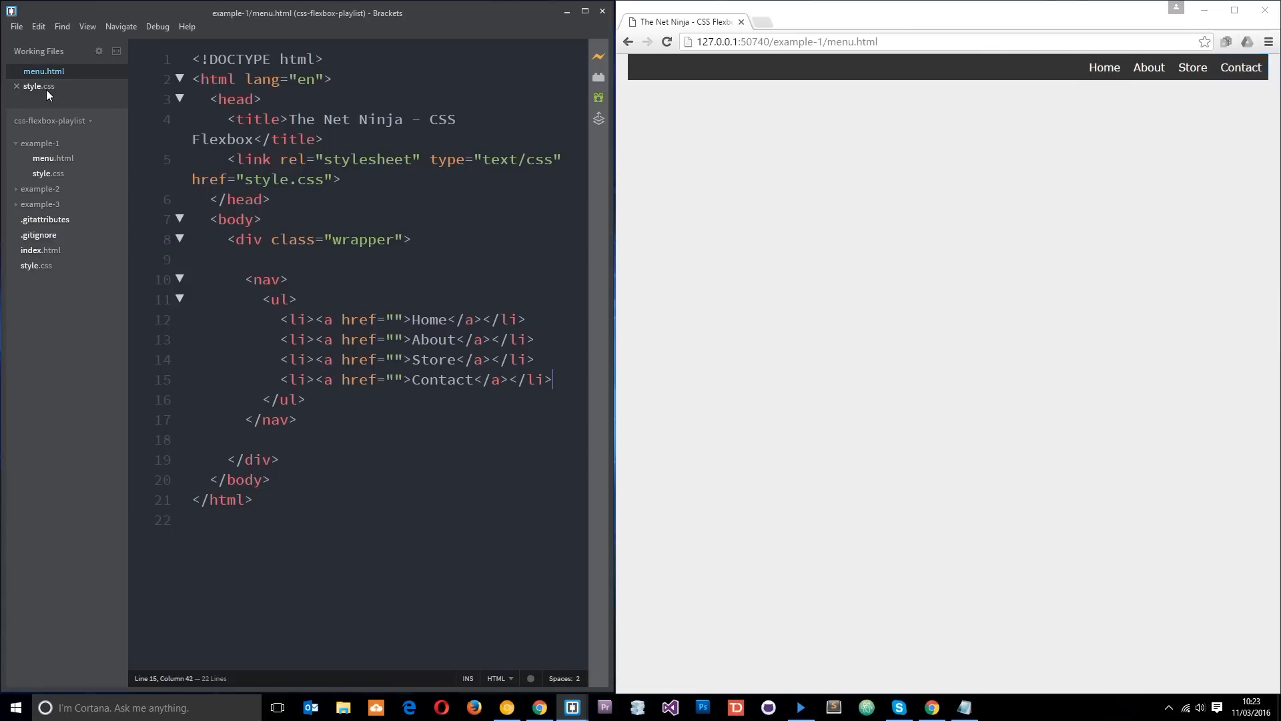
left_click(37, 85)
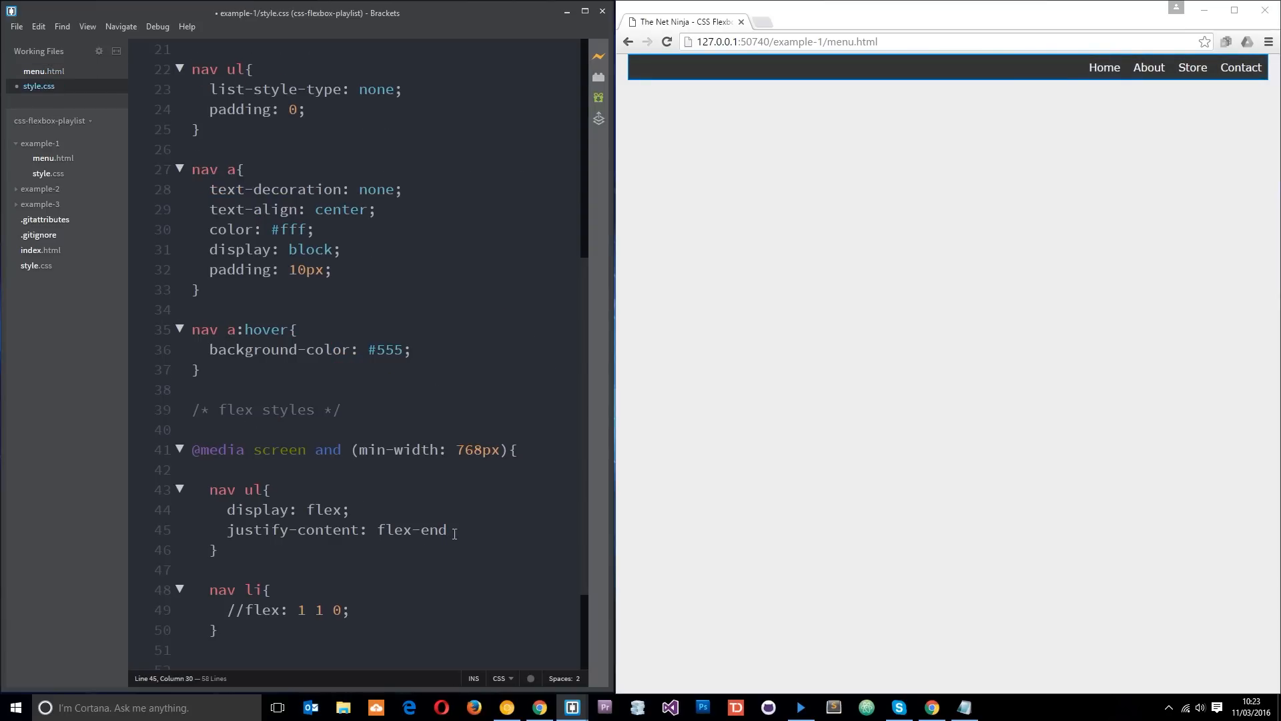
Delete the flex-start value after justify-content in the nav ul rule and dismiss the hints.
double_click(411, 530)
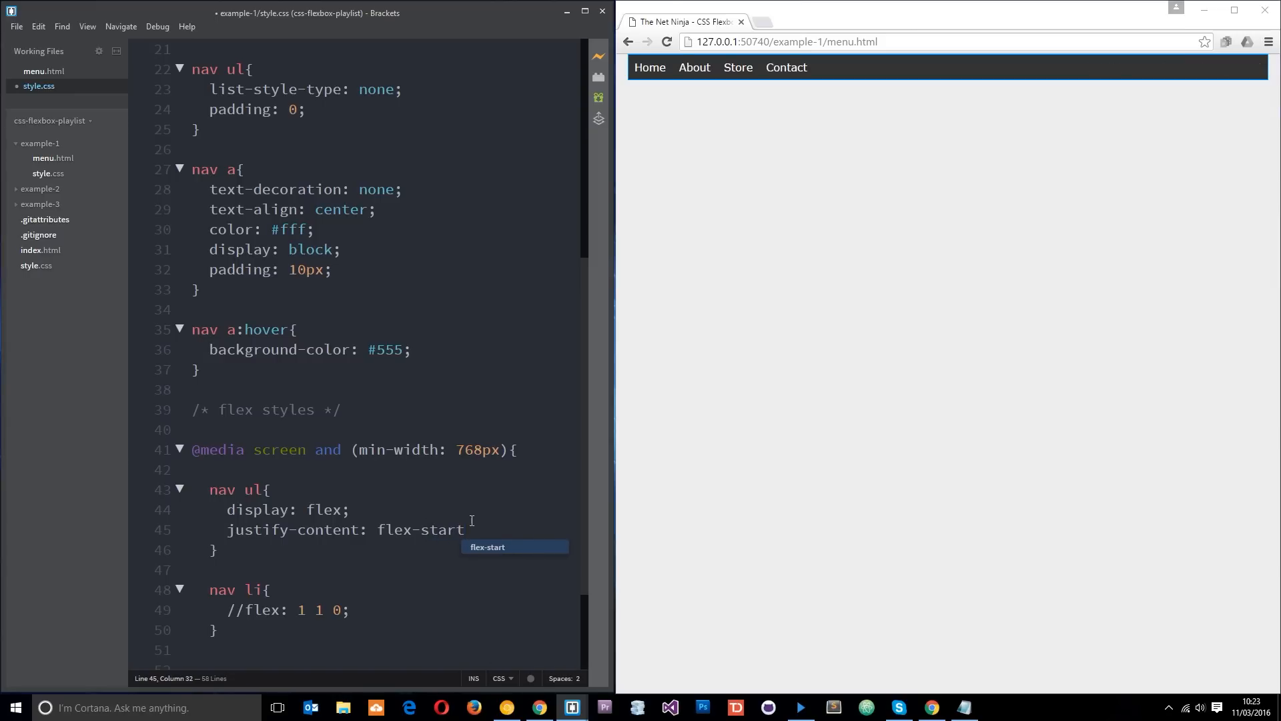
mouse_move(785, 67)
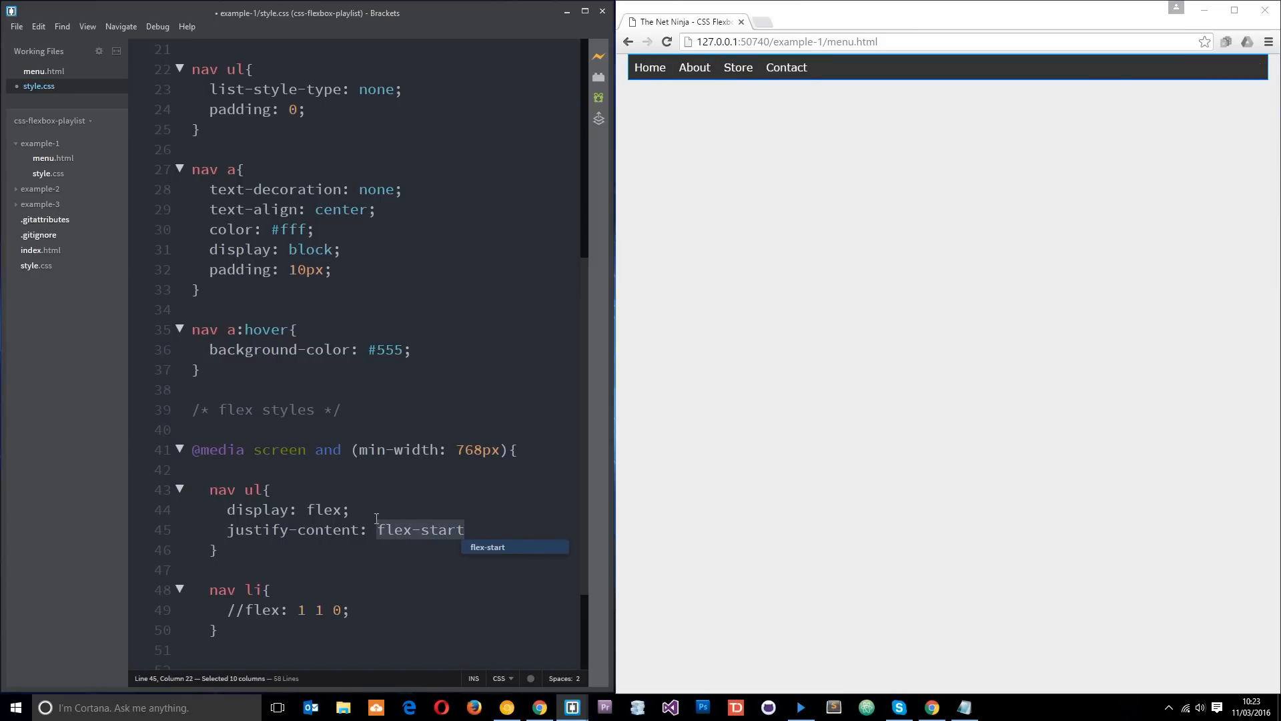
key("Backspace")
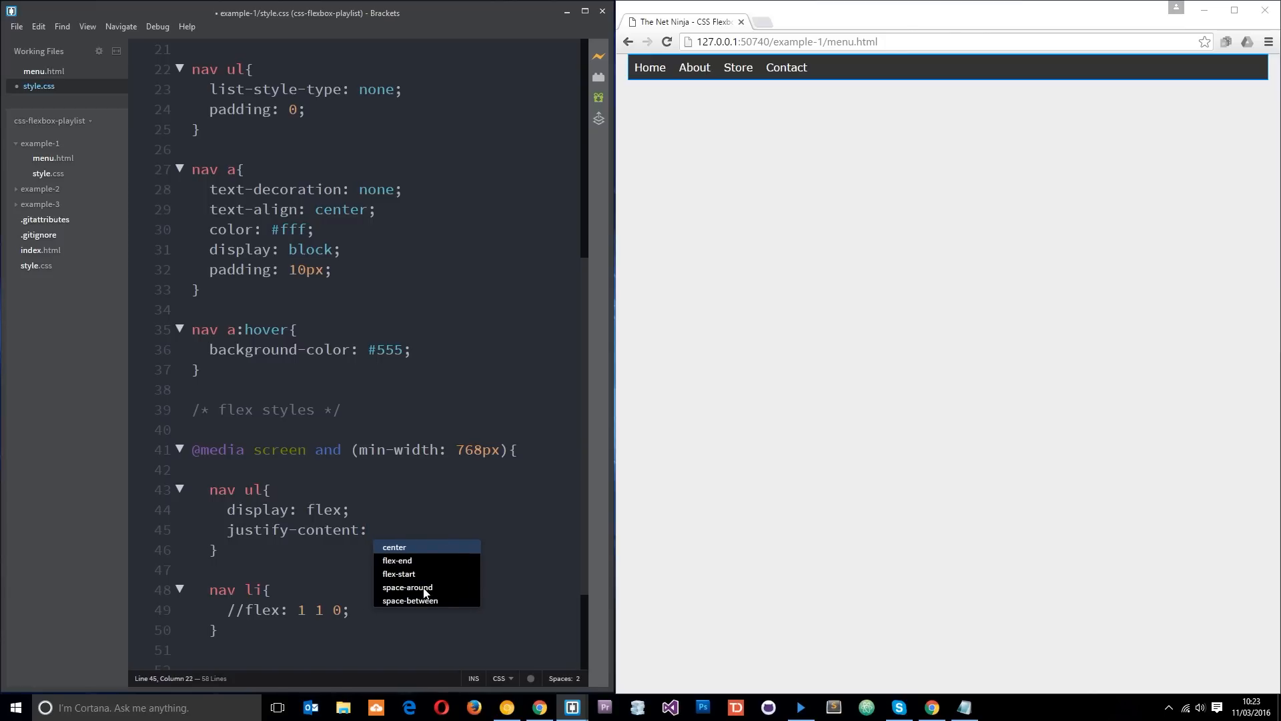
mouse_move(382, 523)
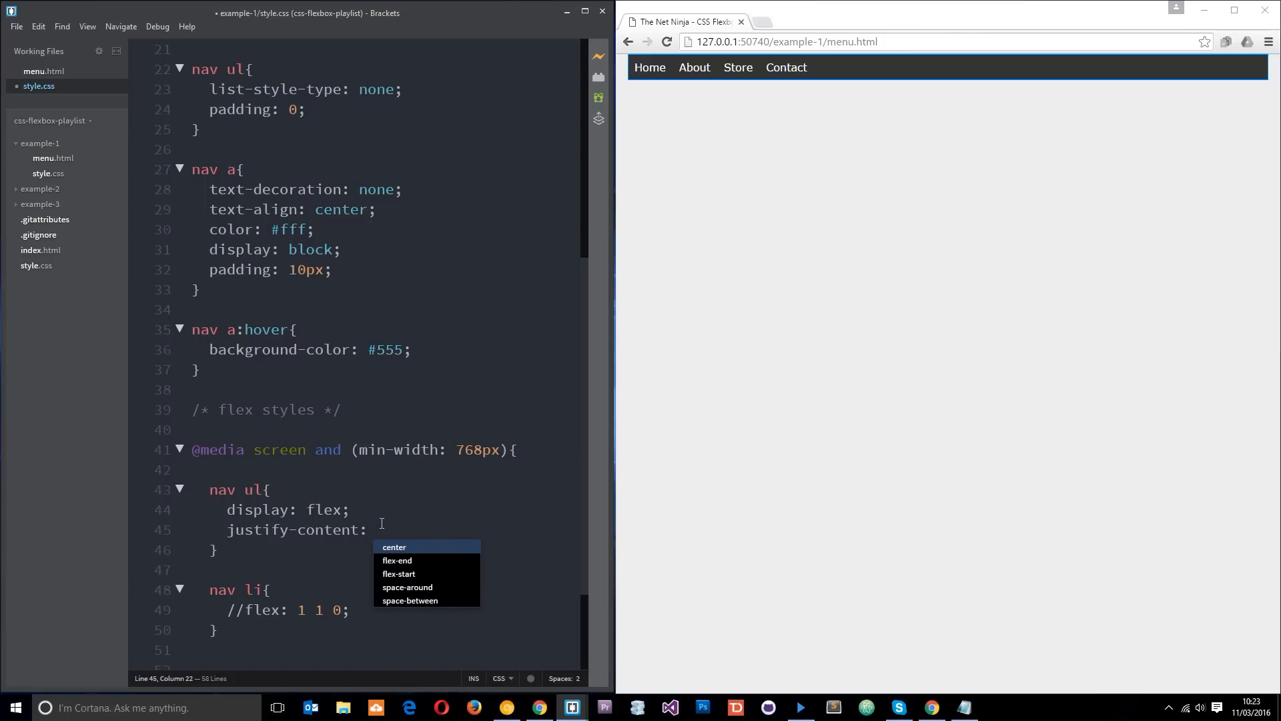
key("Escape")
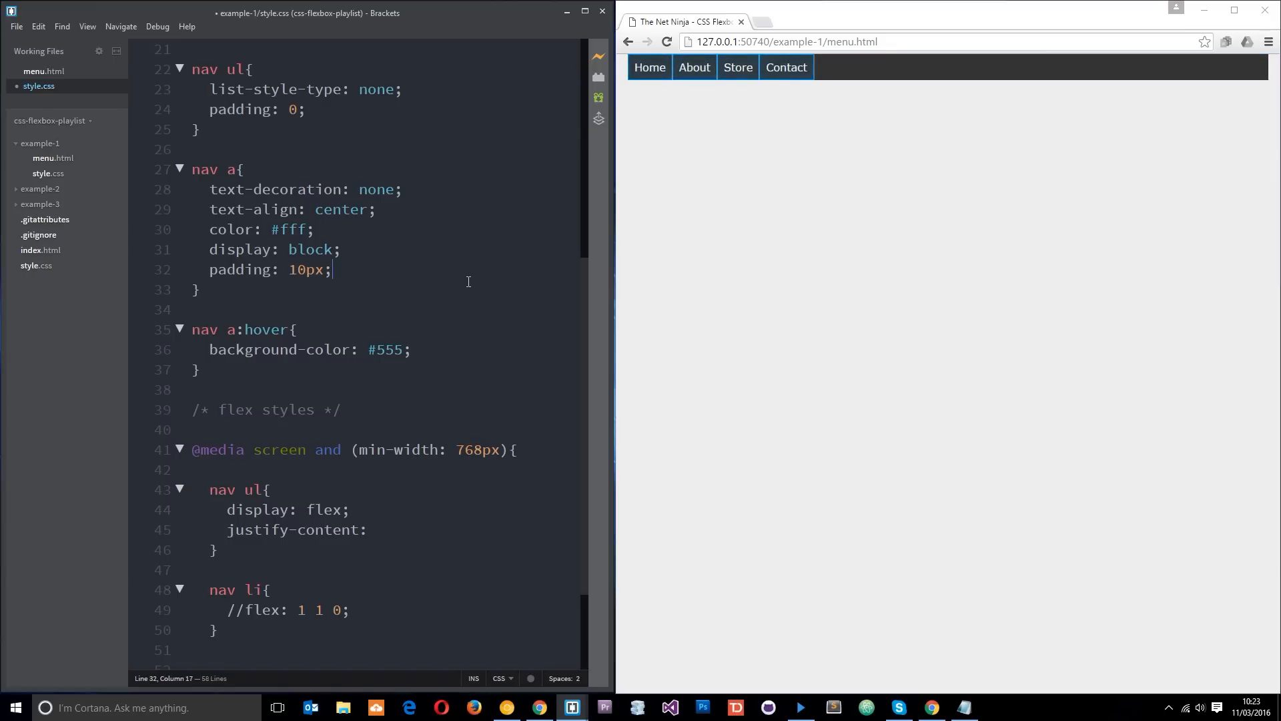
Add background-color: #777 to the nav a rule, then return to the empty justify-content value.
key("Return")
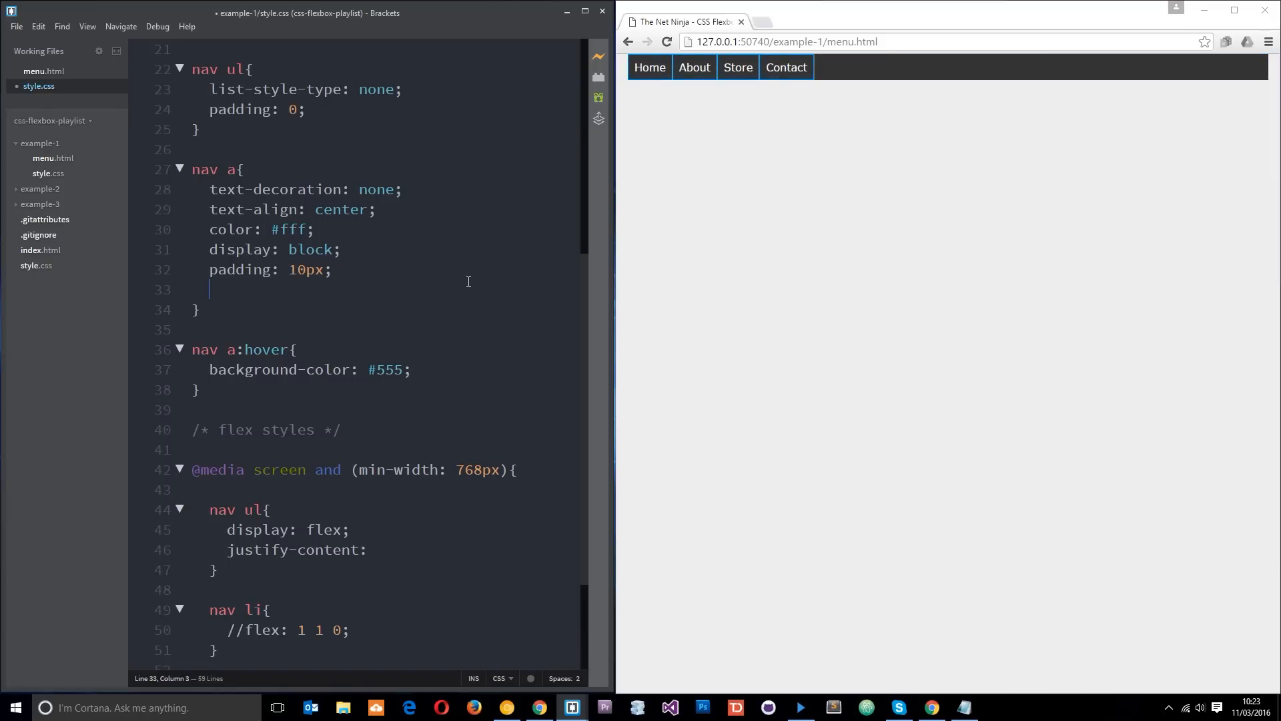
type("background-color")
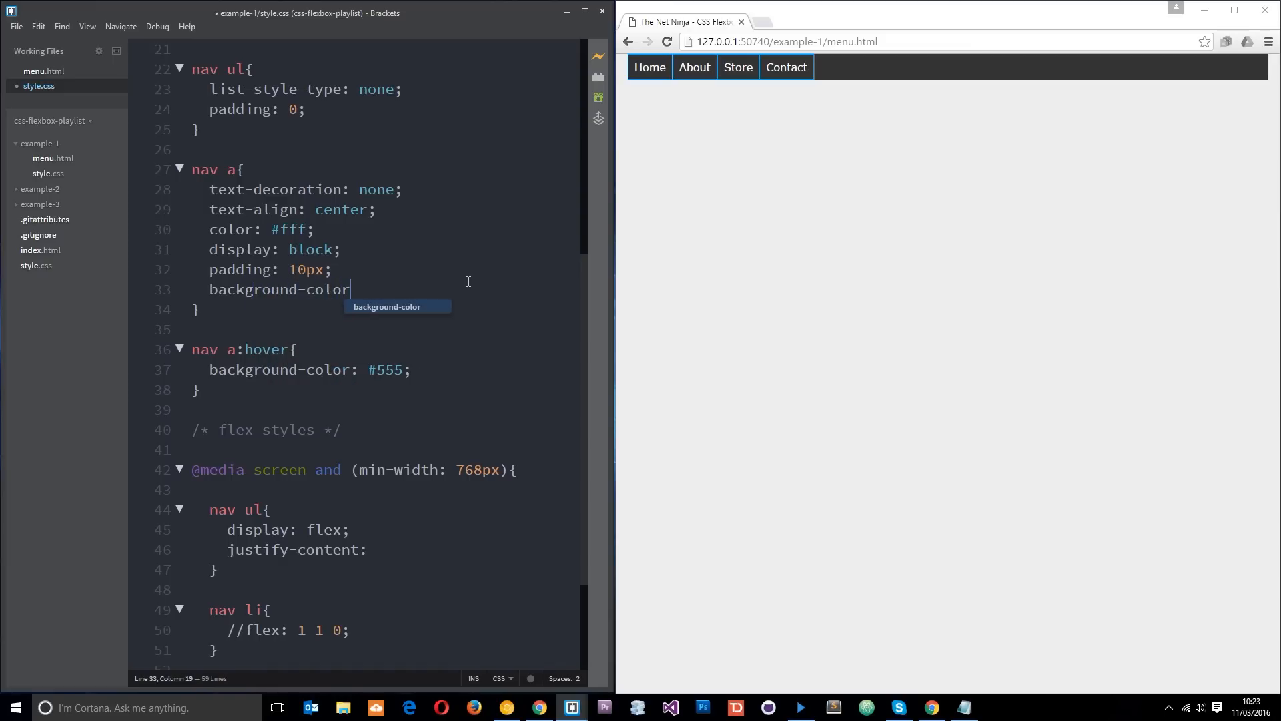
type(": #")
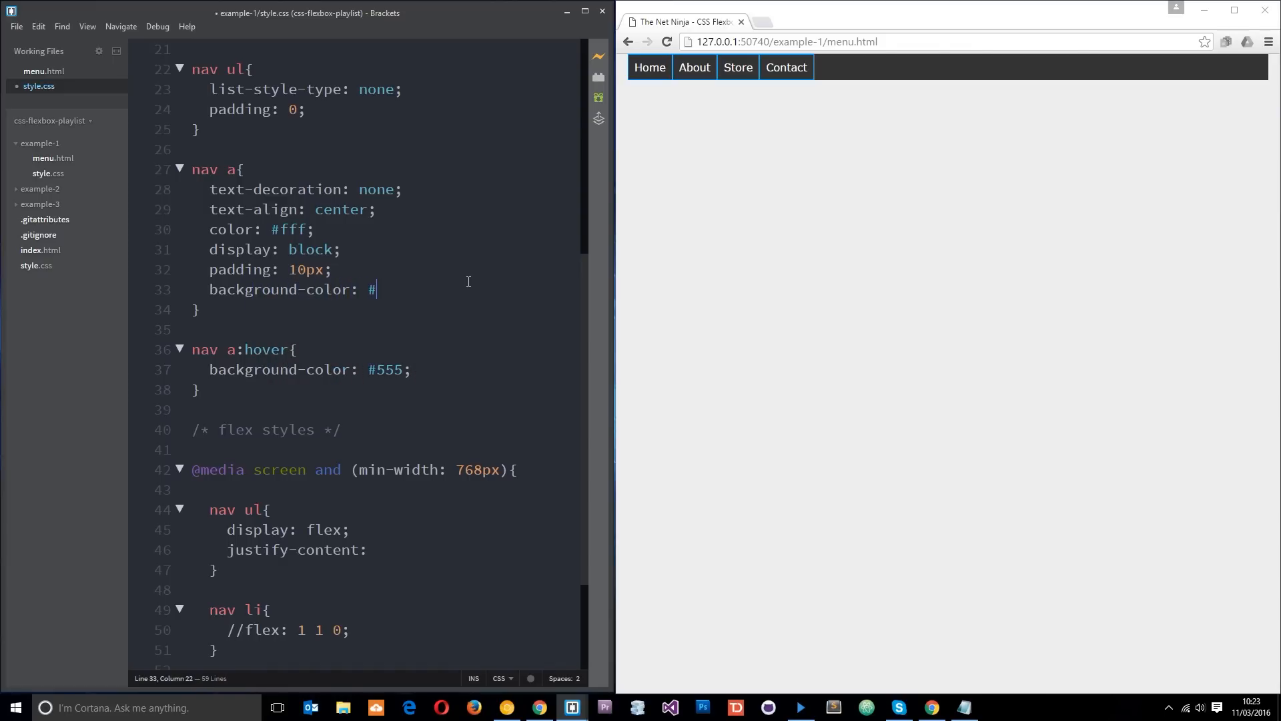
type("777")
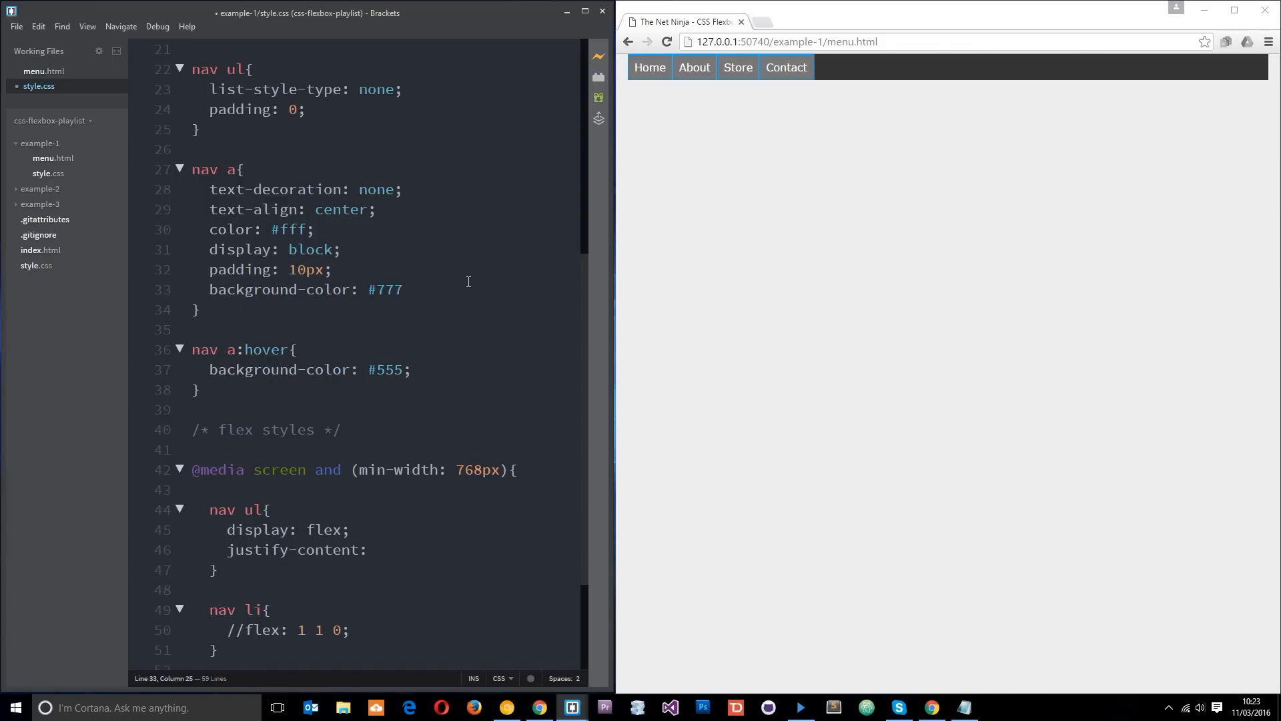
left_click(413, 288)
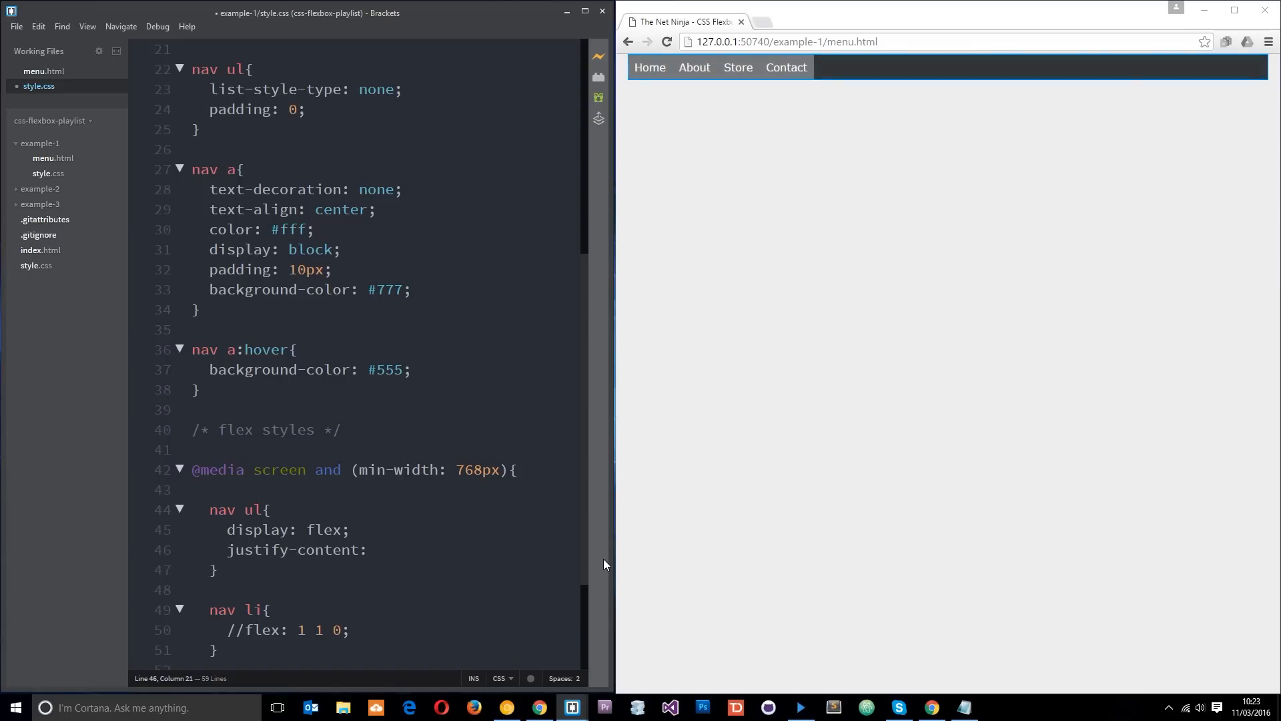
Set justify-content to space-around from the hints, then select the value to replace it.
type("sp")
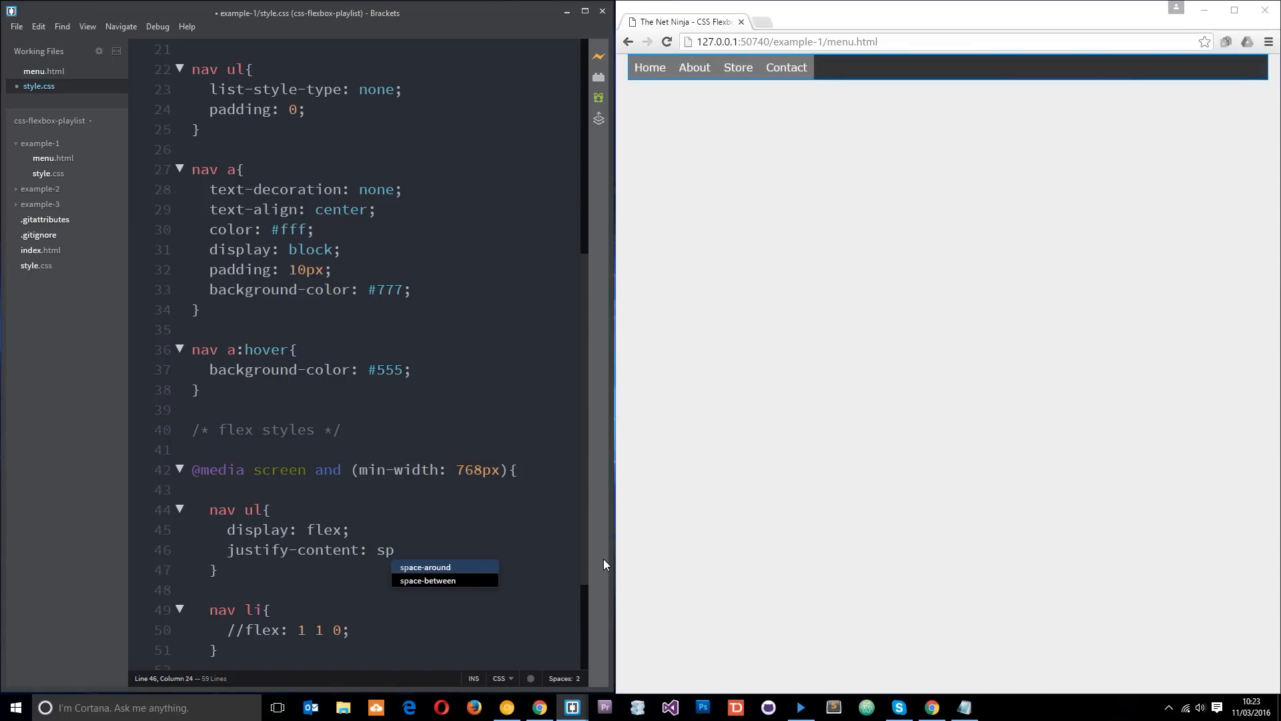
left_click(424, 566)
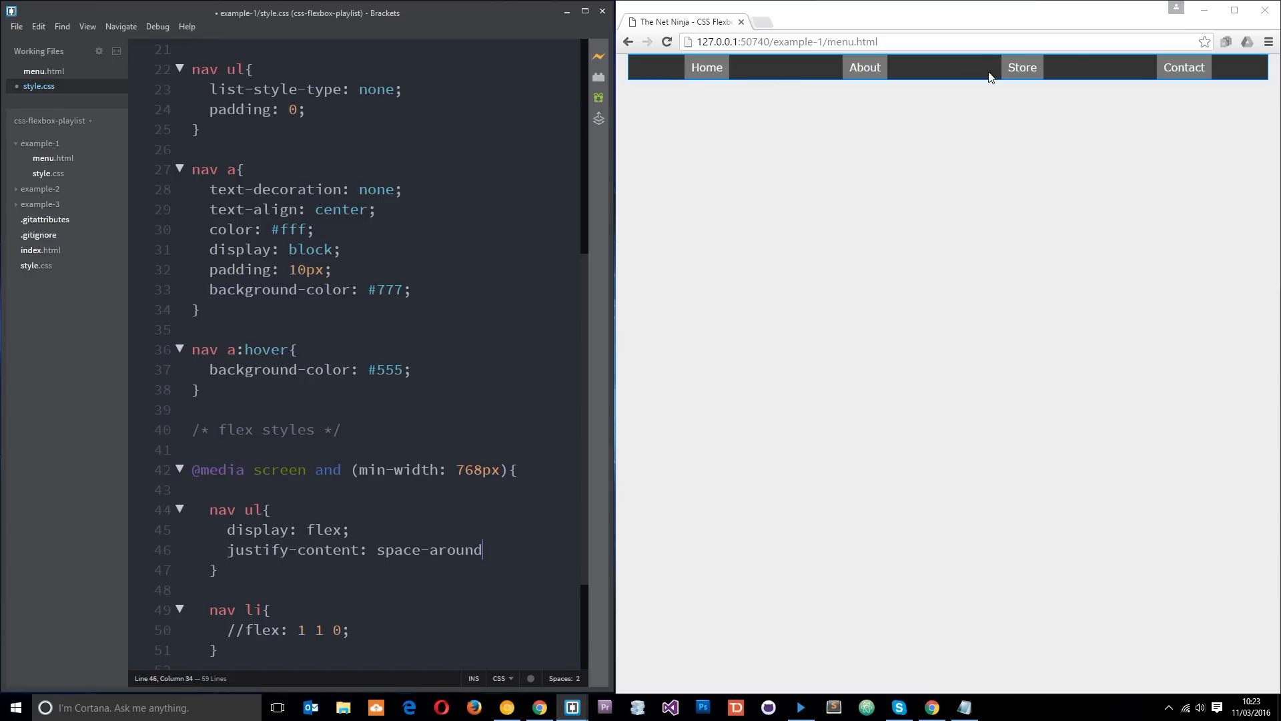
mouse_move(1263, 68)
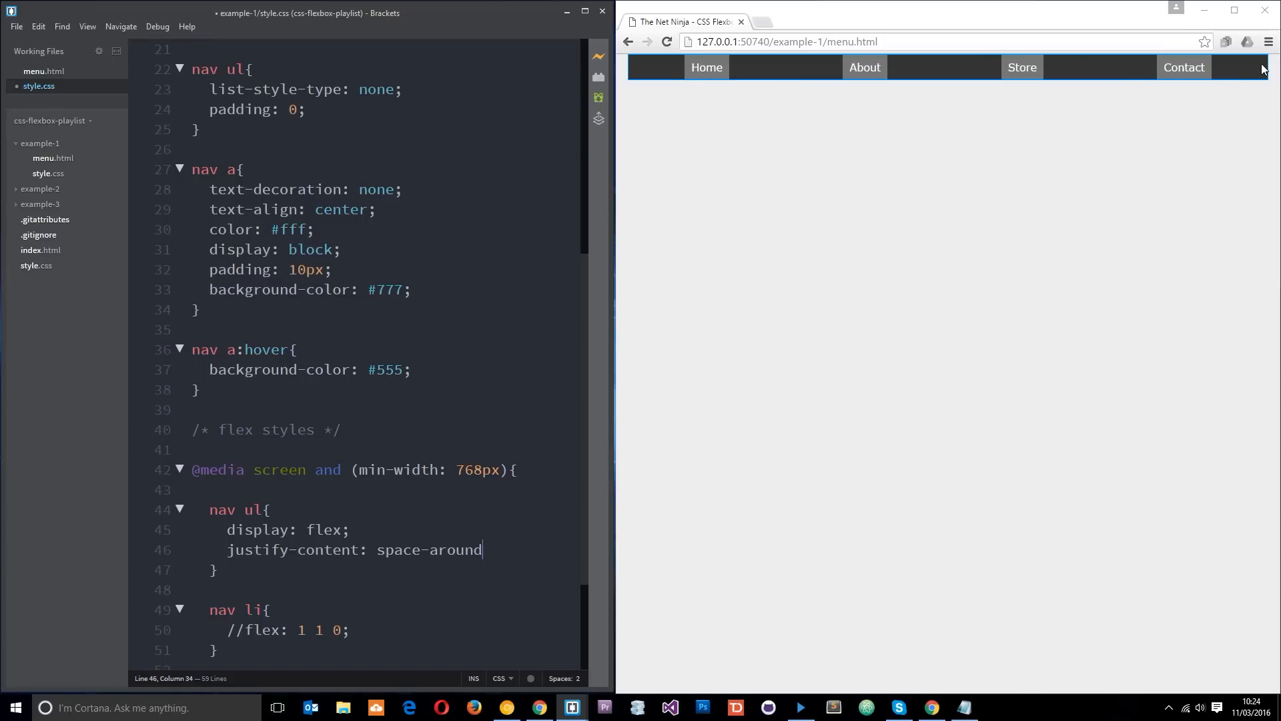
mouse_move(713, 87)
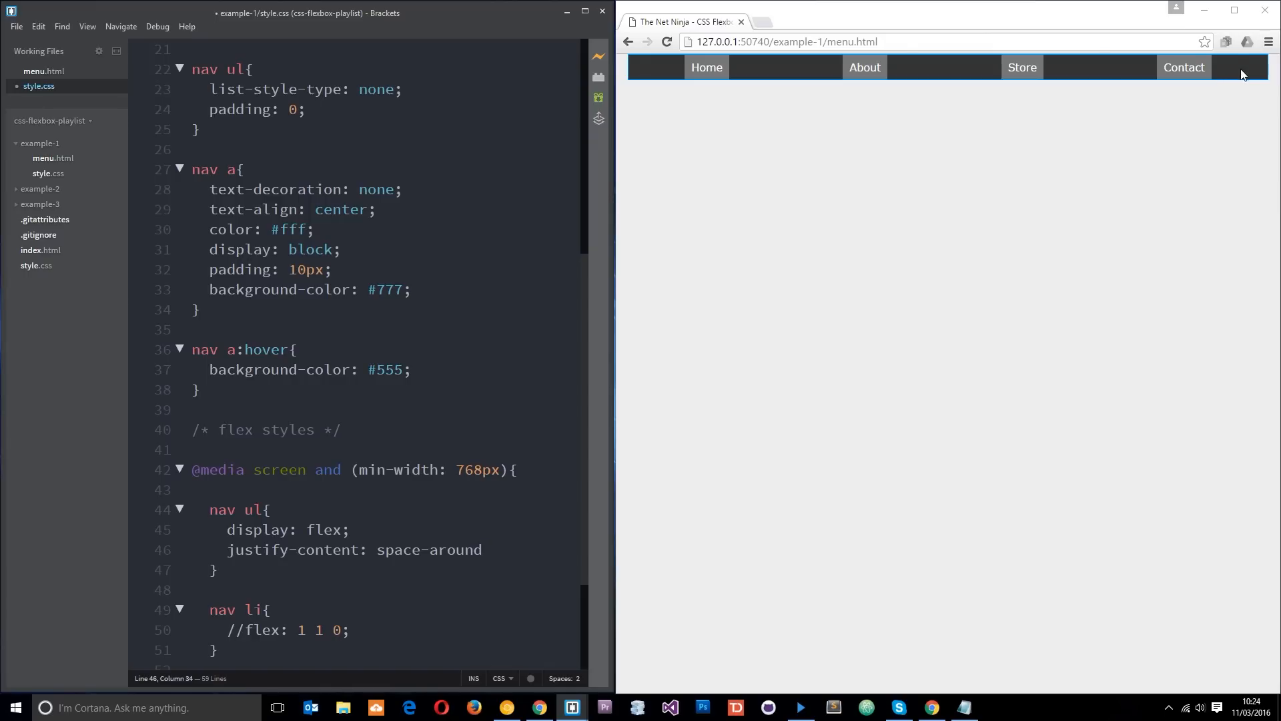
mouse_move(809, 89)
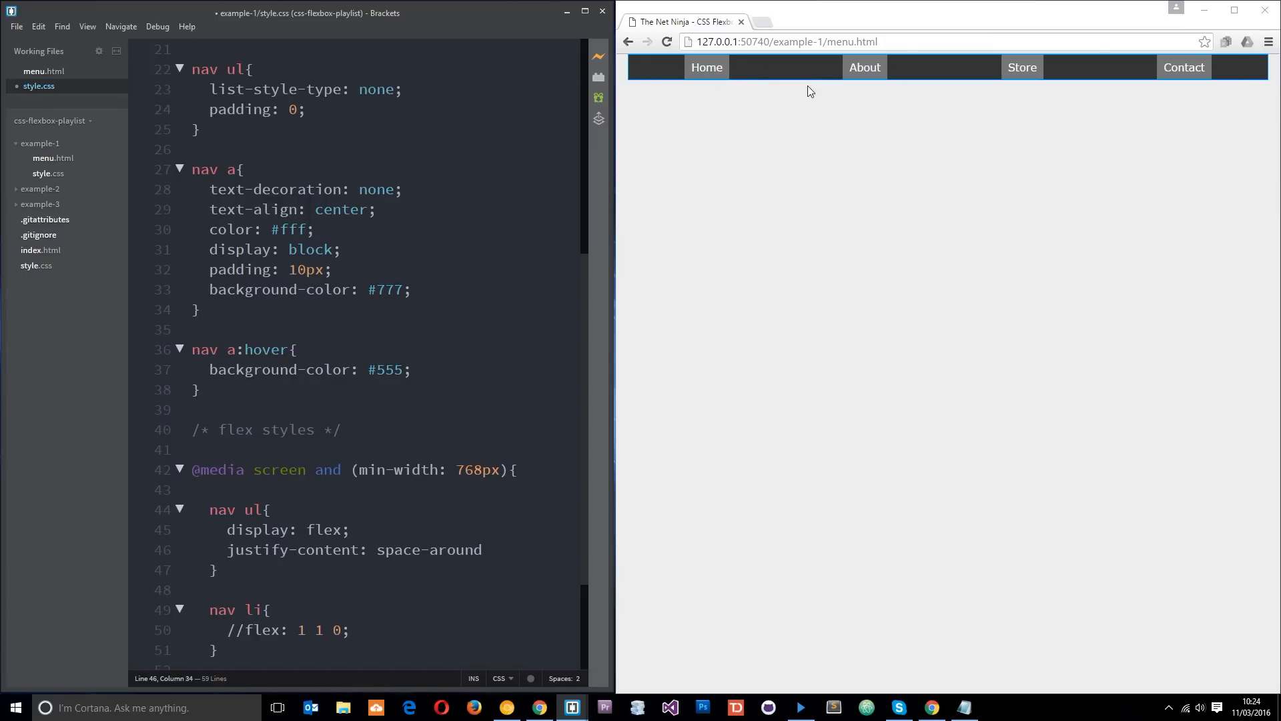
mouse_move(670, 88)
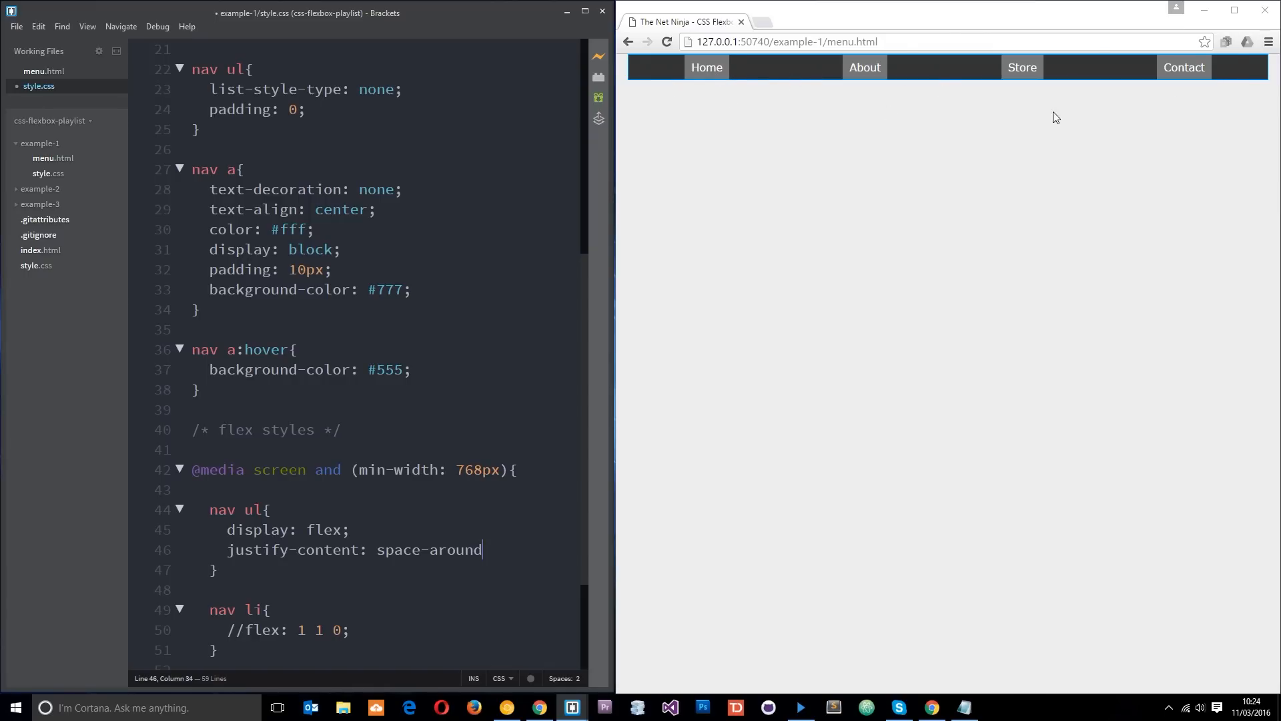
mouse_move(481, 551)
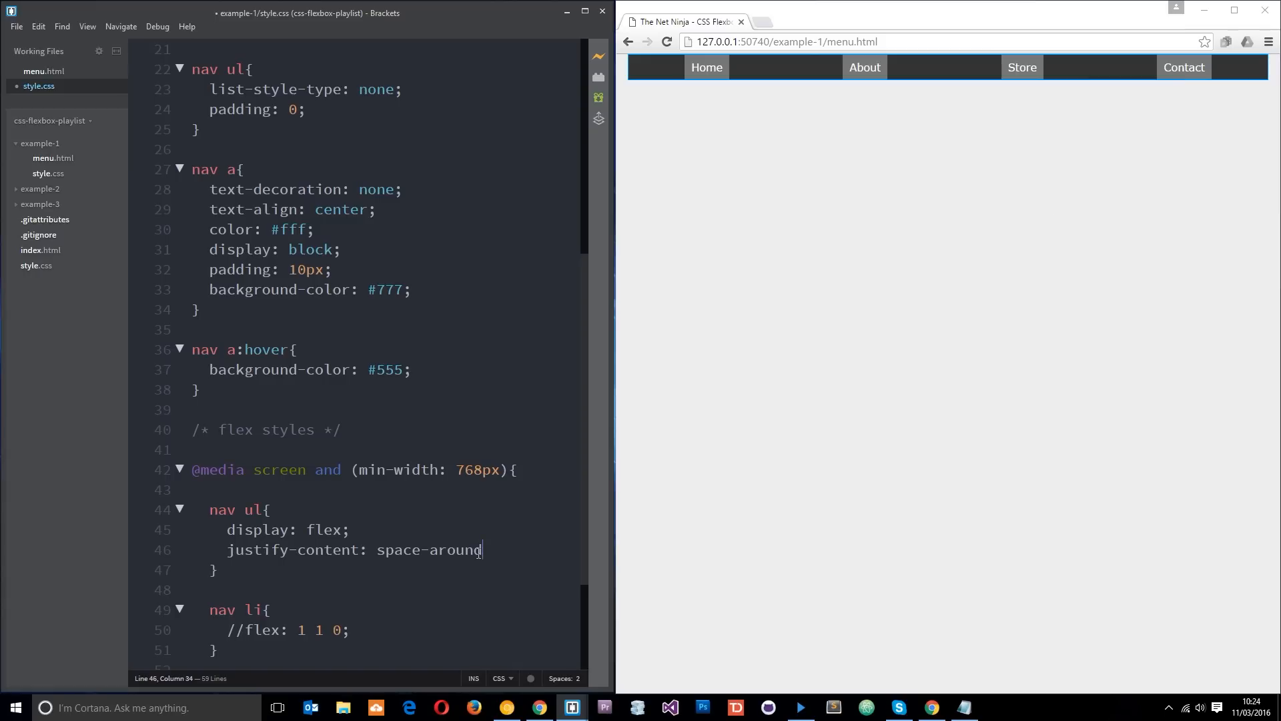
double_click(429, 549)
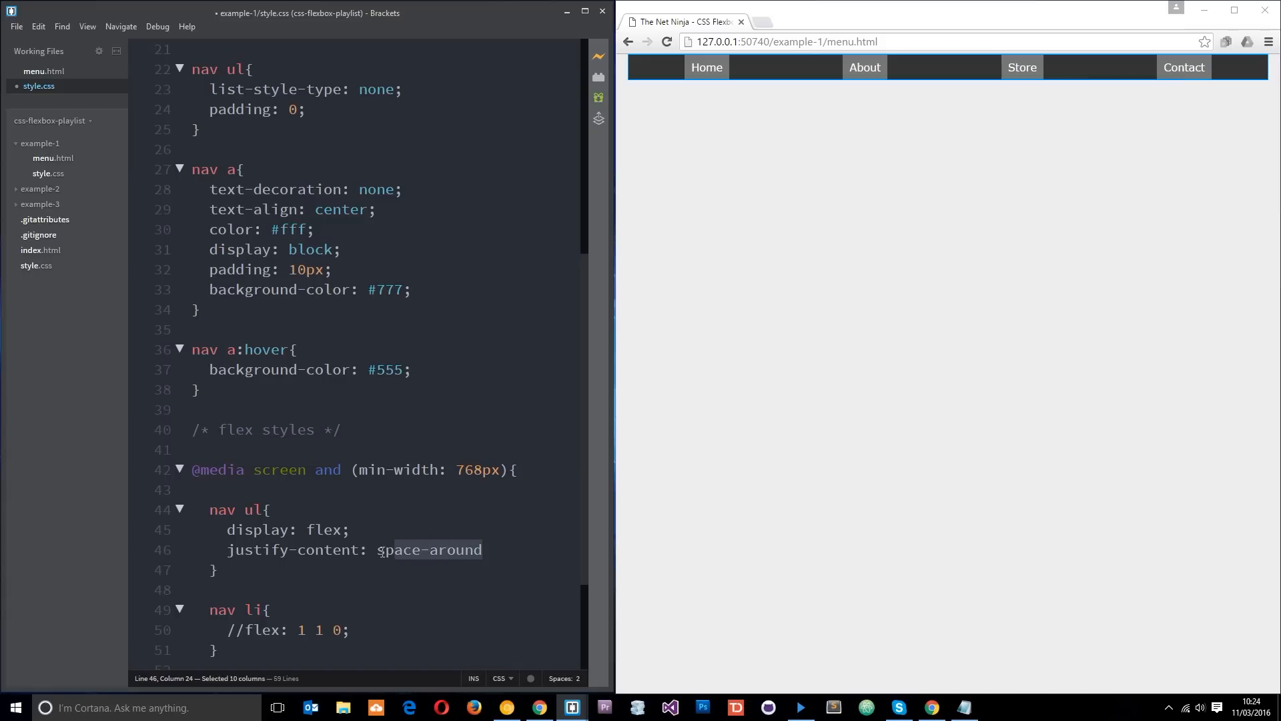
Replace space-around with space-between, then retype the value as flex-start.
key("Delete")
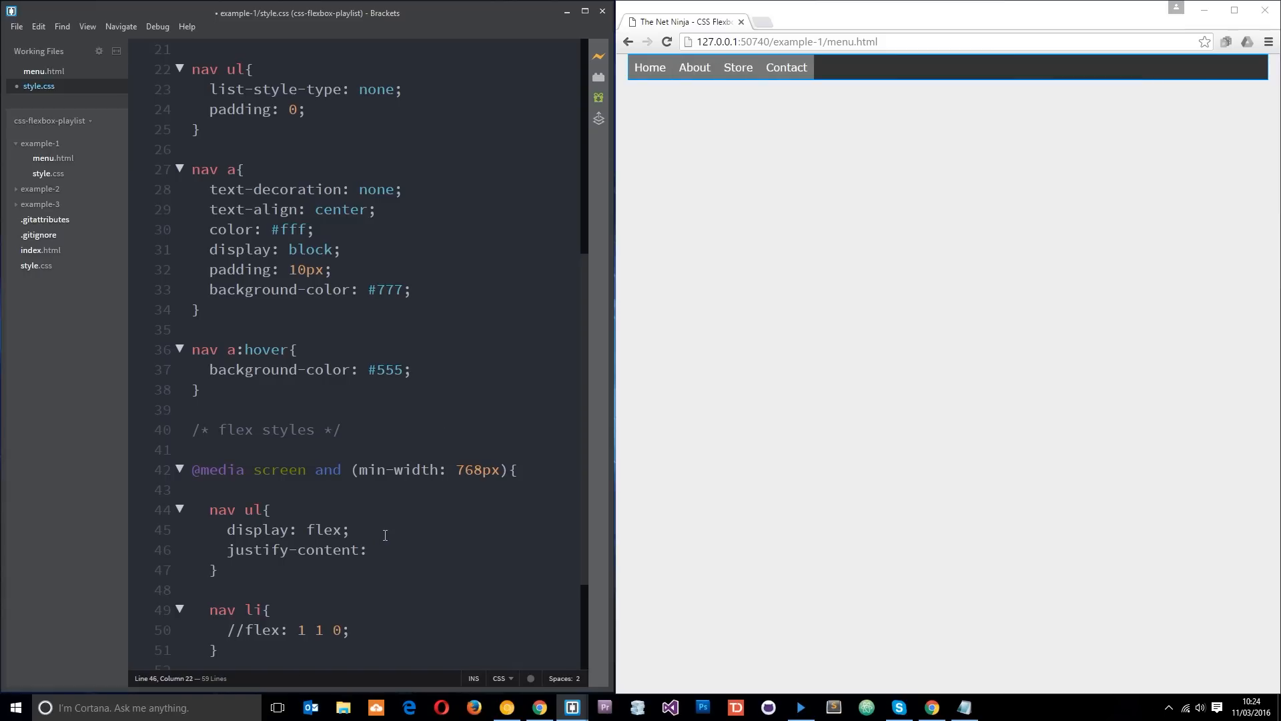
type("space-between")
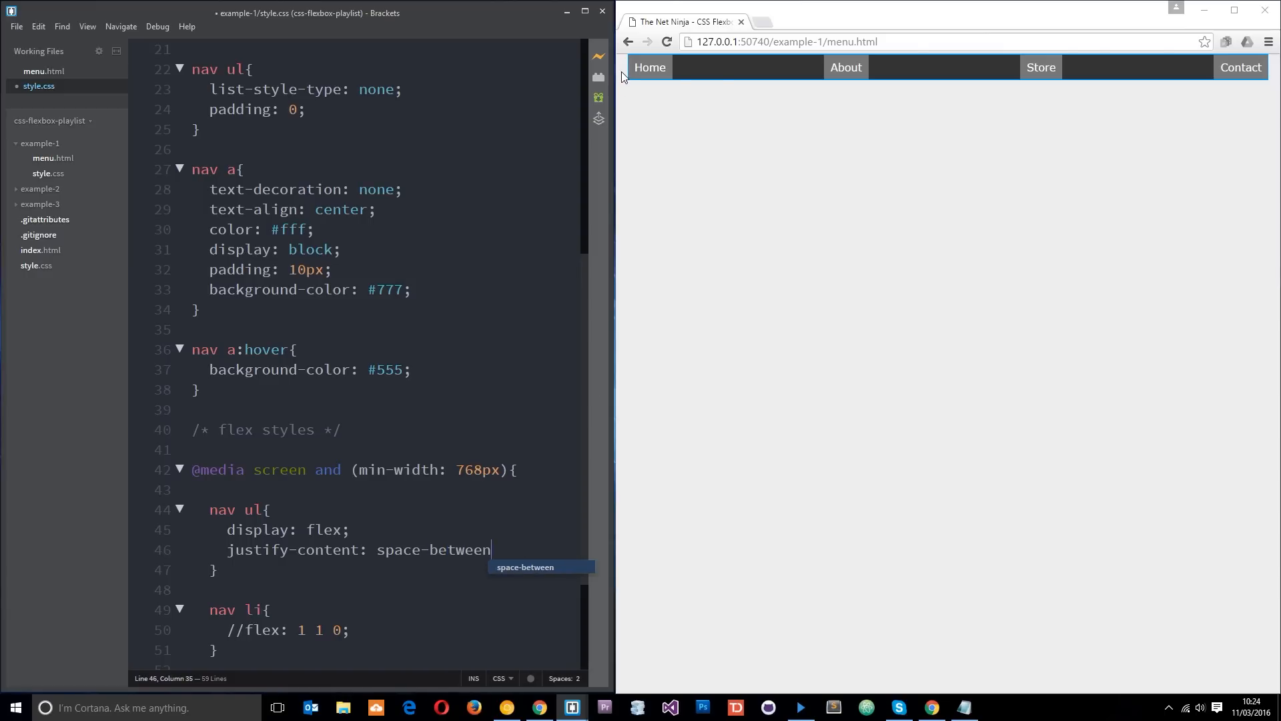
mouse_move(1011, 152)
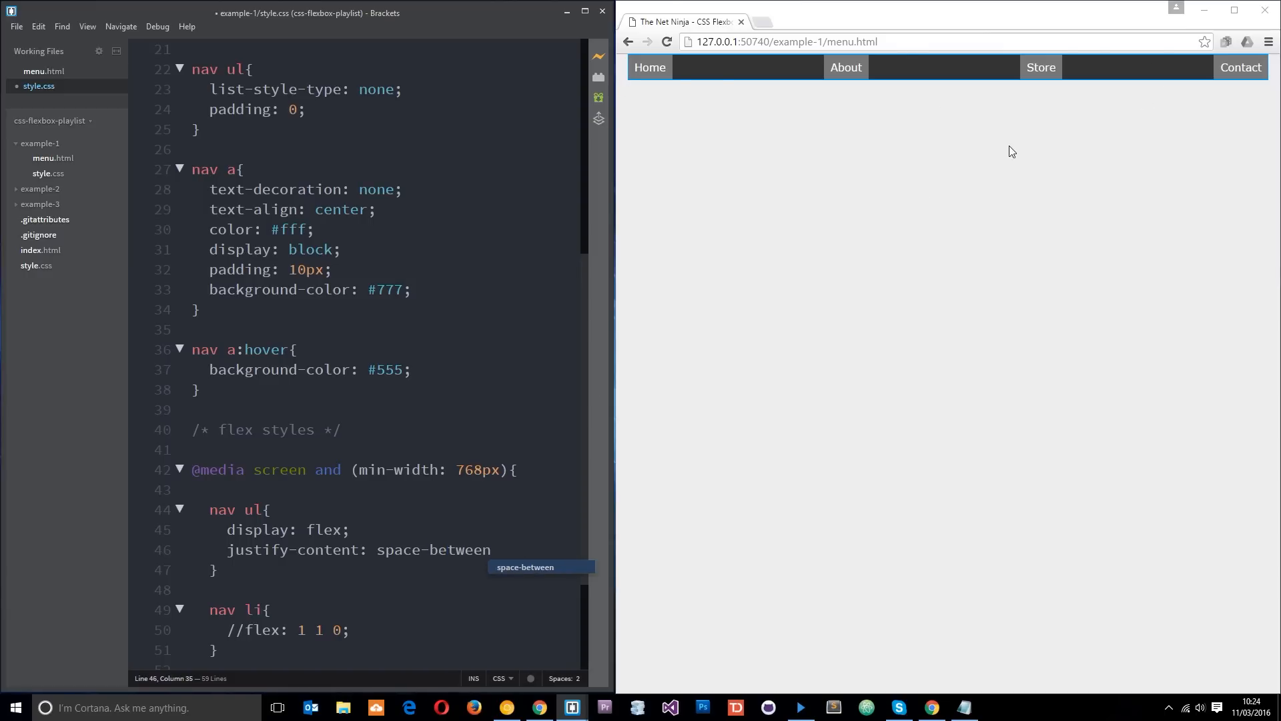
mouse_move(1003, 123)
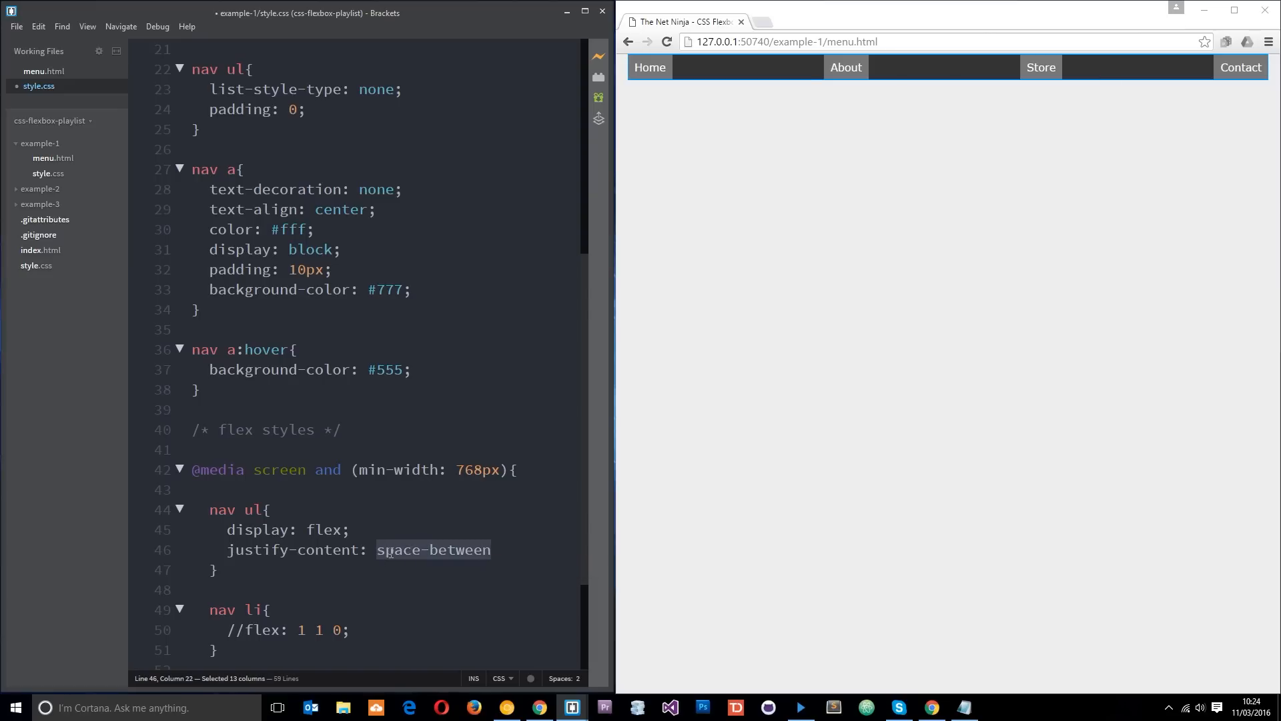
type("flex-start;")
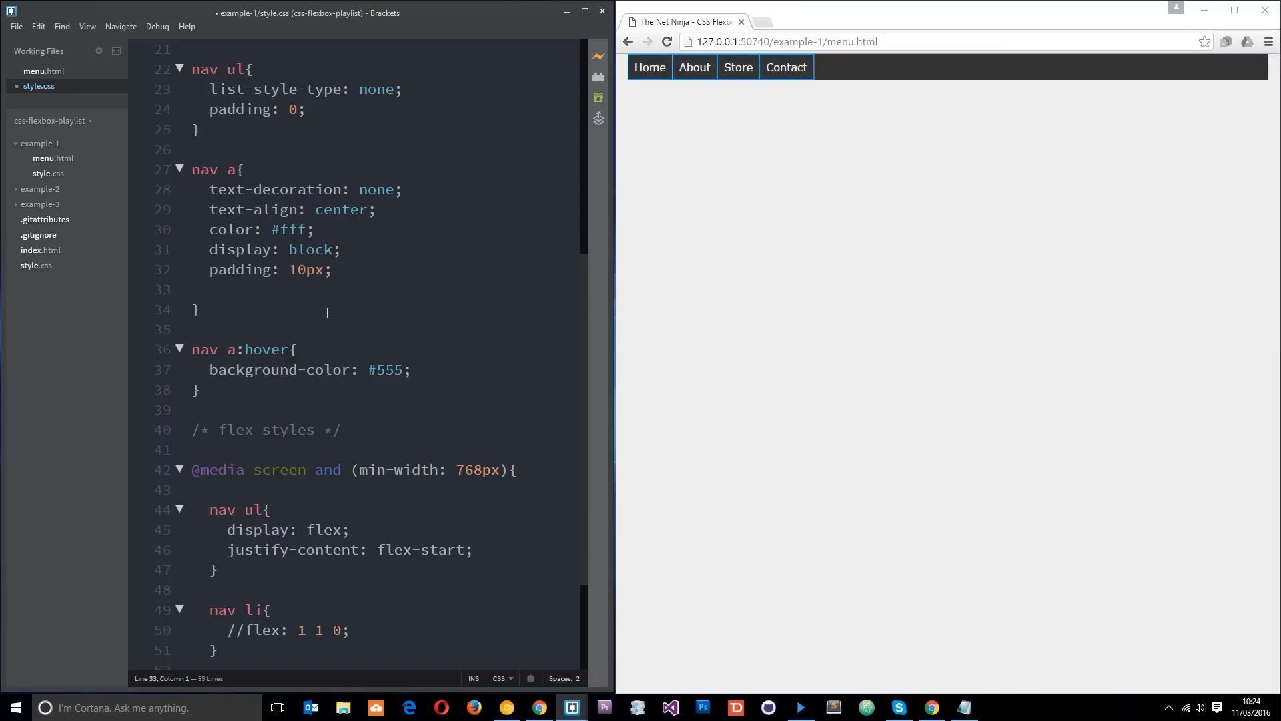
Remove the leftover blank background line in nav a and review the active flex: 1 1 0 rule.
key("Backspace")
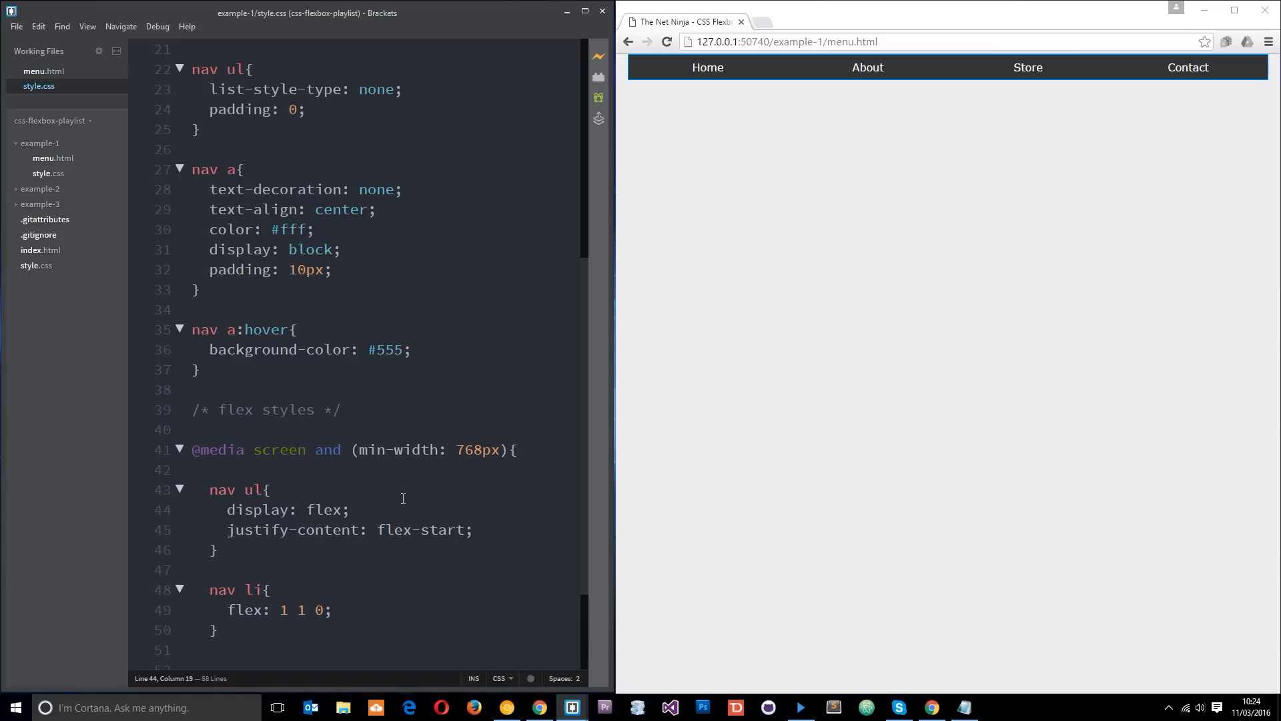
scroll("down", 3)
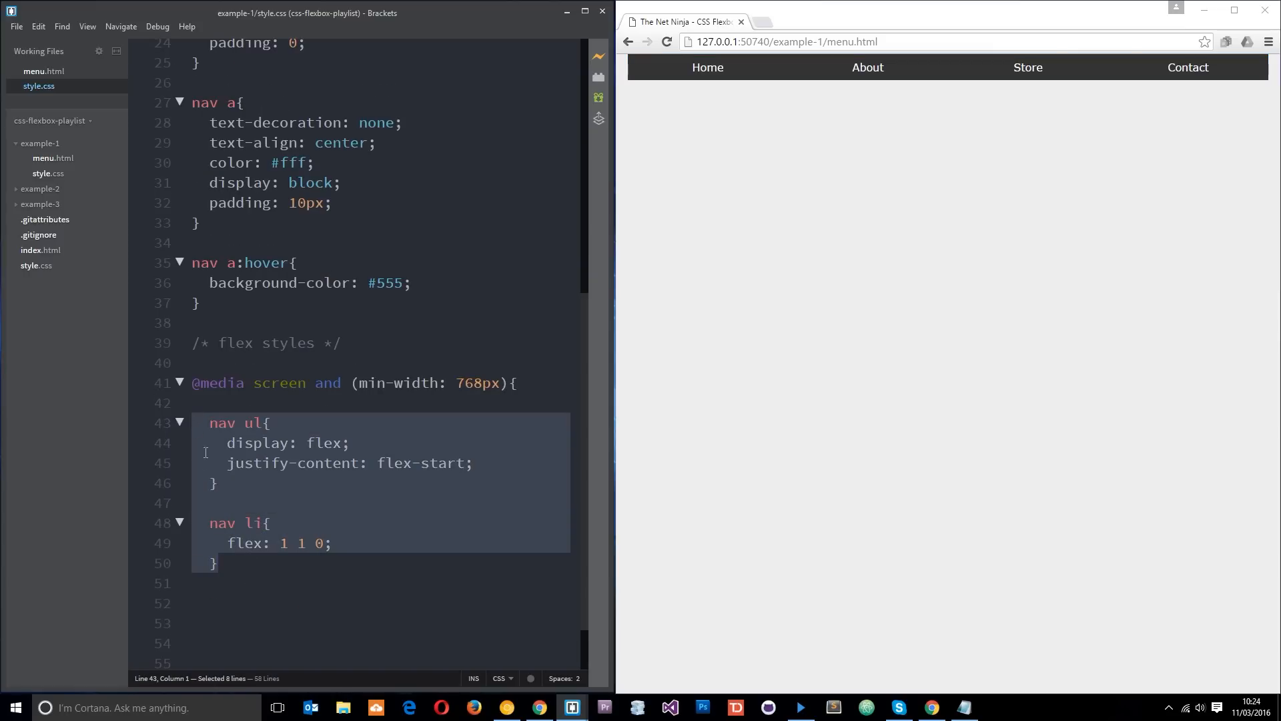
mouse_move(265, 473)
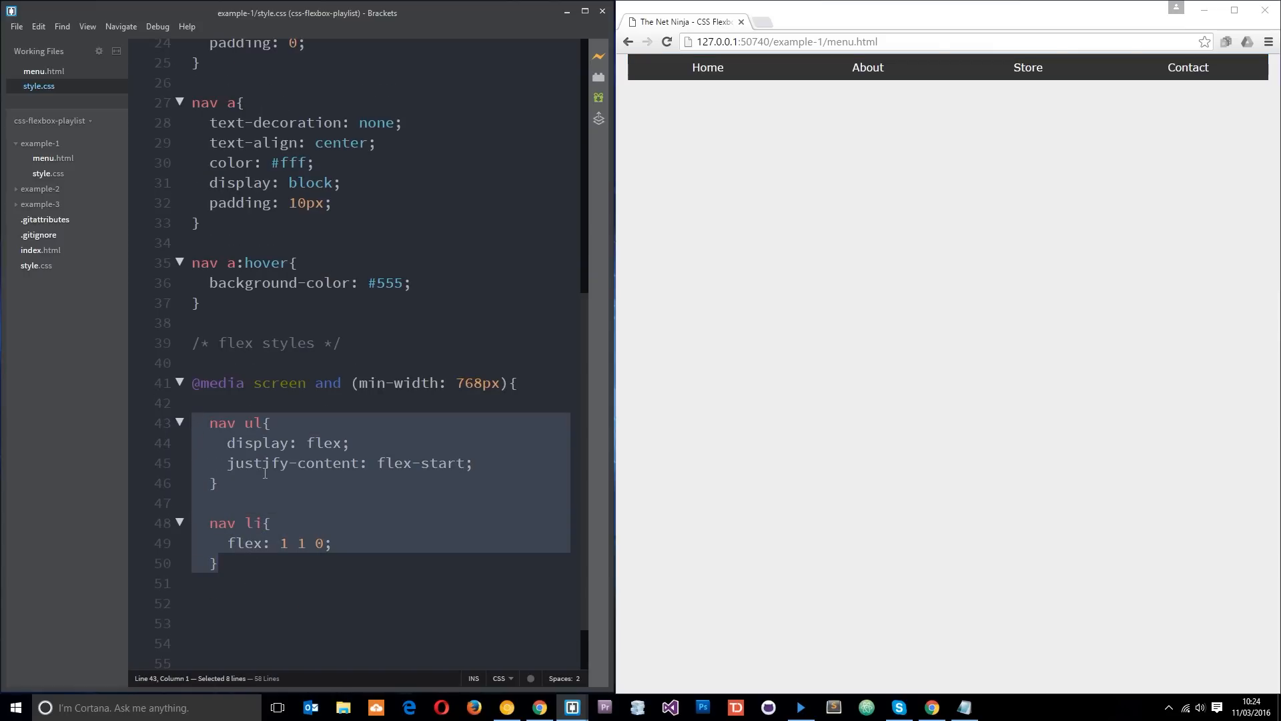
scroll("up", 3)
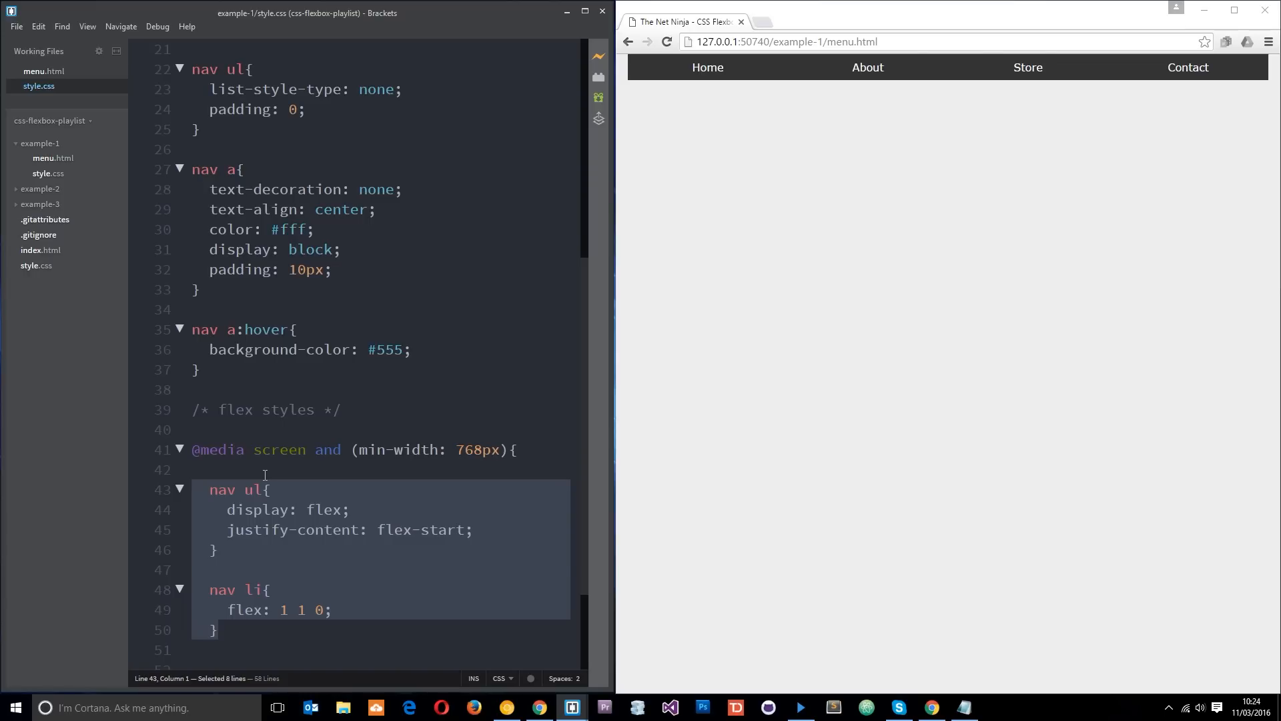